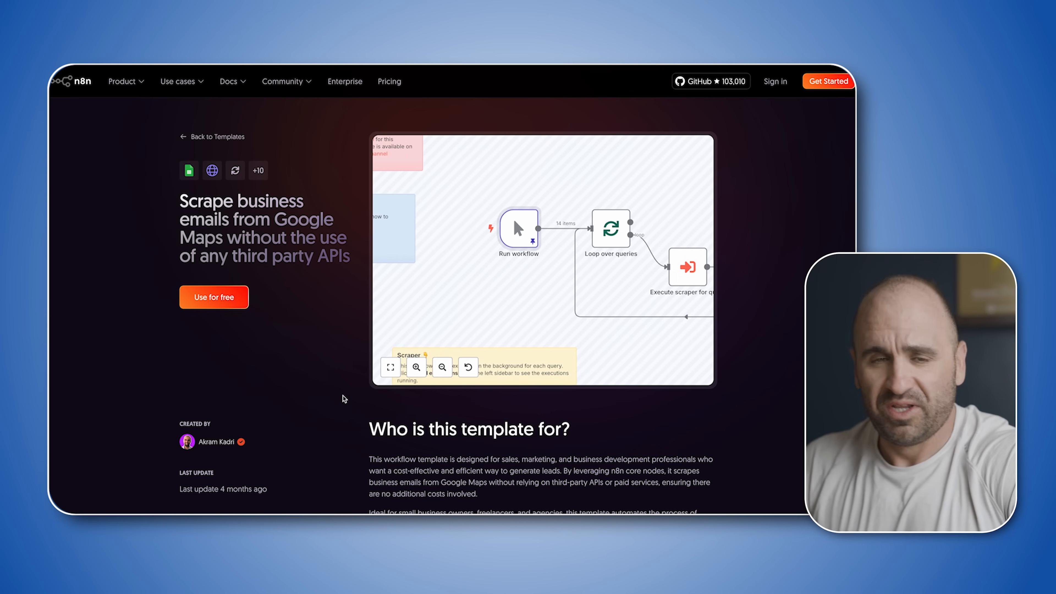
pyautogui.moveTo(131, 253)
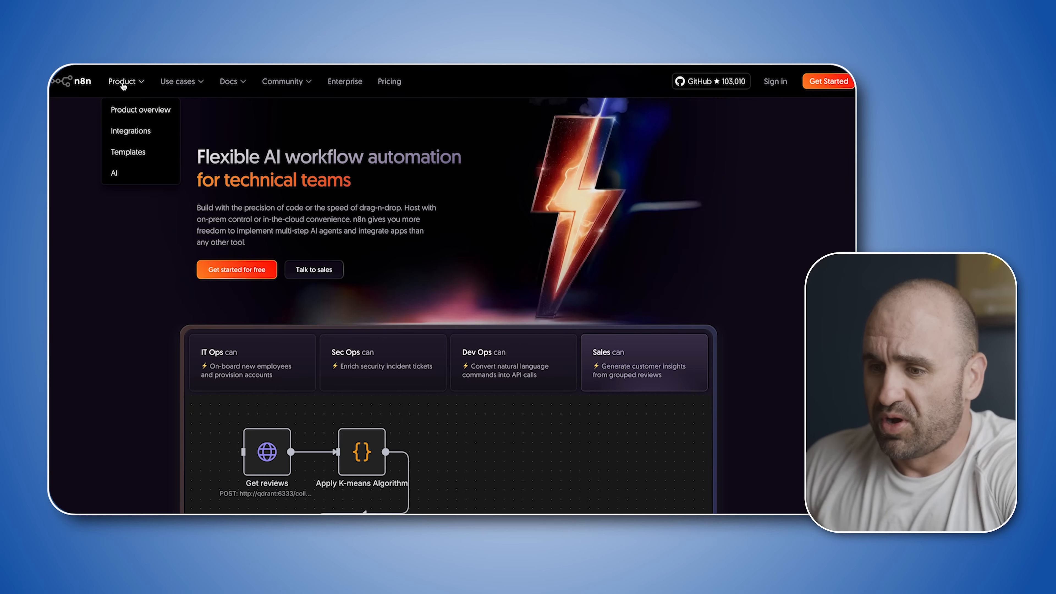
pyautogui.moveTo(131, 131)
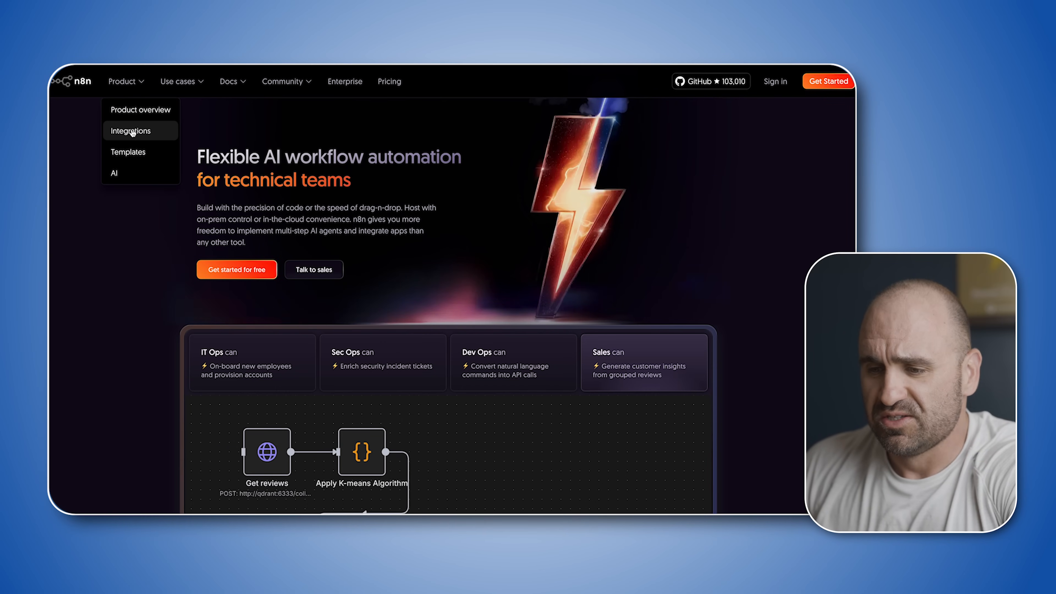
# Browse the integrations catalogue and its categories, then land on the n8n workspace overview
pyautogui.click(130, 131)
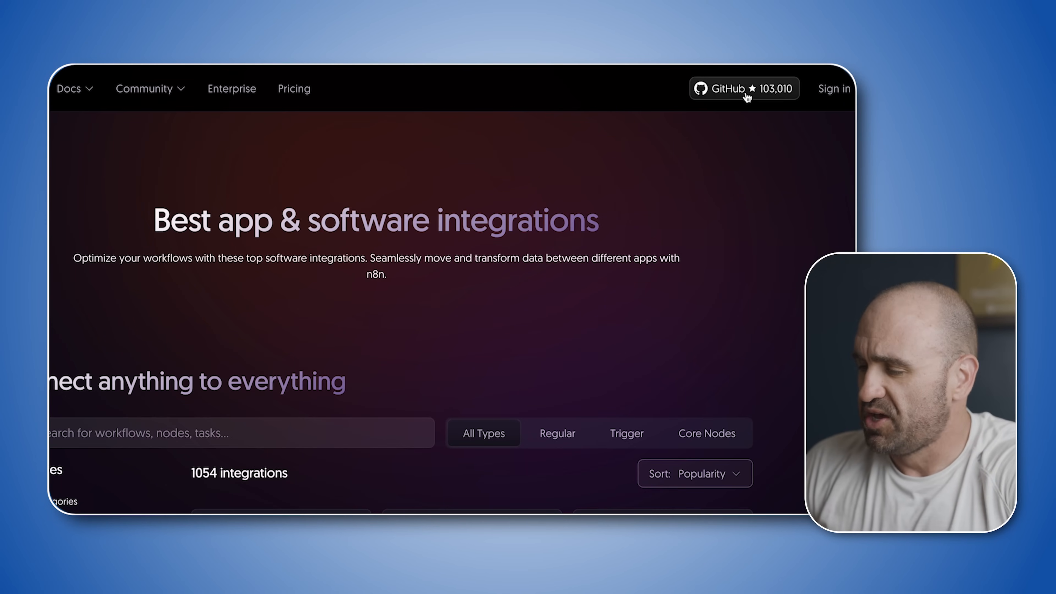
pyautogui.scroll(3)
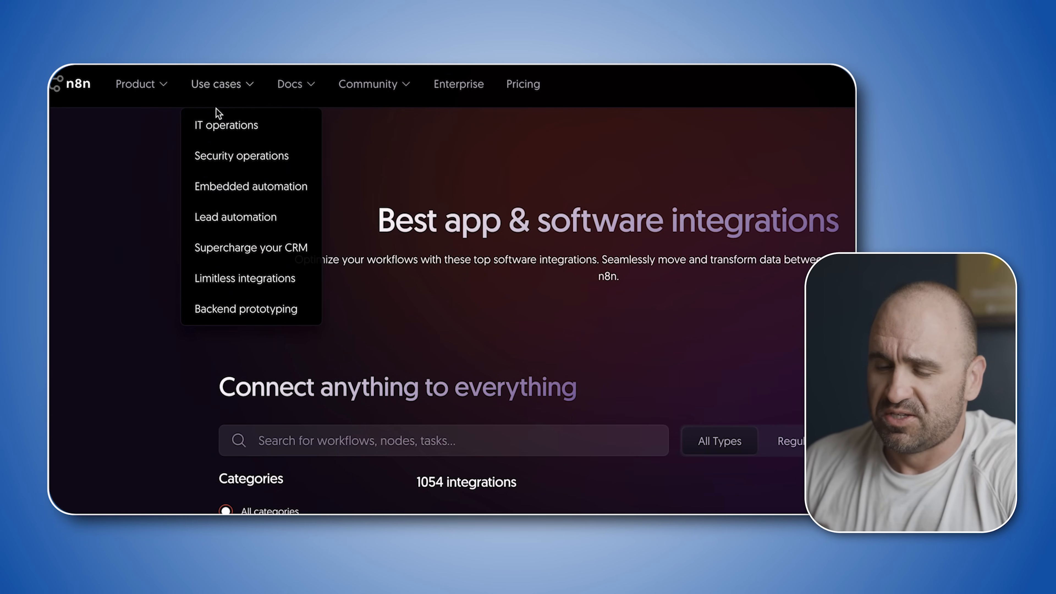
pyautogui.moveTo(240, 156)
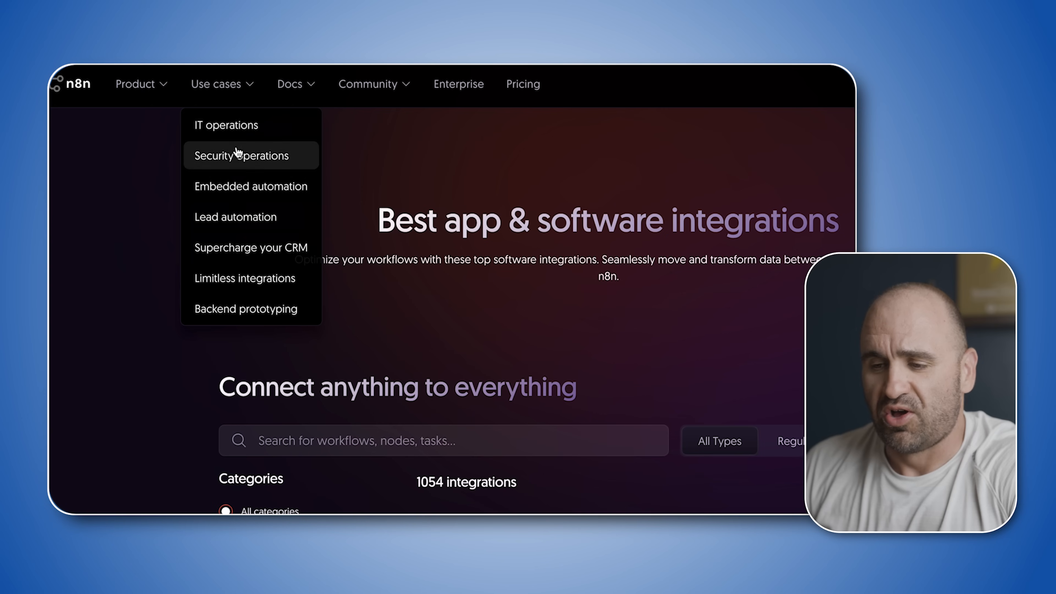
pyautogui.moveTo(249, 277)
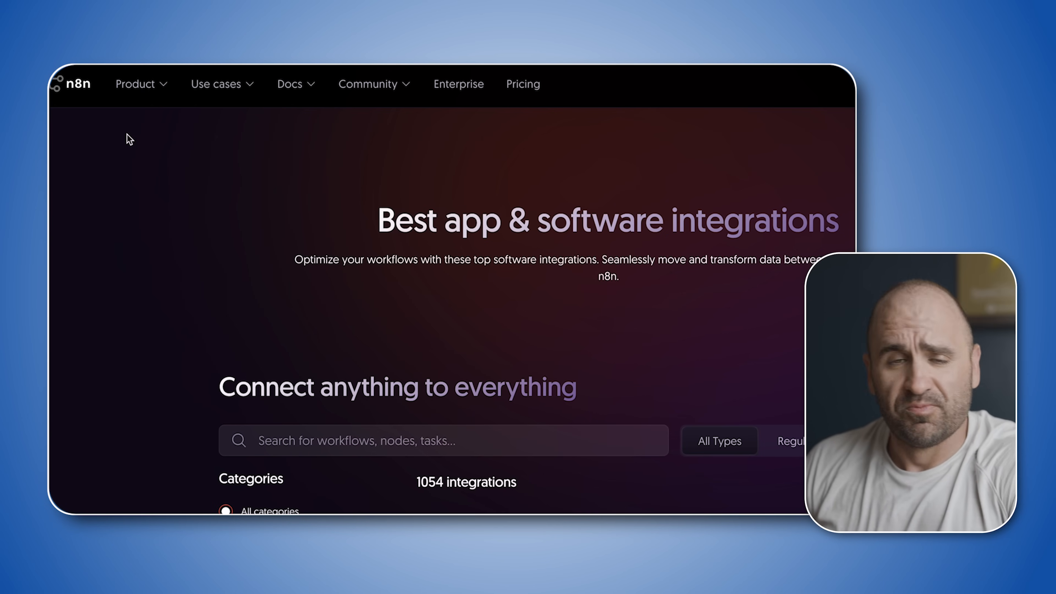
pyautogui.click(135, 83)
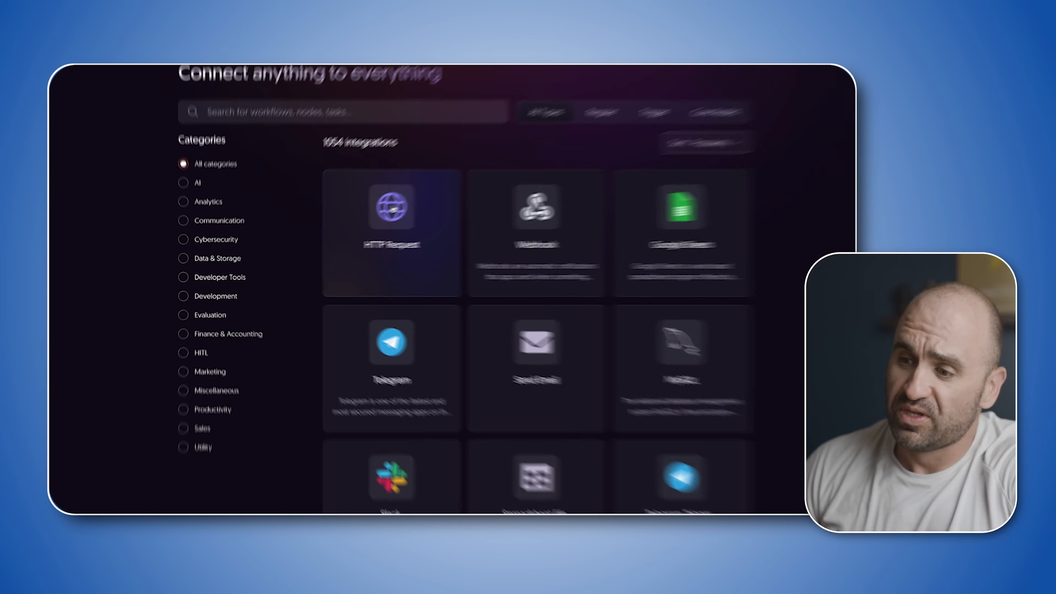
pyautogui.click(294, 82)
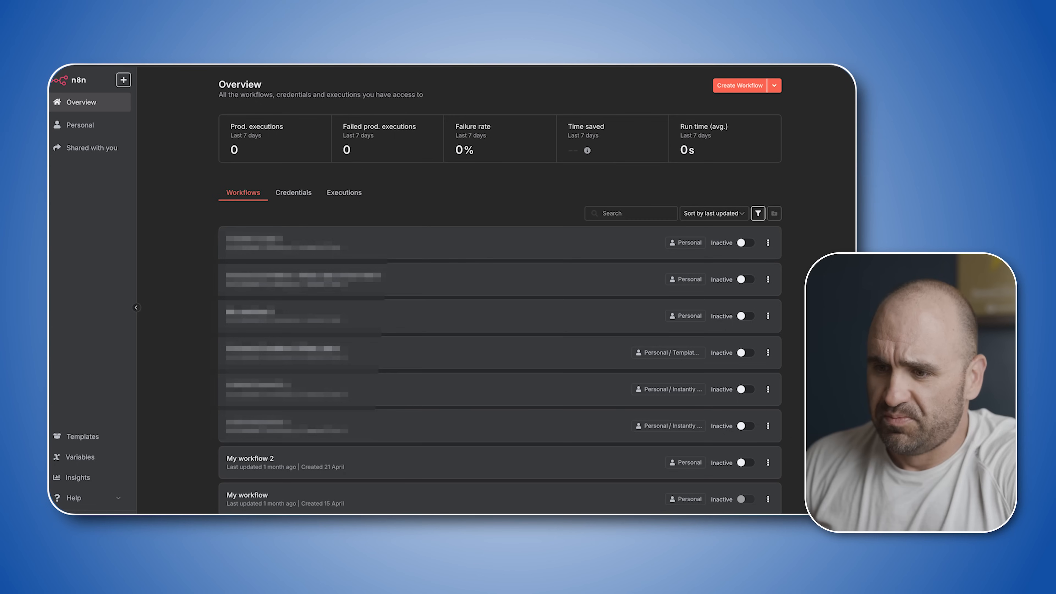
pyautogui.moveTo(186, 153)
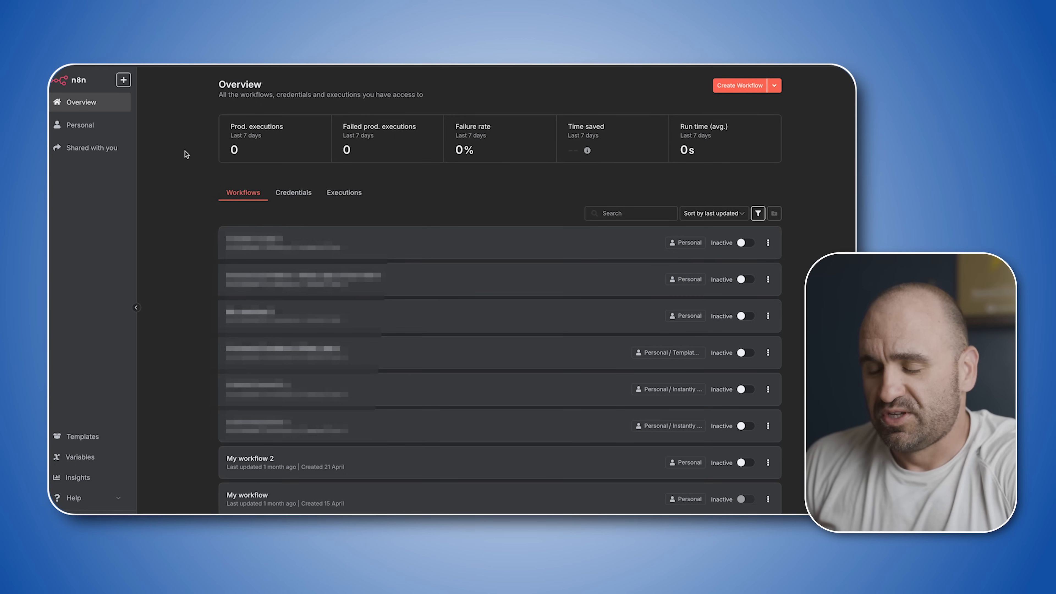
pyautogui.moveTo(191, 210)
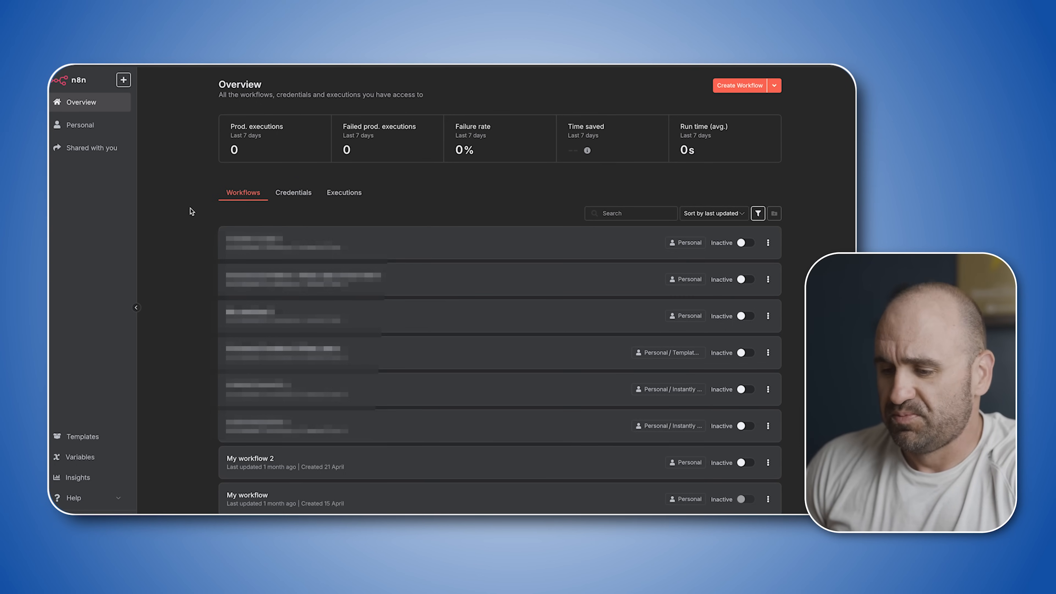
pyautogui.moveTo(293, 192)
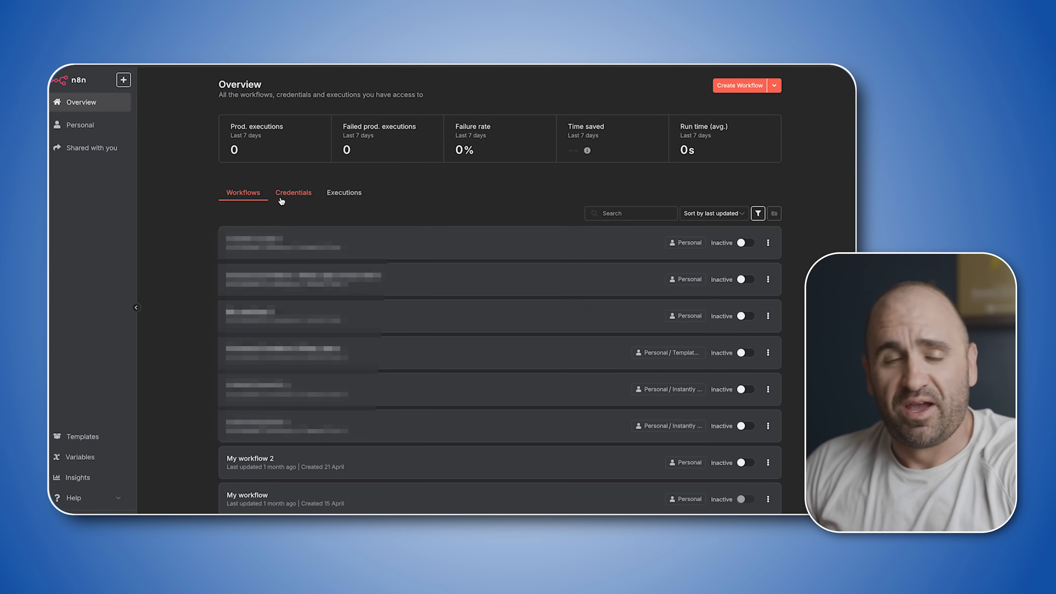
pyautogui.moveTo(153, 98)
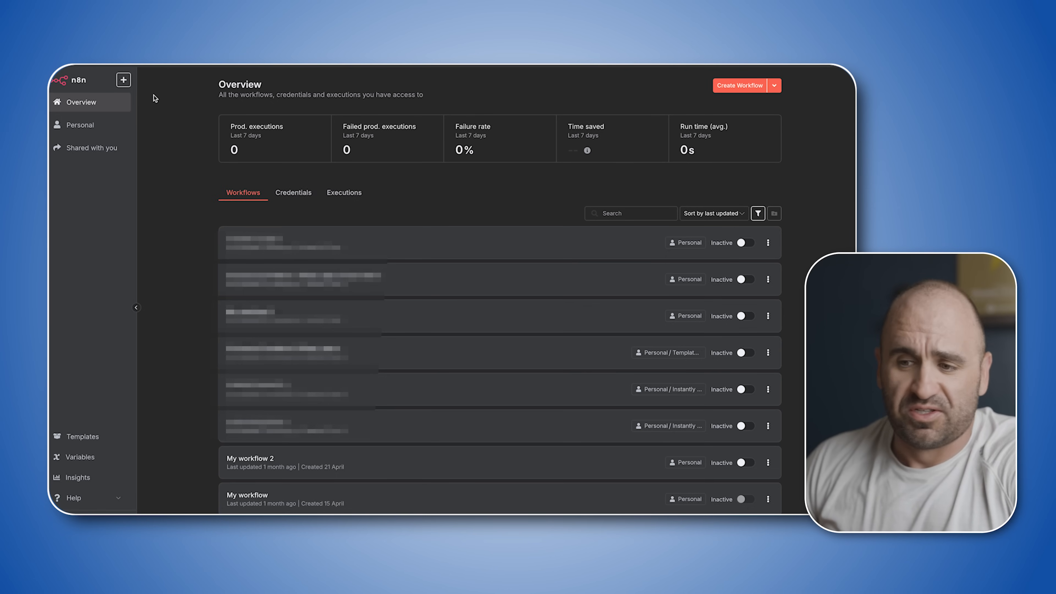
pyautogui.click(136, 307)
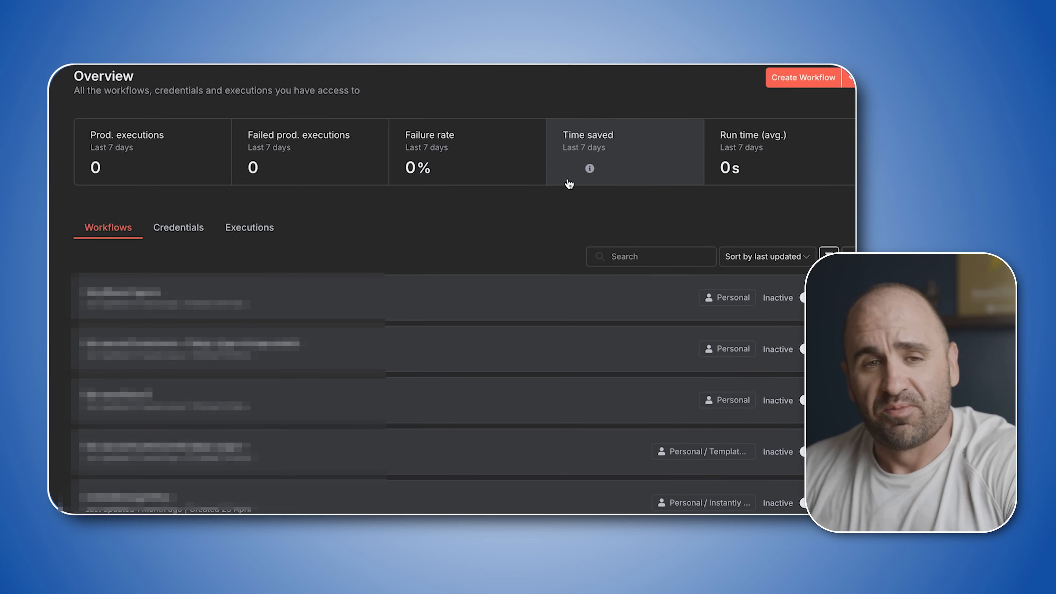
pyautogui.click(136, 307)
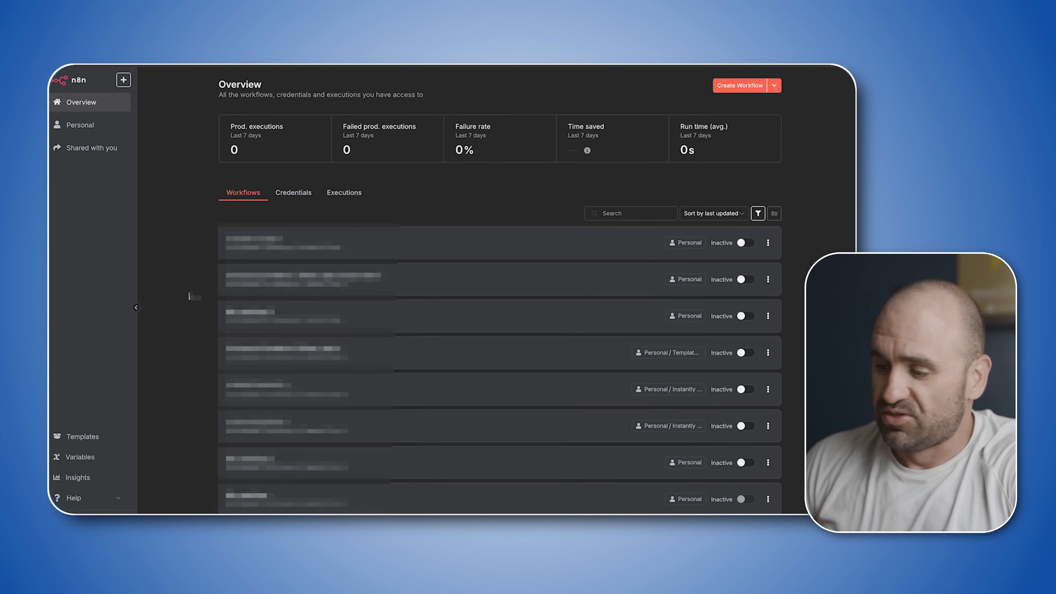
pyautogui.moveTo(739, 86)
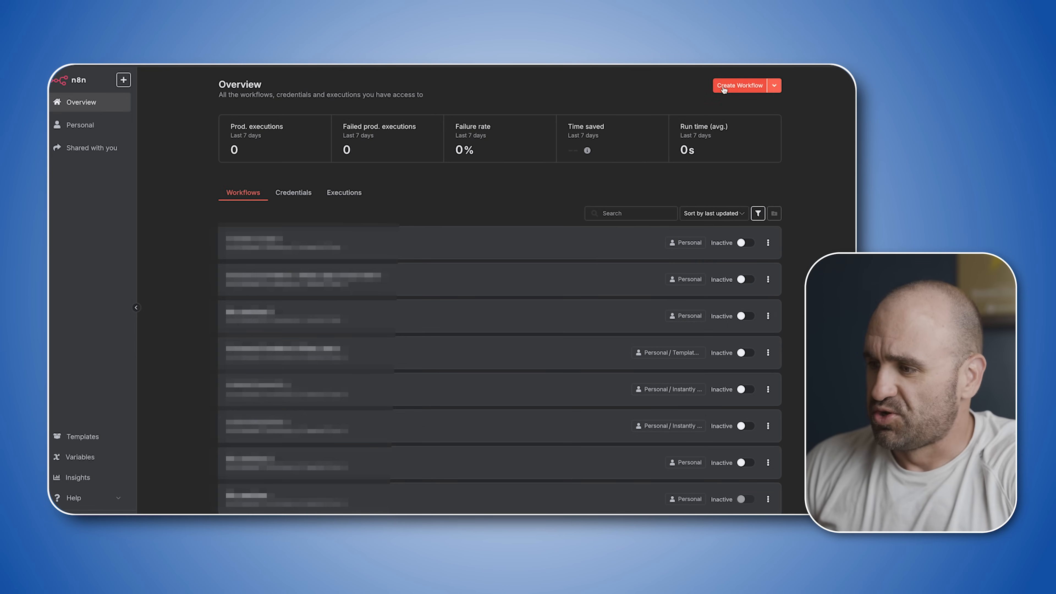
# Create a blank workflow with a Trigger manually start followed by an AI Agent node
pyautogui.click(740, 86)
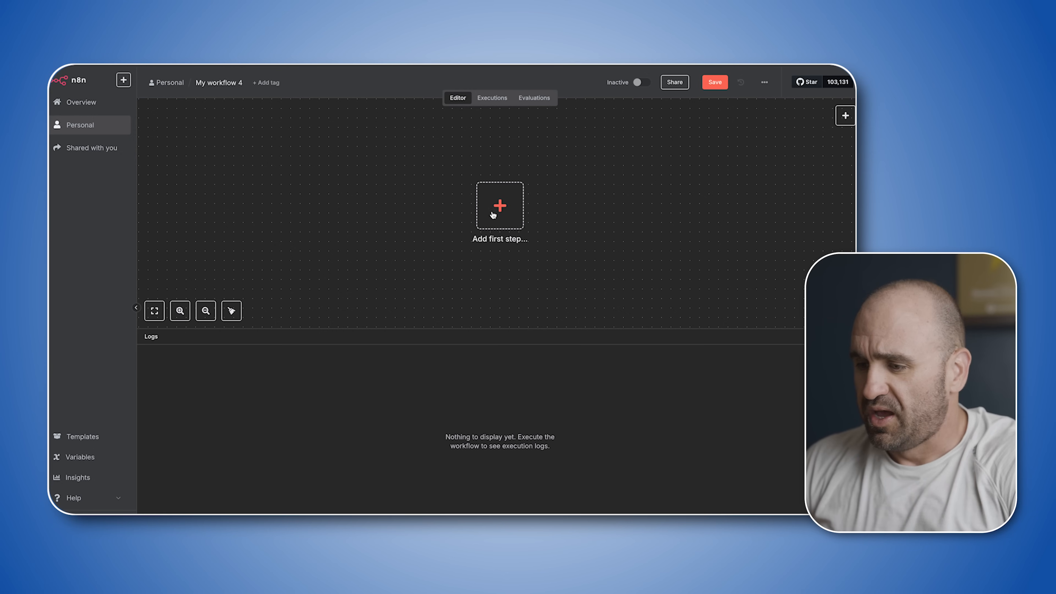
pyautogui.click(499, 205)
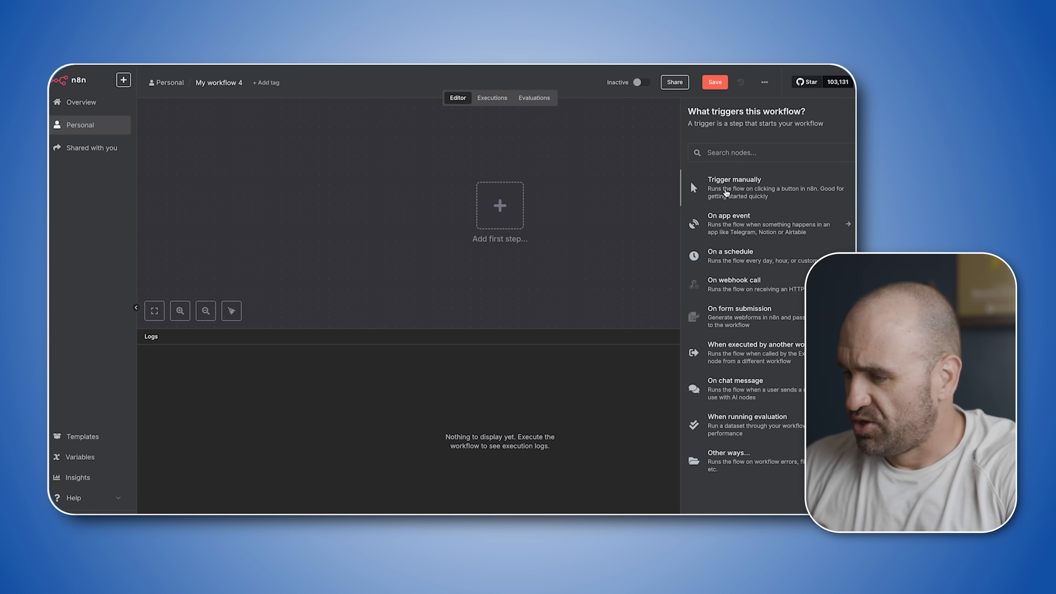
pyautogui.click(734, 188)
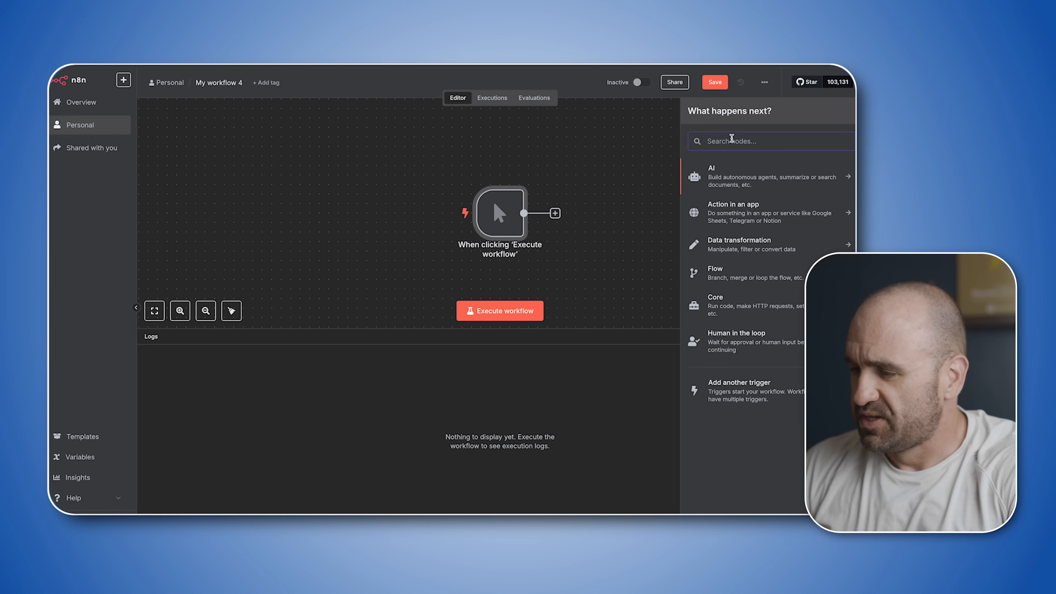
pyautogui.moveTo(735, 188)
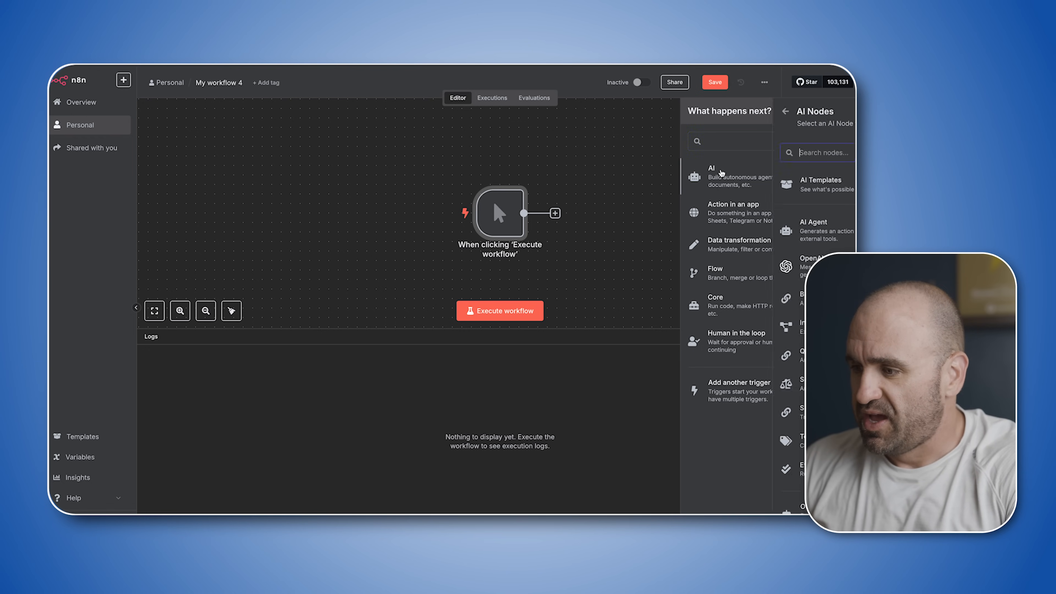
pyautogui.click(816, 231)
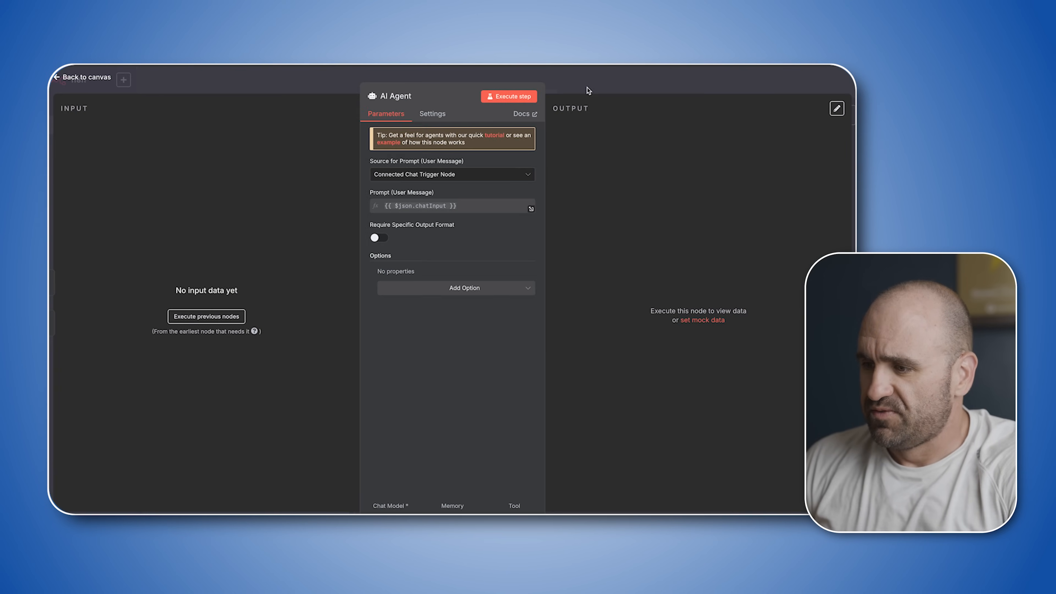
pyautogui.click(81, 77)
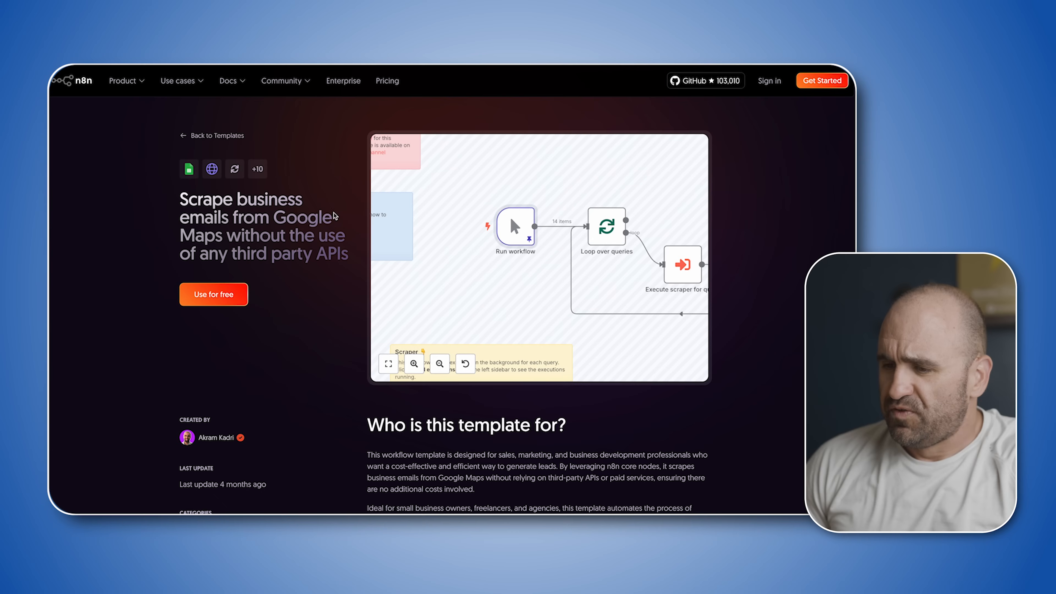
pyautogui.moveTo(519, 227)
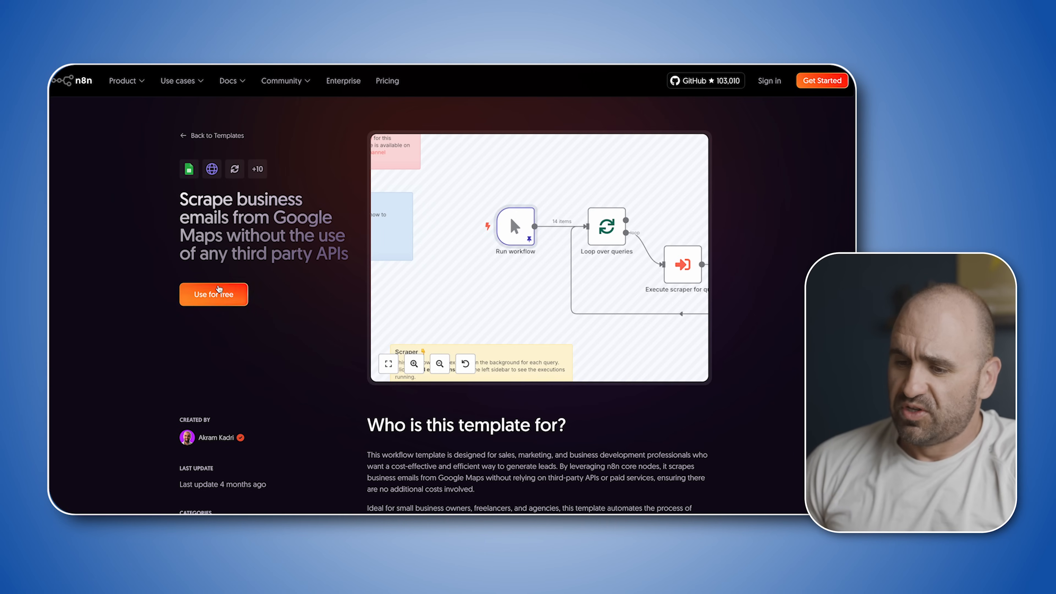
# Use the Google Maps scraper template for free and copy its JSON to the clipboard
pyautogui.click(214, 295)
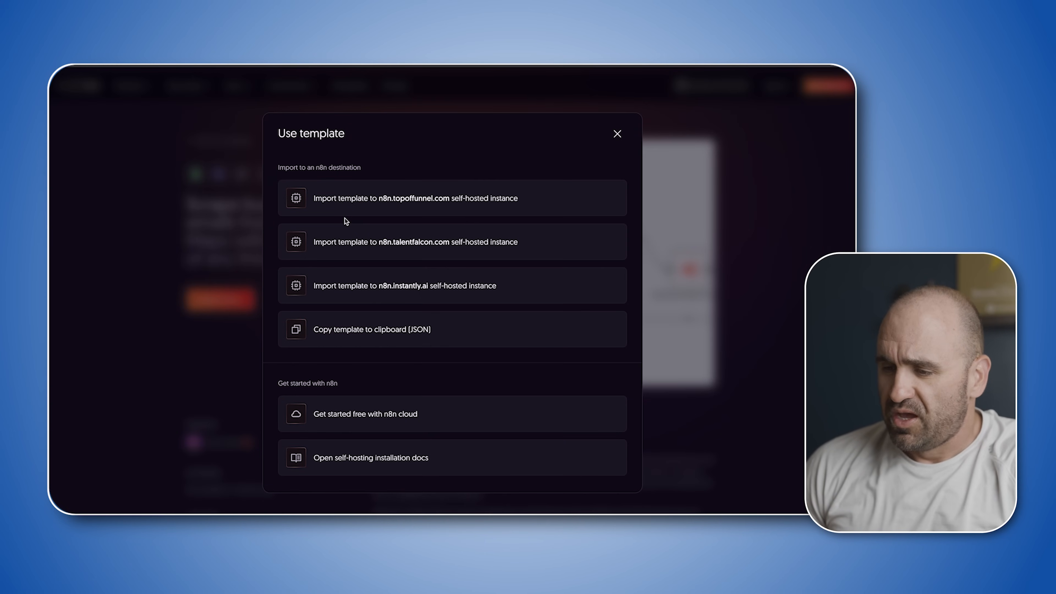
pyautogui.moveTo(402, 303)
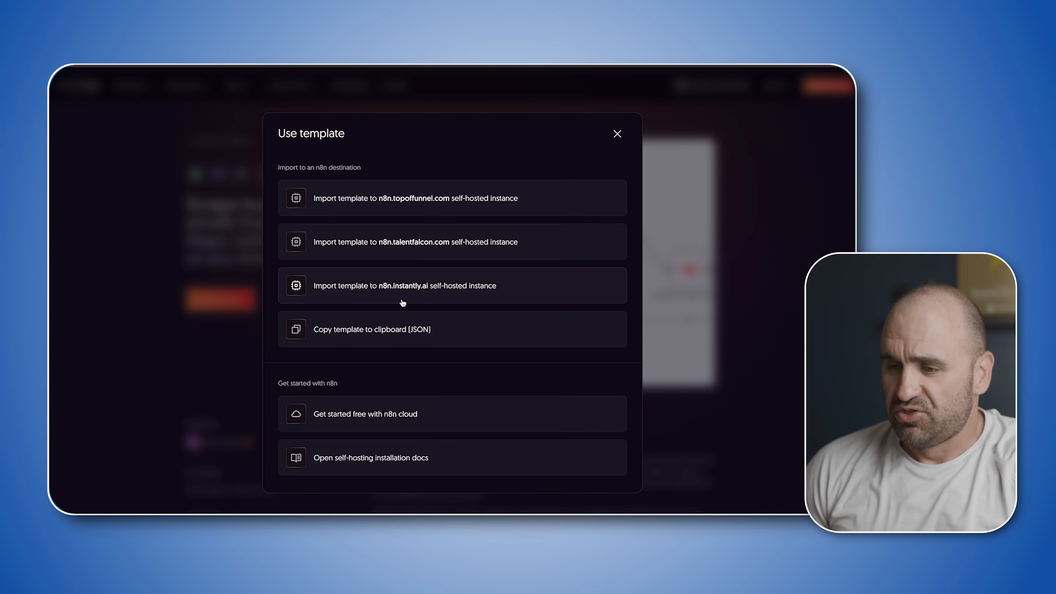
pyautogui.moveTo(237, 192)
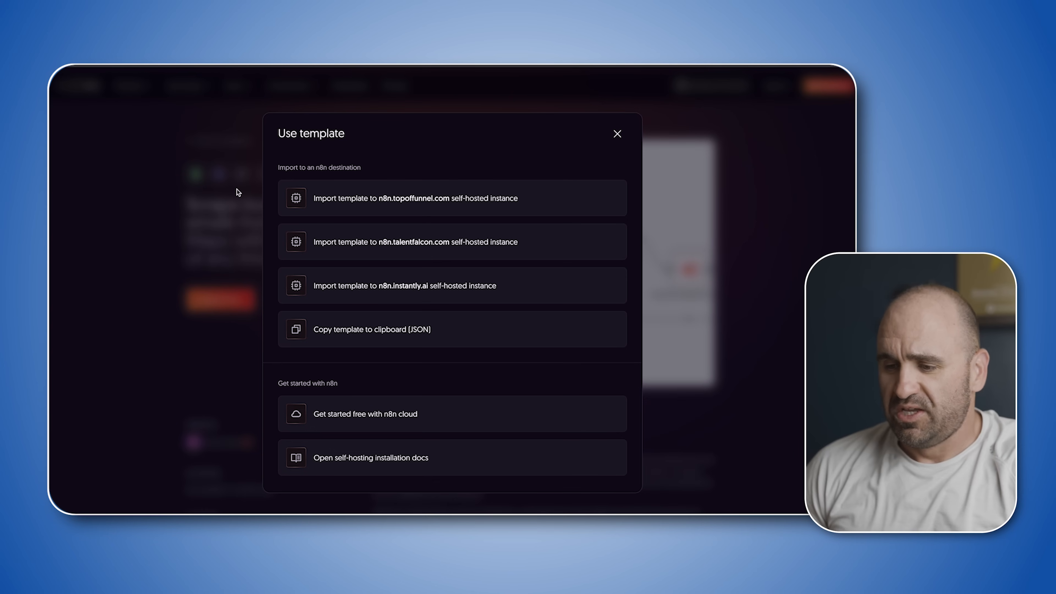
pyautogui.click(360, 330)
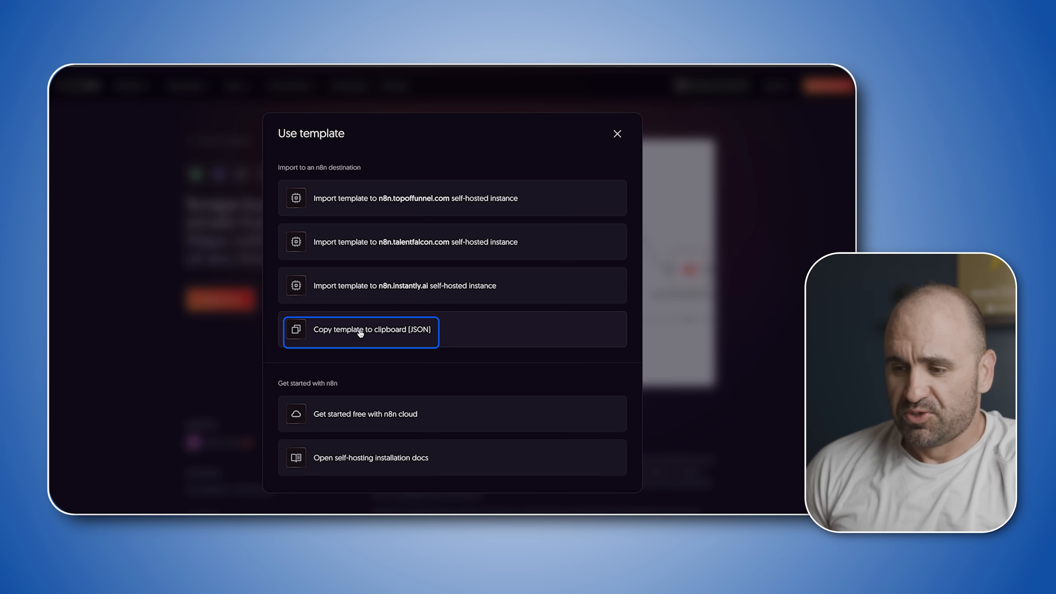
pyautogui.click(616, 133)
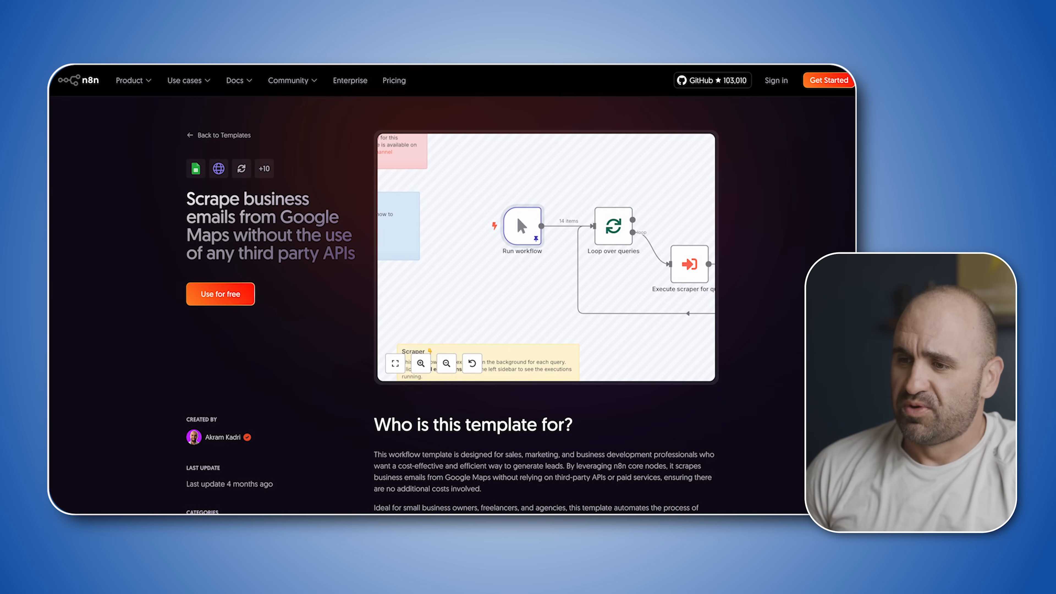
pyautogui.click(220, 293)
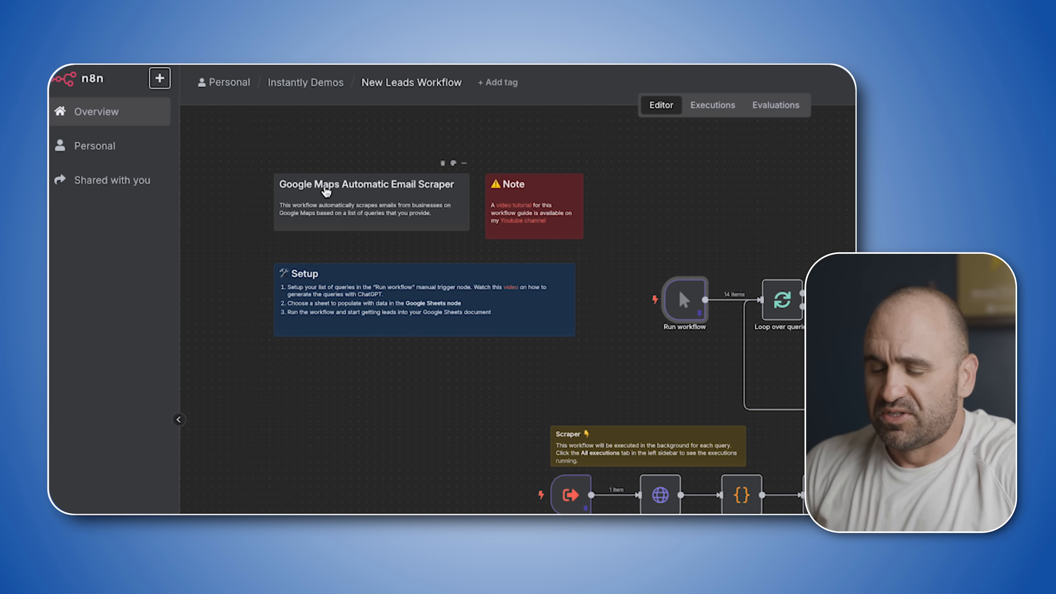
pyautogui.moveTo(389, 189)
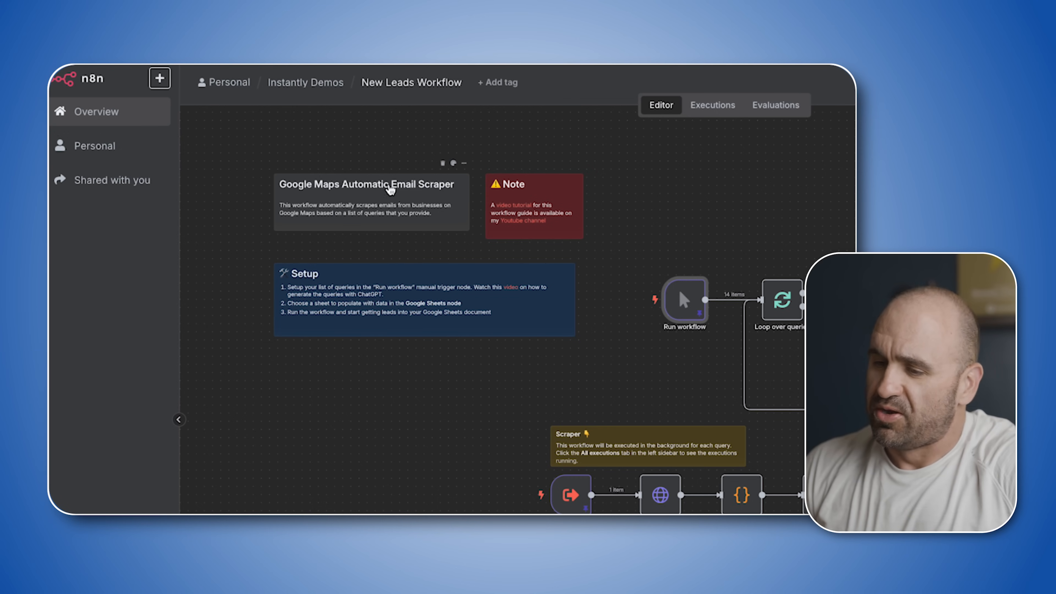
pyautogui.moveTo(561, 234)
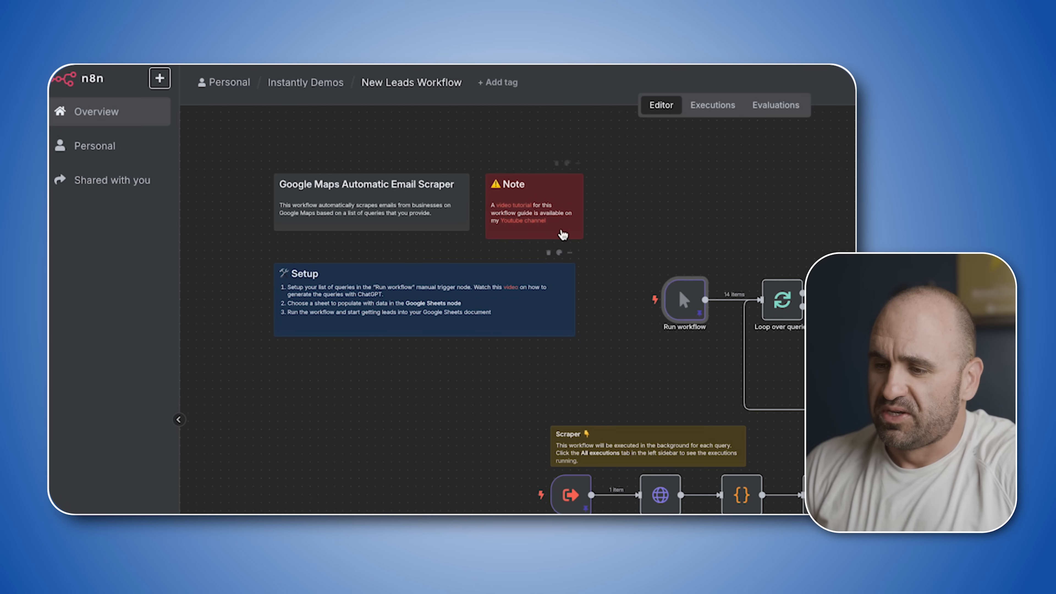
pyautogui.moveTo(422, 388)
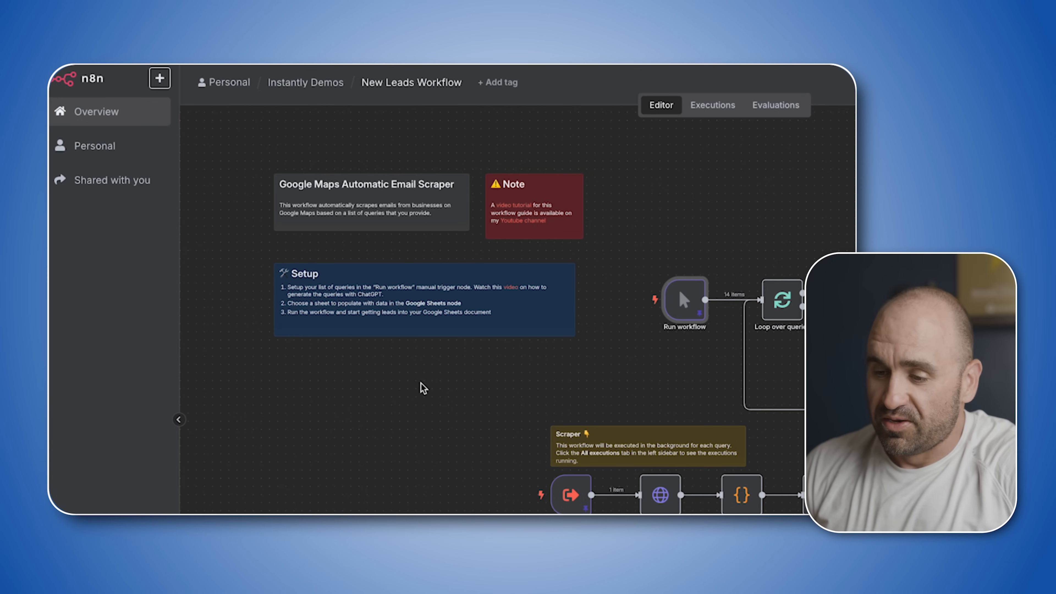
pyautogui.moveTo(324, 312)
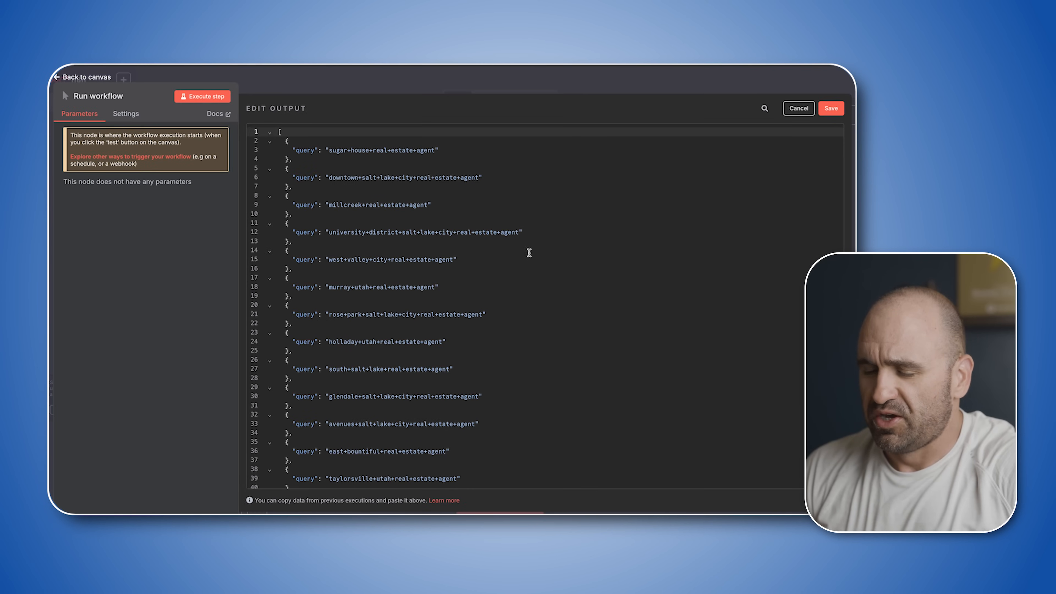
pyautogui.moveTo(342, 292)
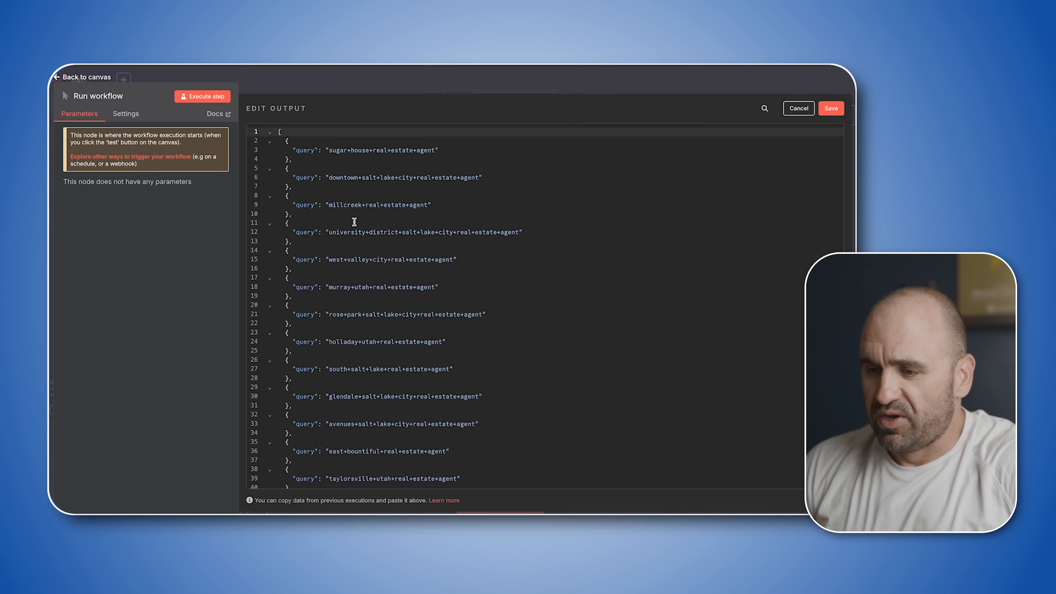
pyautogui.moveTo(396, 203)
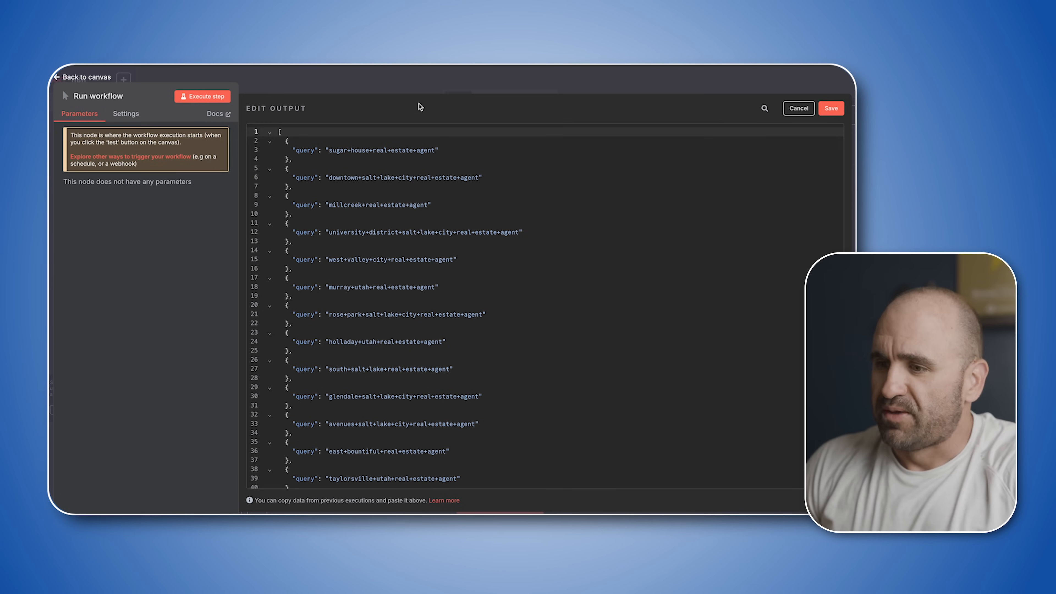
pyautogui.click(798, 108)
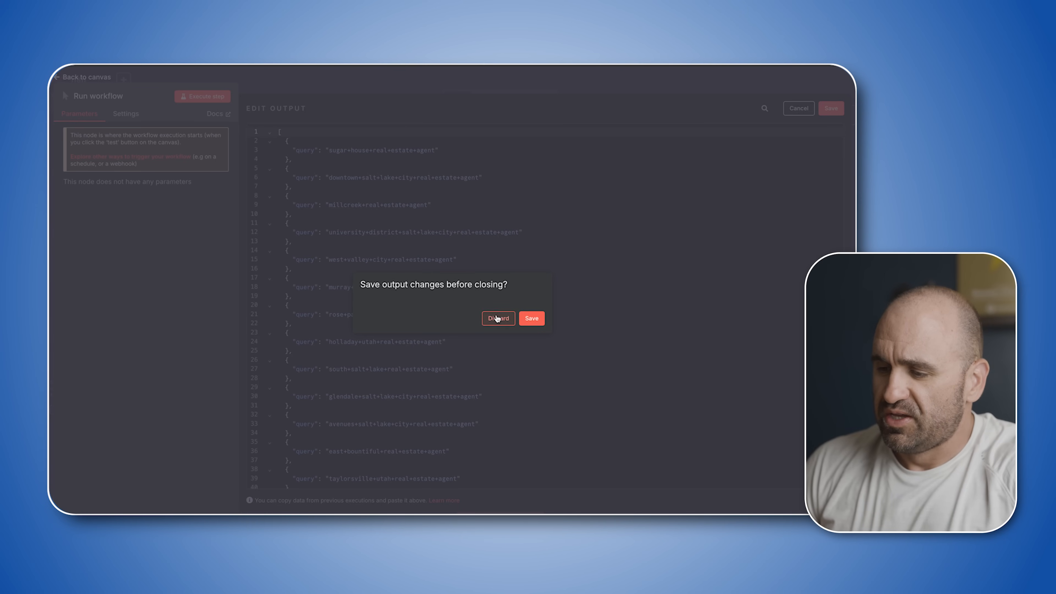
pyautogui.click(498, 318)
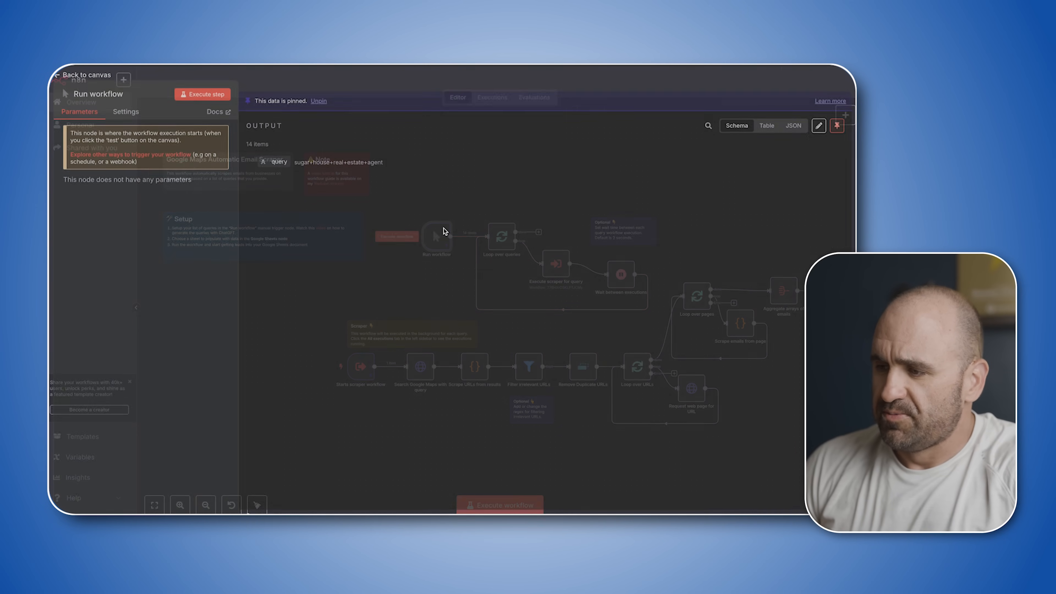
pyautogui.click(819, 125)
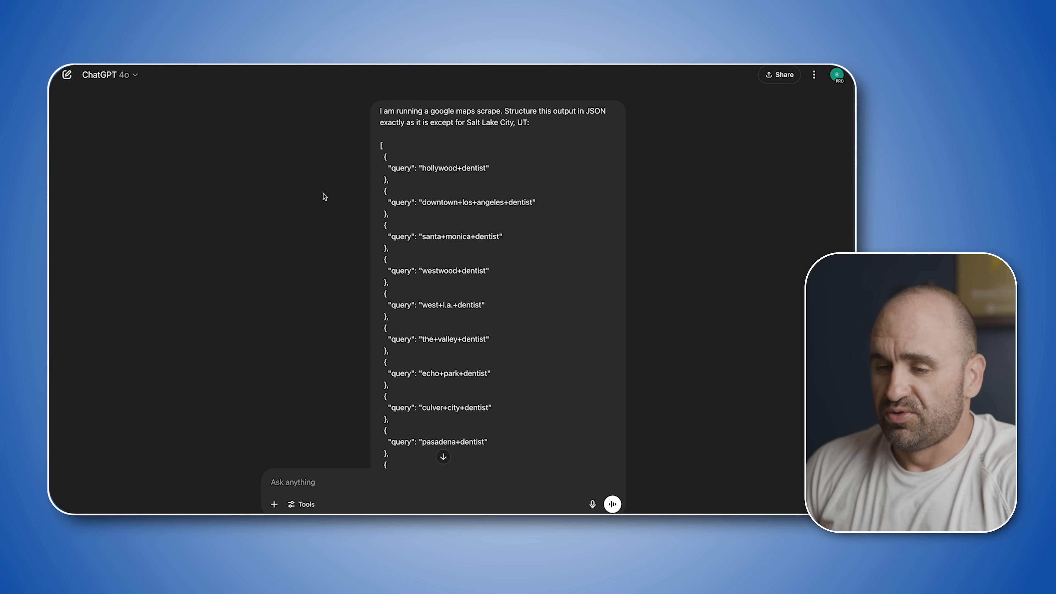
# Scroll through ChatGPT's JSON list of Salt Lake City dentist queries
pyautogui.scroll(-3)
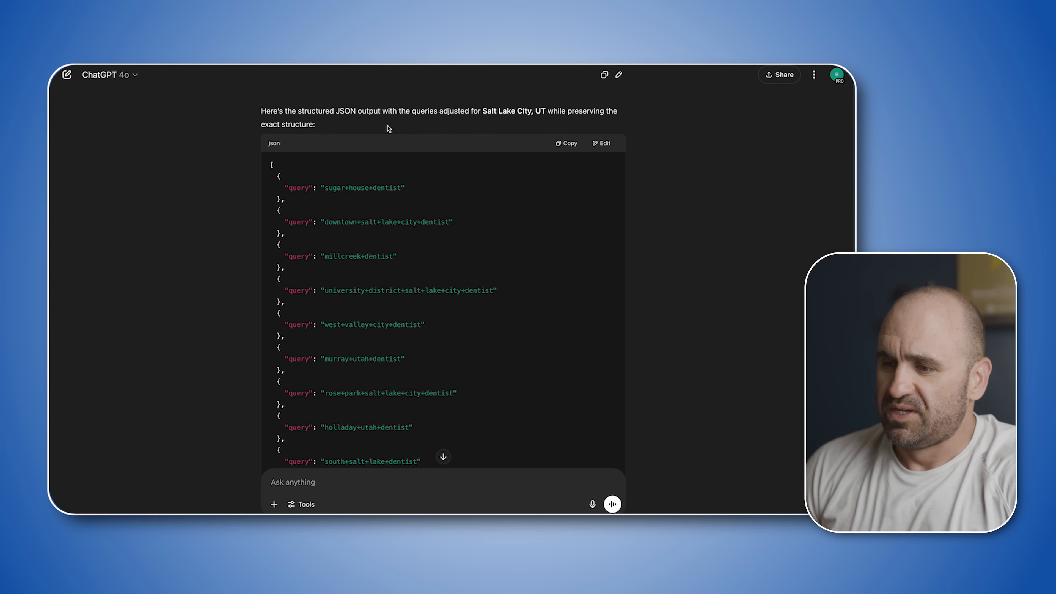
pyautogui.moveTo(565, 197)
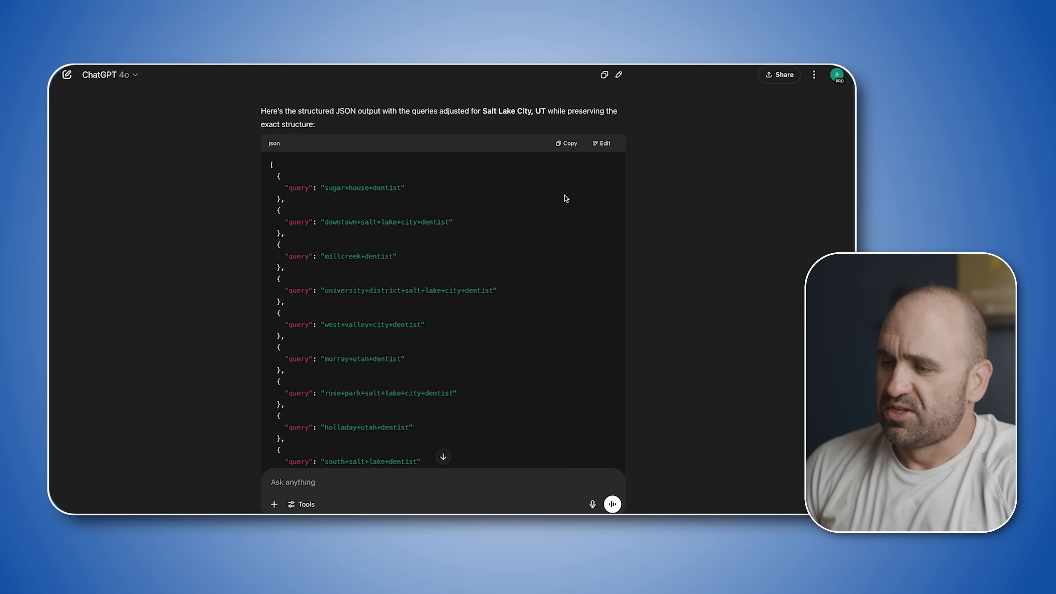
pyautogui.moveTo(353, 171)
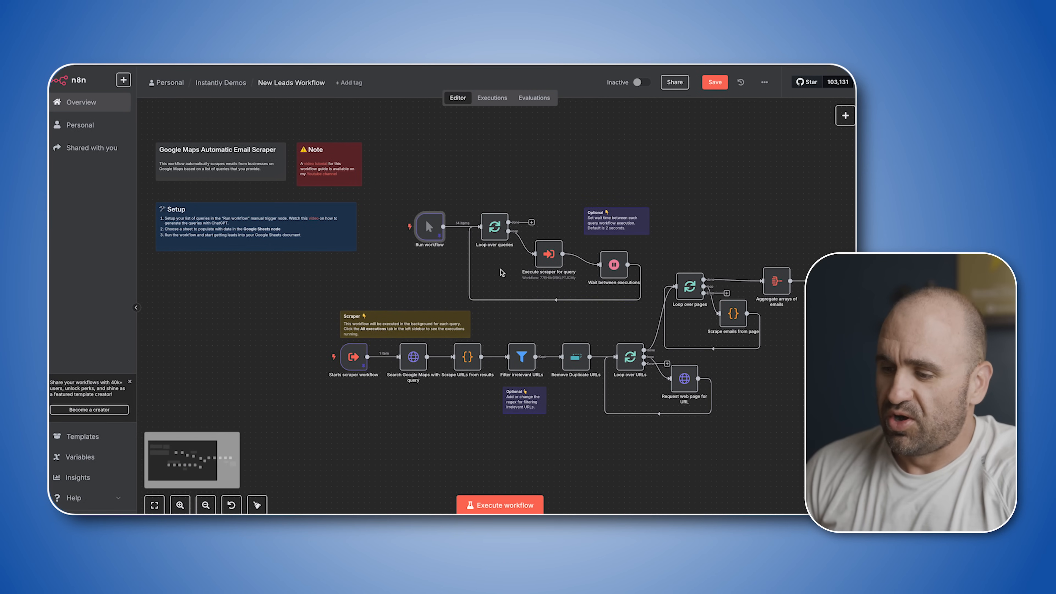
pyautogui.moveTo(389, 226)
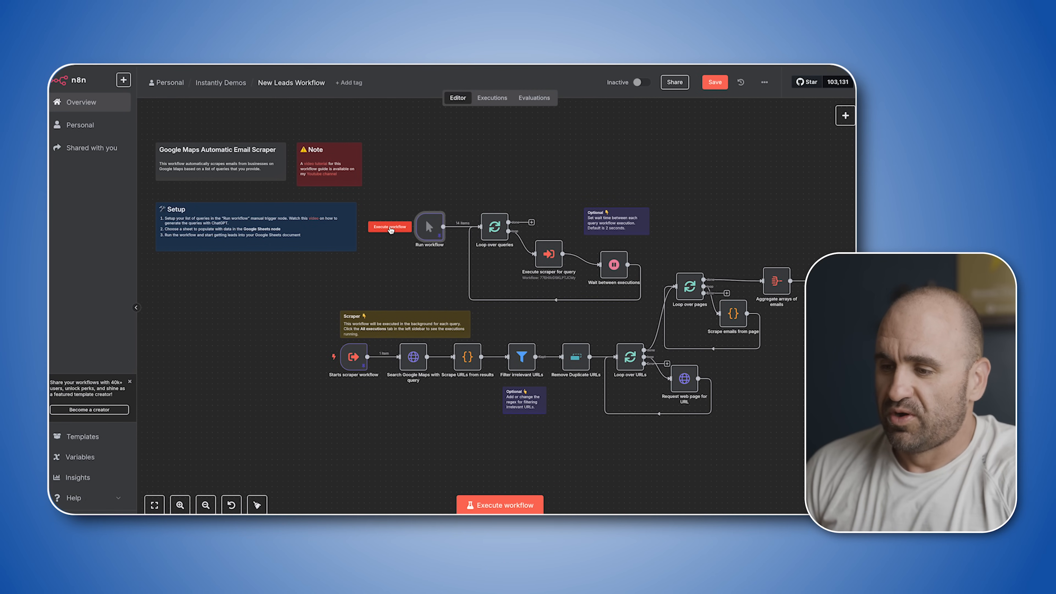
# Execute the scraper workflow from its Run workflow manual trigger
pyautogui.click(500, 505)
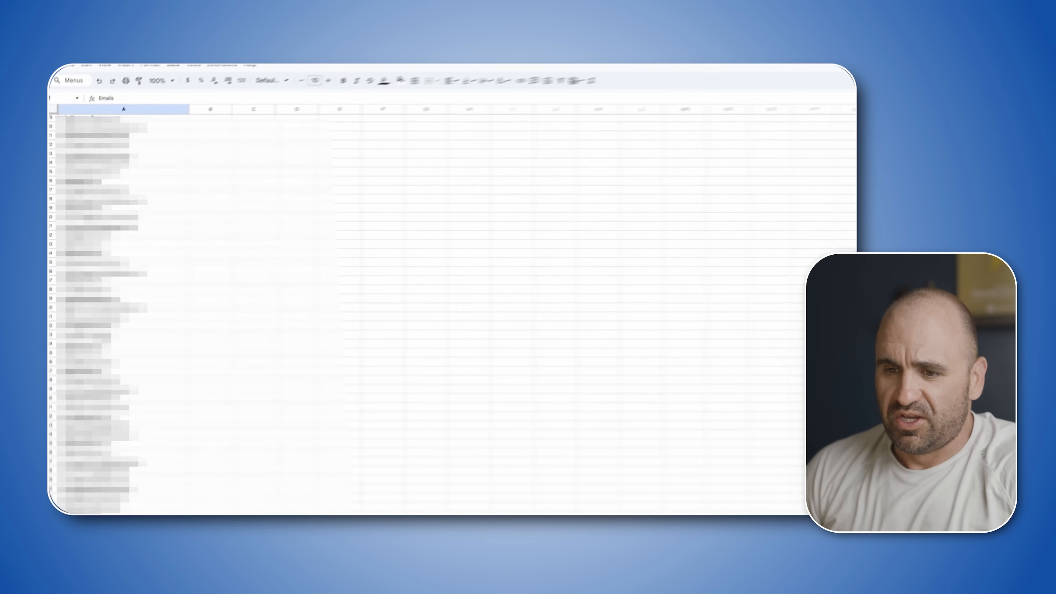
pyautogui.scroll(-3)
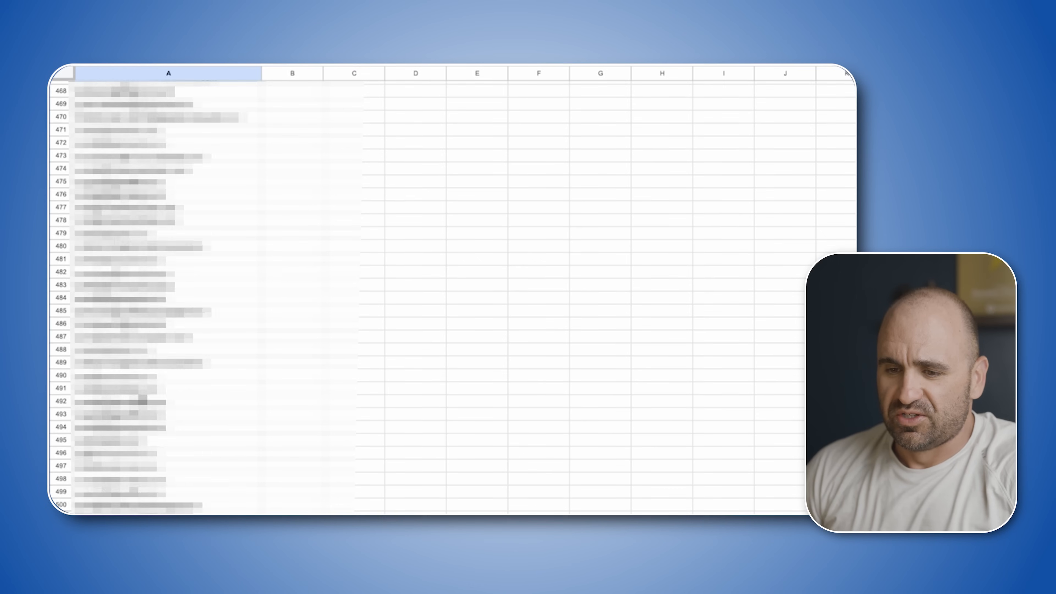
pyautogui.scroll(3)
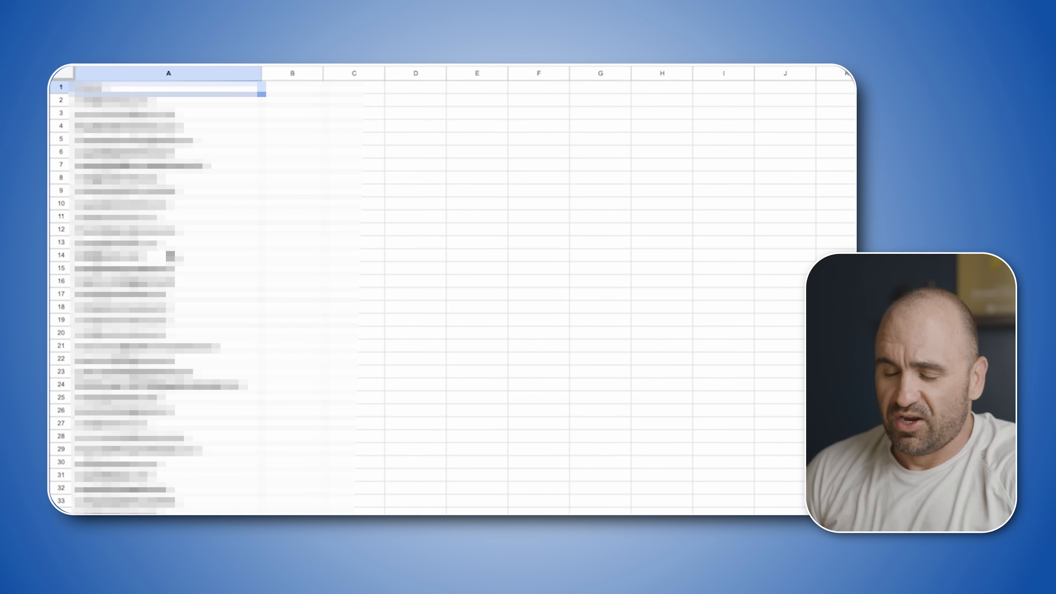
pyautogui.scroll(-3)
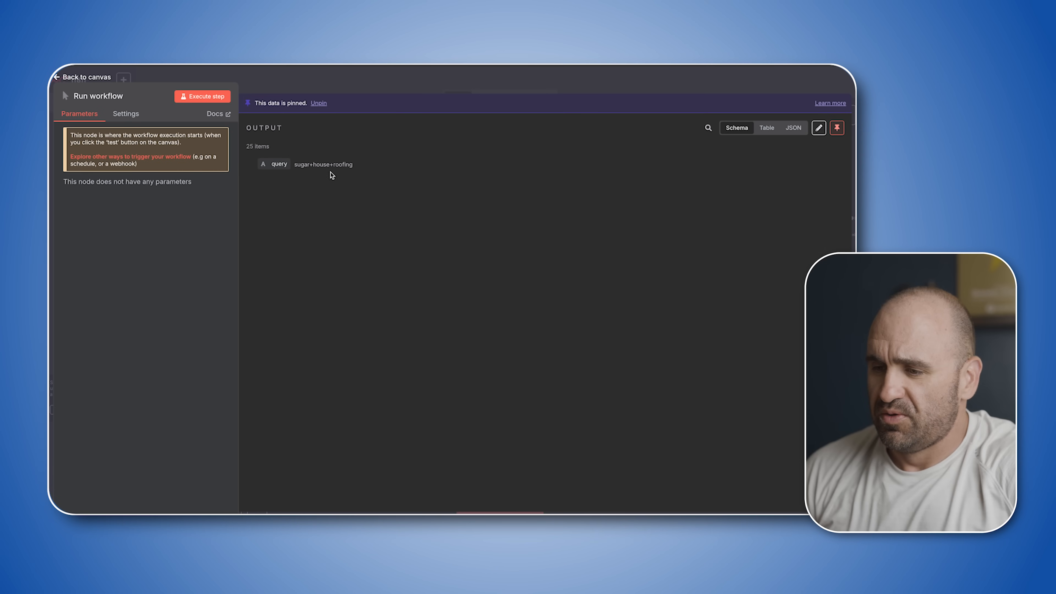
# Return from the Loop over pages output to the advanced leads workflow canvas
pyautogui.click(81, 77)
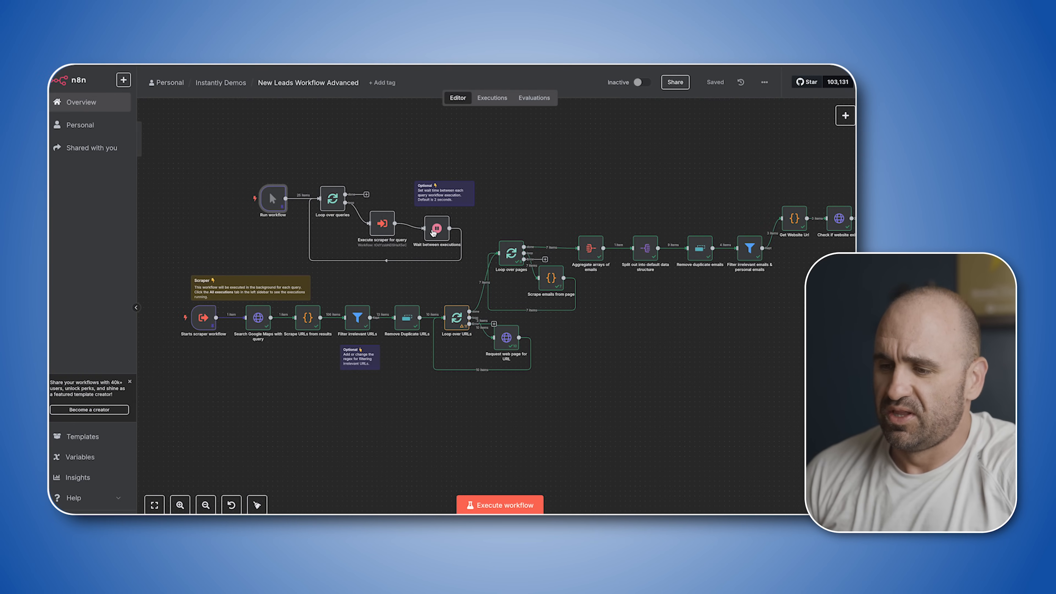
pyautogui.moveTo(329, 352)
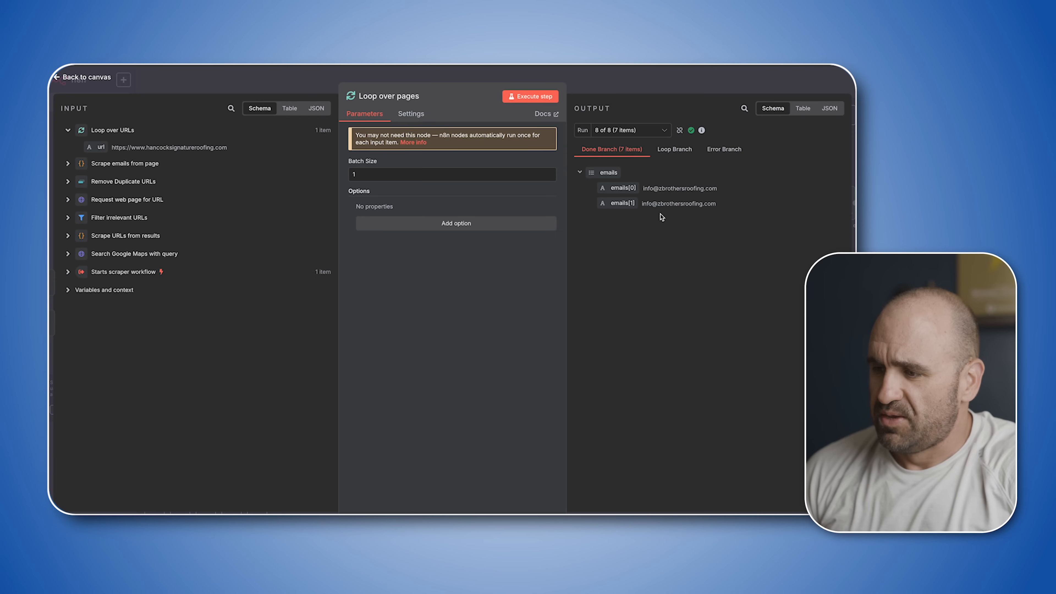
pyautogui.click(81, 77)
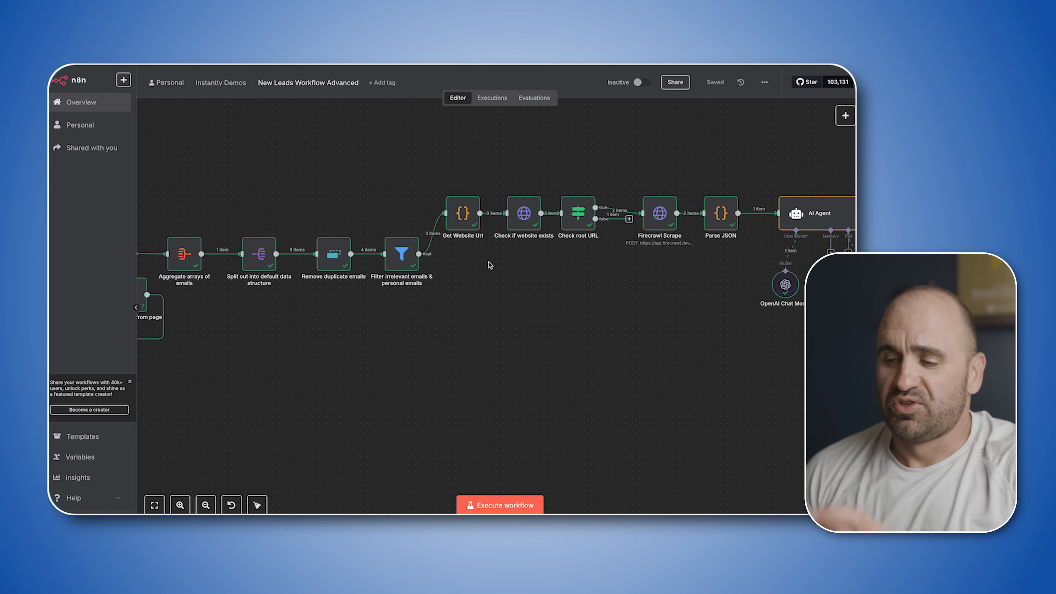
pyautogui.moveTo(400, 260)
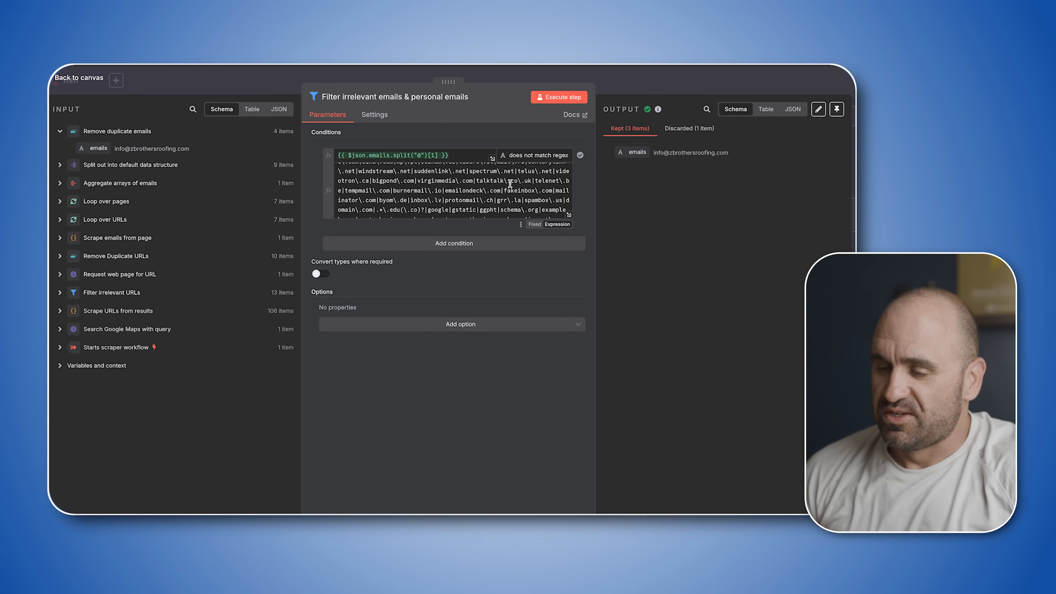
# Scroll through the filter node's long regex of free-mail and throwaway domains
pyautogui.scroll(-3)
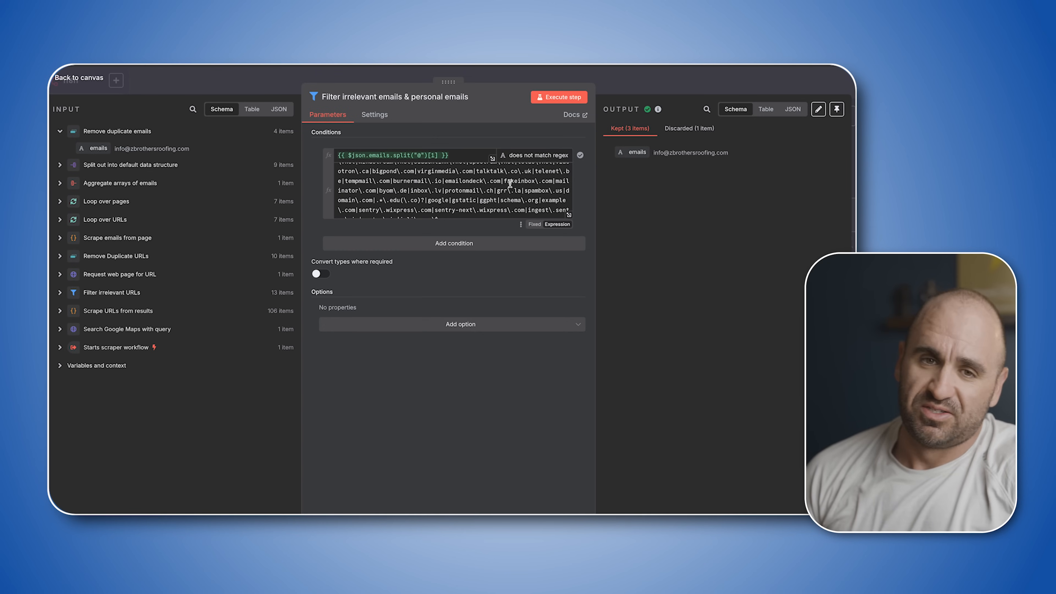
pyautogui.scroll(3)
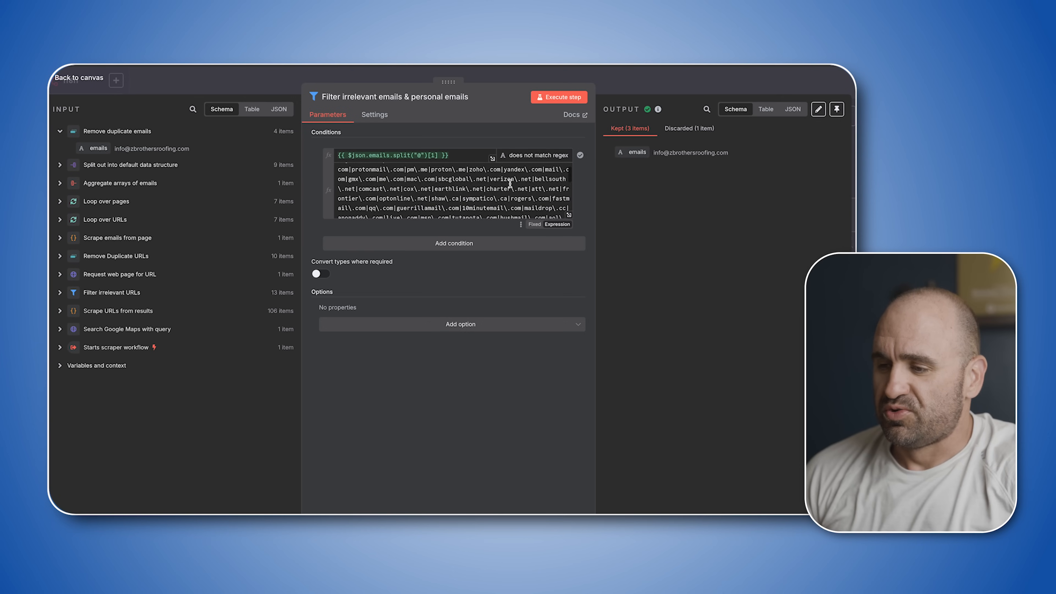
pyautogui.scroll(-3)
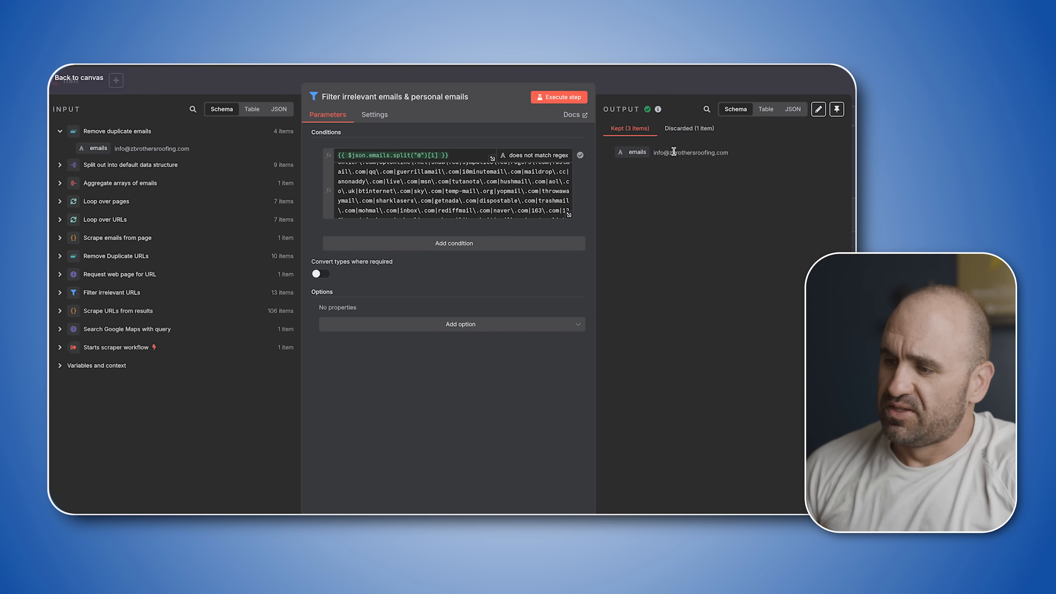
# Review the website-exists HTTP Request, its HEAD method and the options returning status 200 without erroring
pyautogui.click(78, 77)
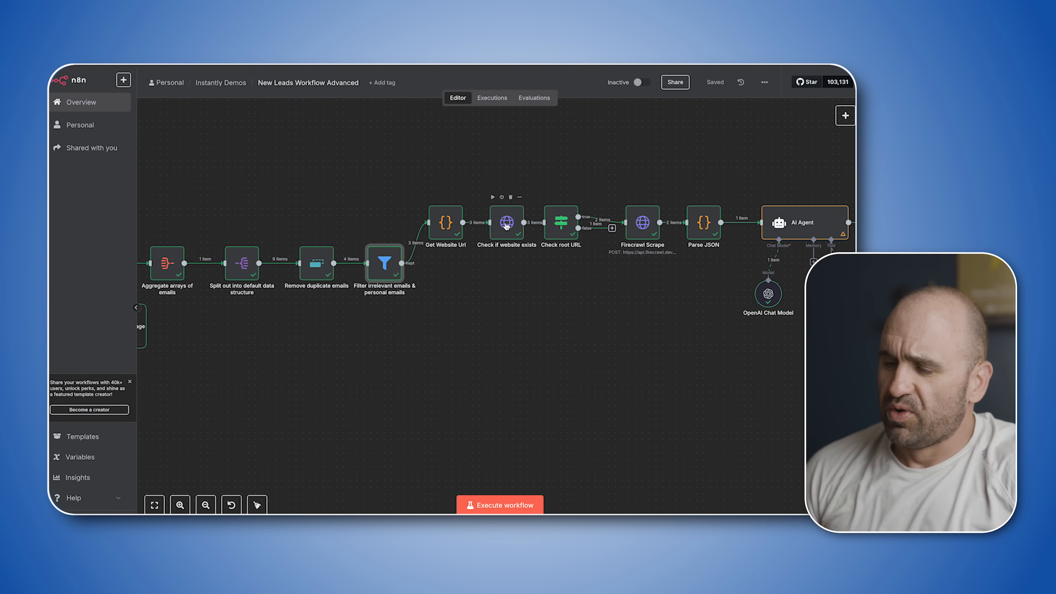
pyautogui.doubleClick(506, 223)
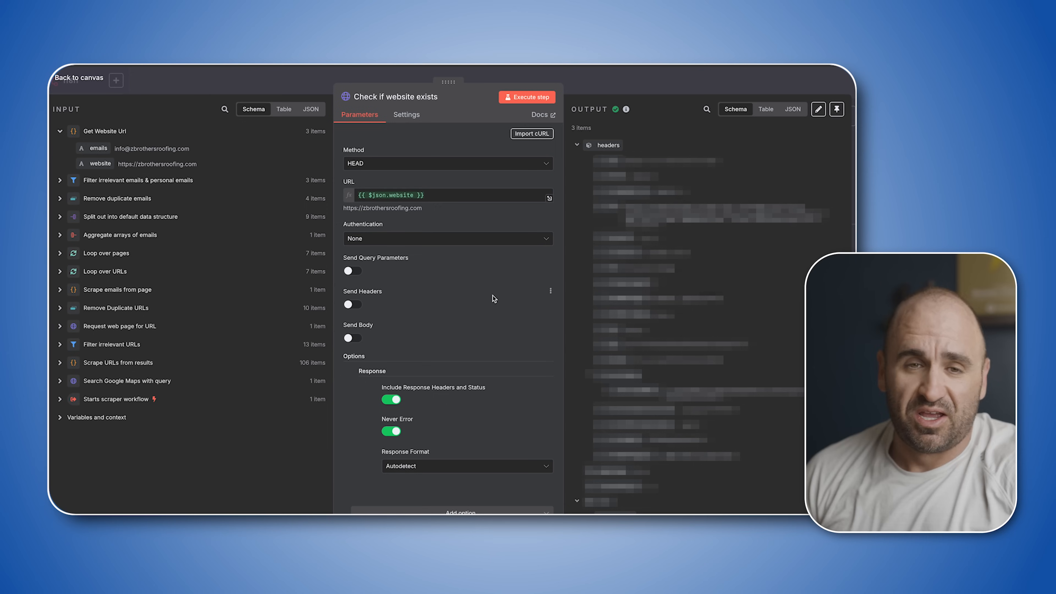
pyautogui.moveTo(389, 177)
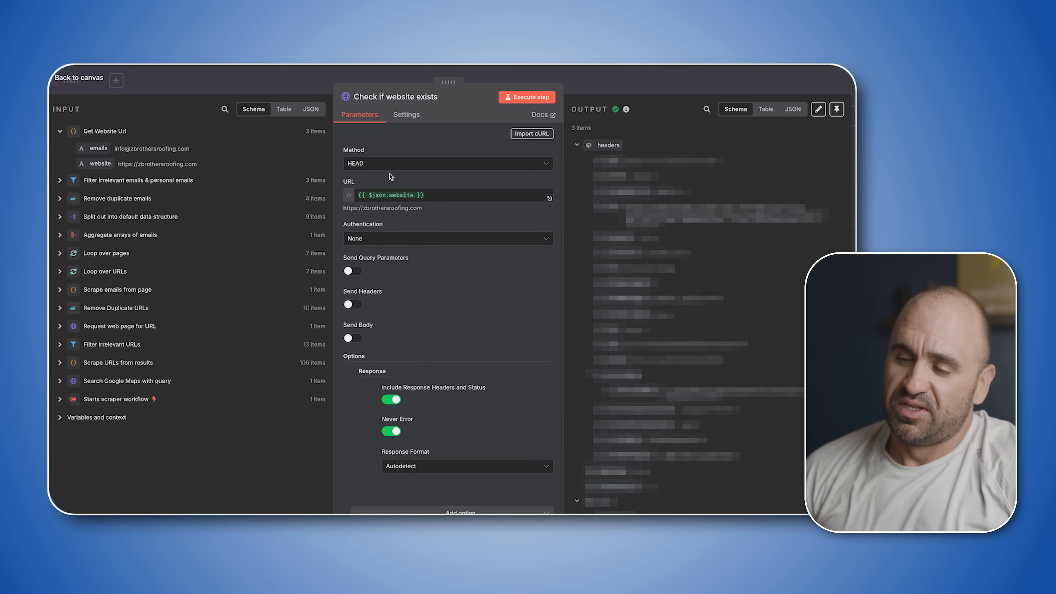
pyautogui.click(392, 96)
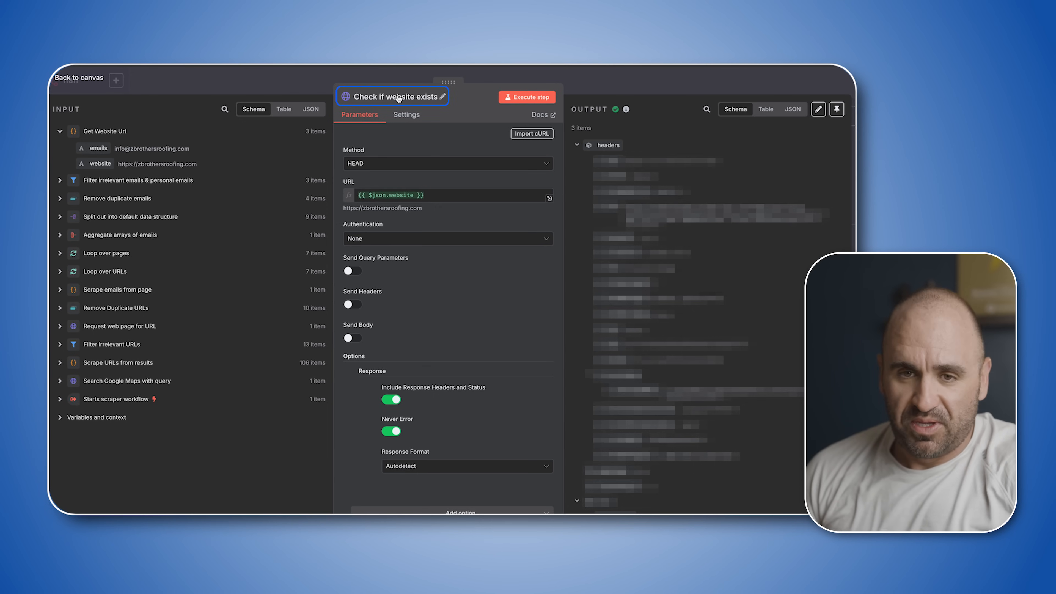
pyautogui.click(445, 163)
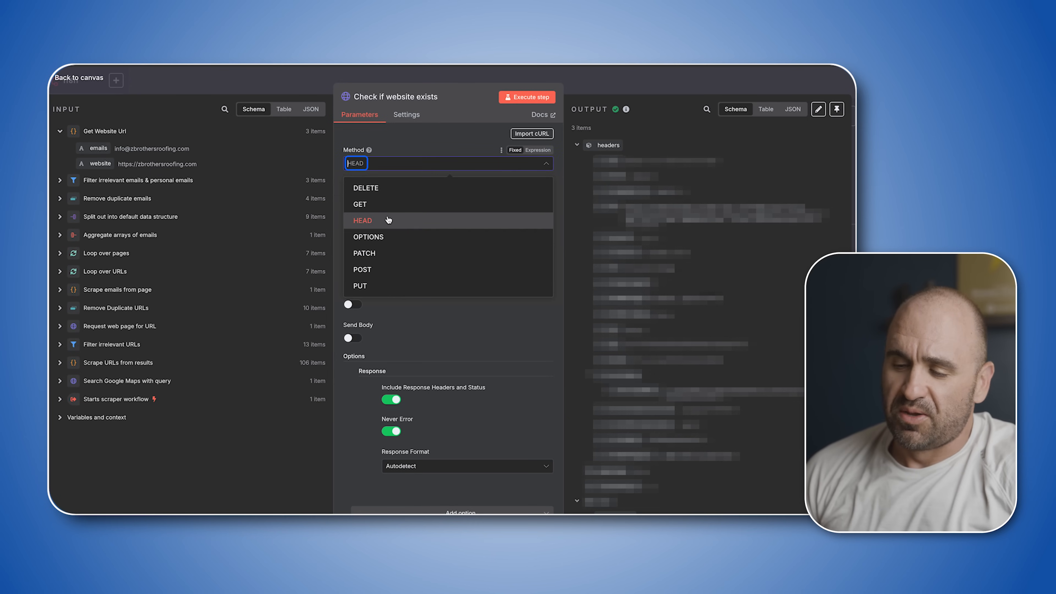
pyautogui.moveTo(394, 252)
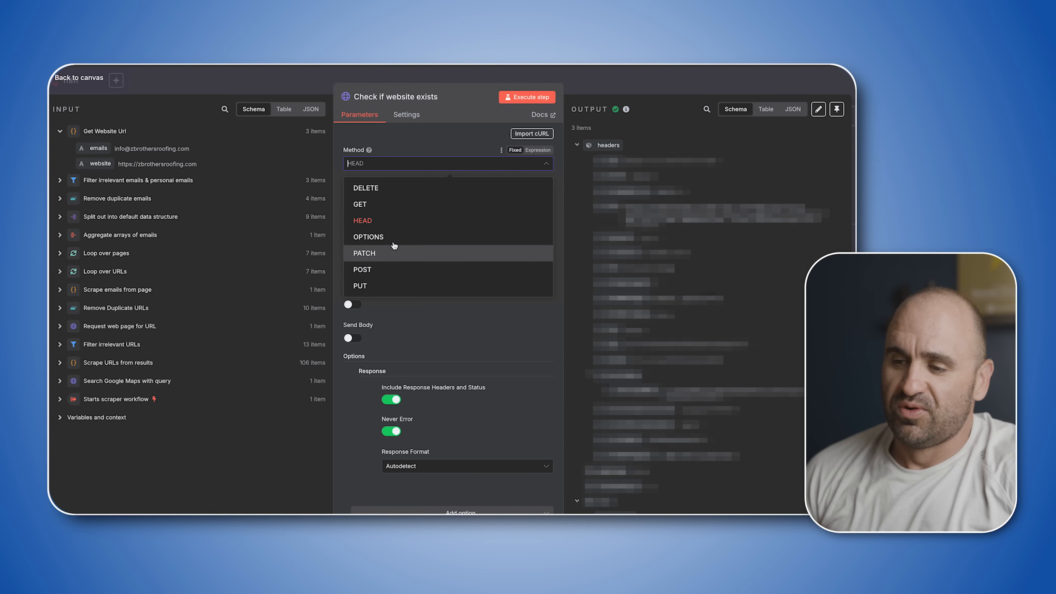
pyautogui.moveTo(400, 269)
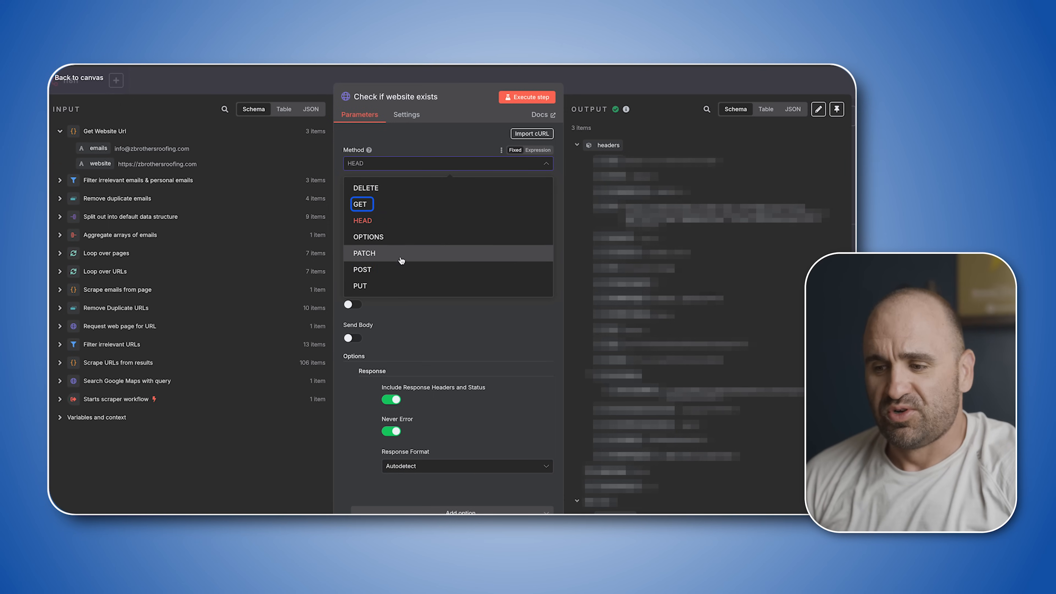
pyautogui.moveTo(394, 209)
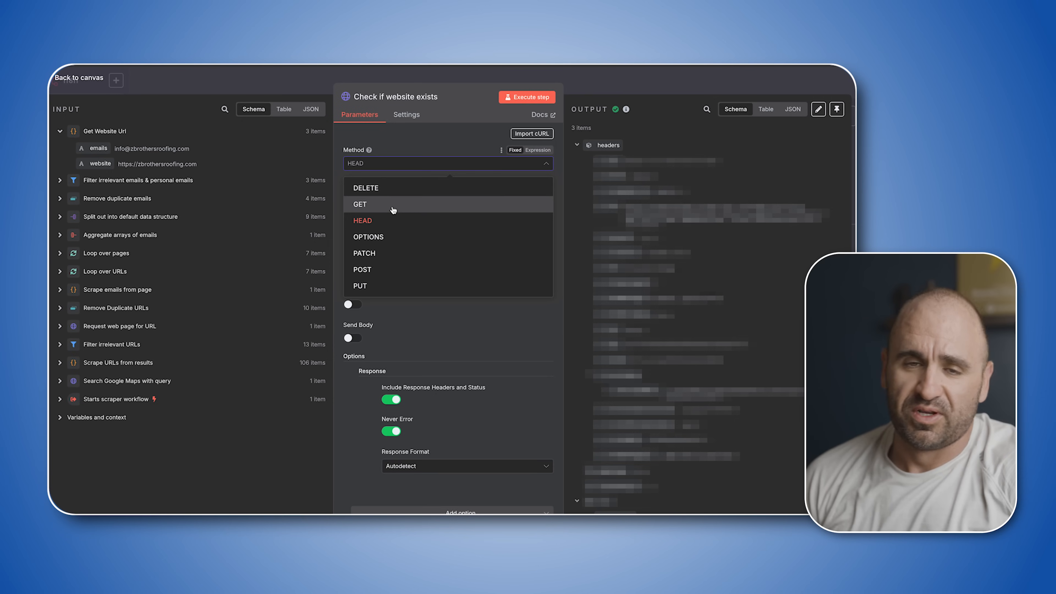
pyautogui.moveTo(390, 222)
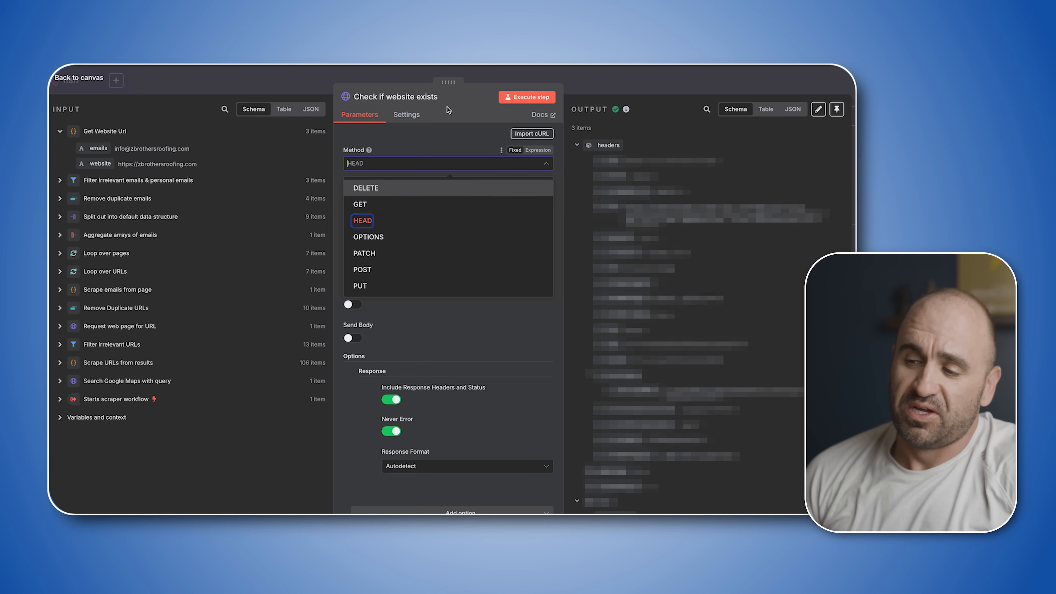
pyautogui.click(362, 220)
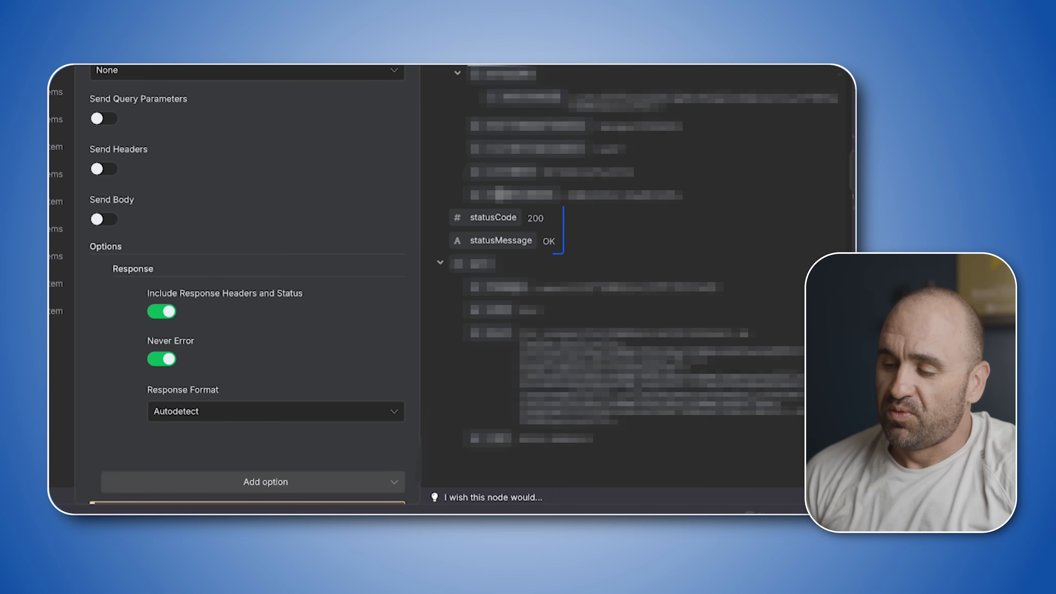
pyautogui.moveTo(528, 237)
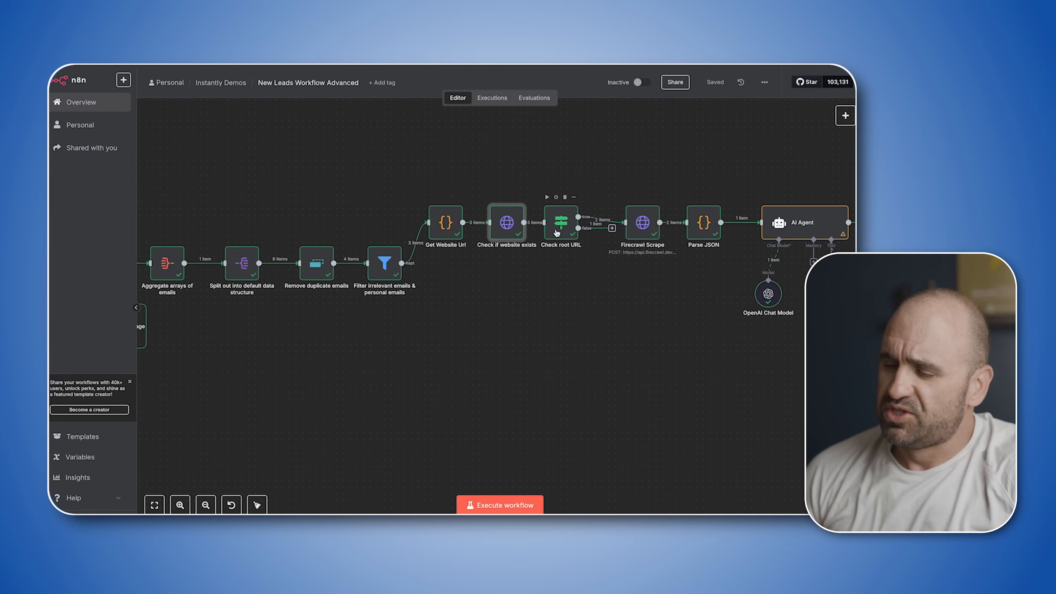
# Review the Check root URL conditions statusCode >= 200 AND <= 399, then return to canvas
pyautogui.doubleClick(561, 221)
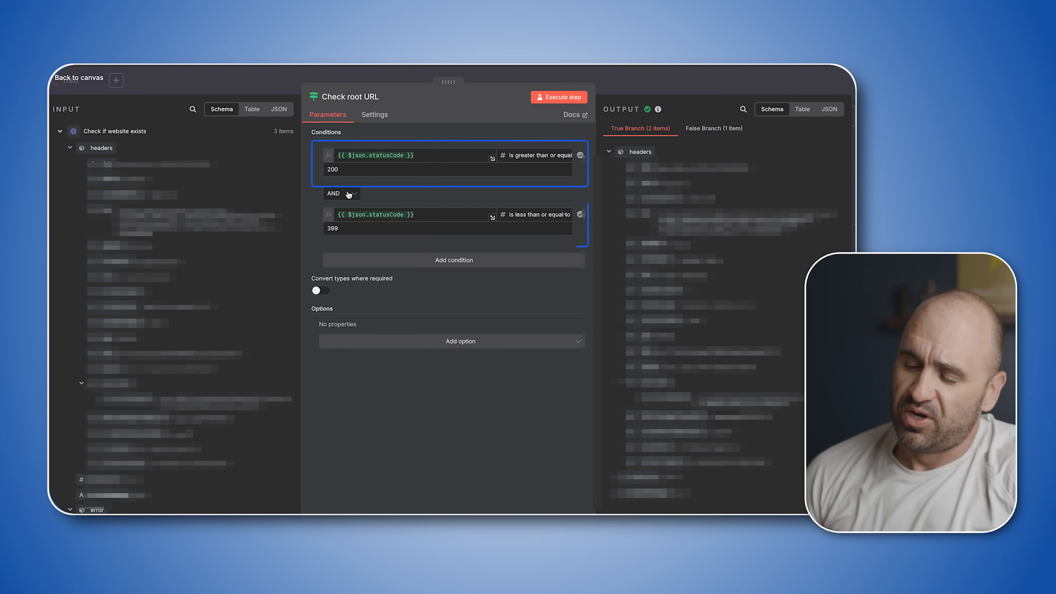
pyautogui.click(345, 228)
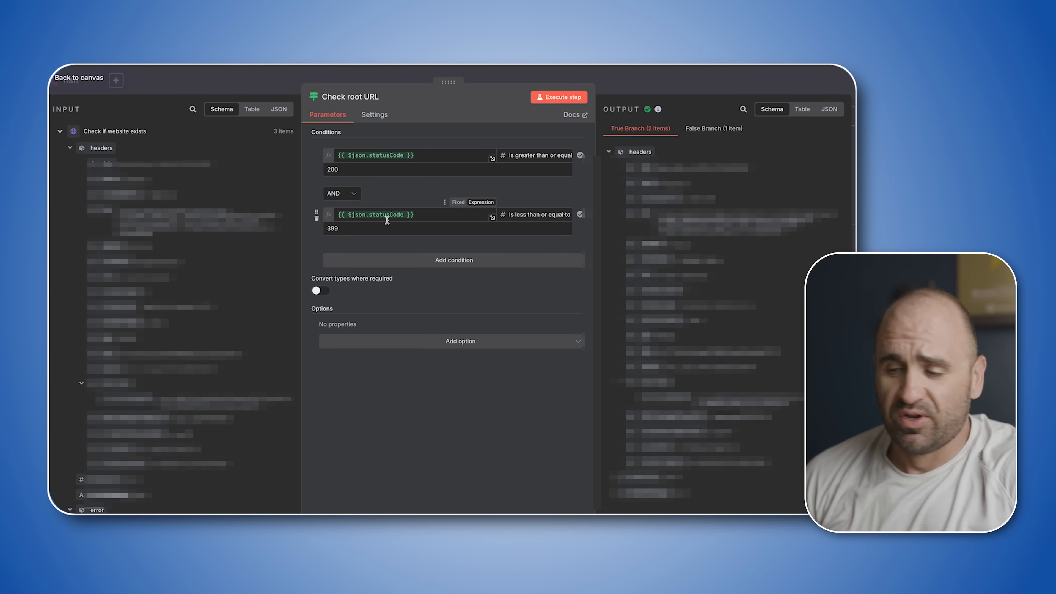
pyautogui.moveTo(625, 86)
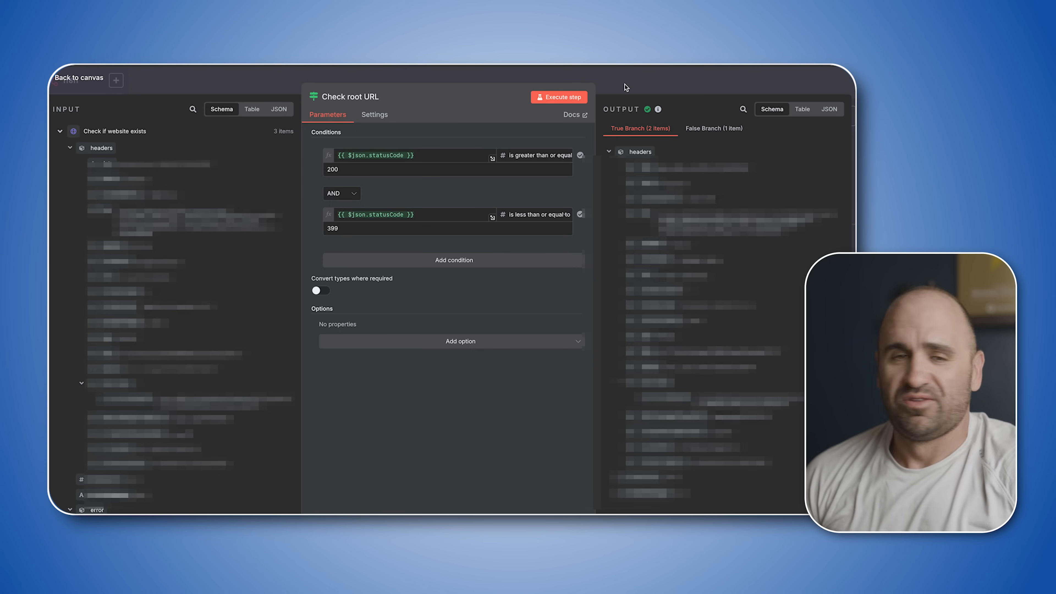
pyautogui.click(78, 77)
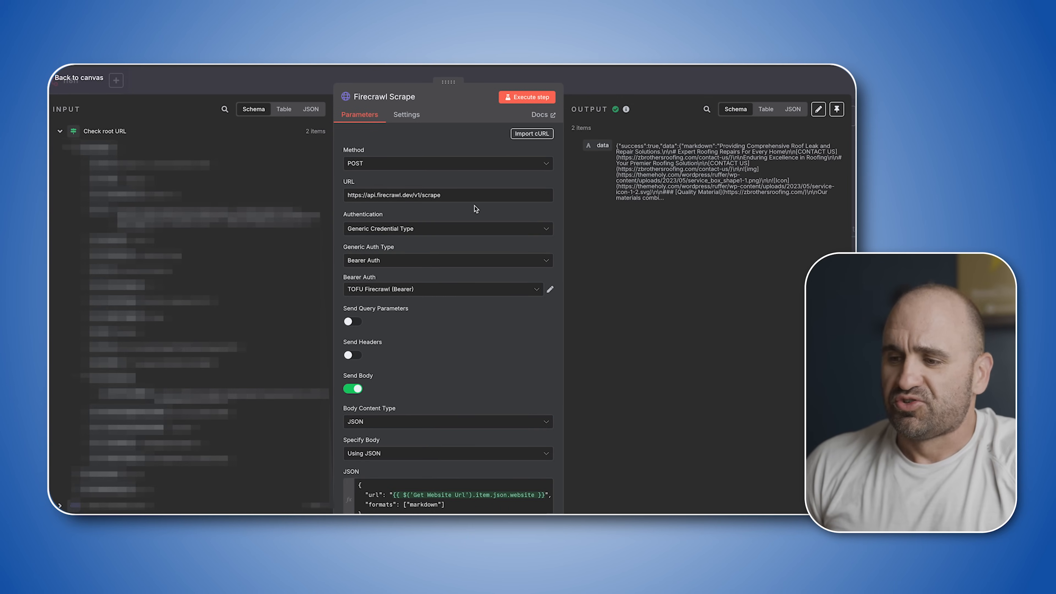
# Inspect the Firecrawl Scrape node's markdown table output of the roofing site and return to canvas
pyautogui.click(79, 78)
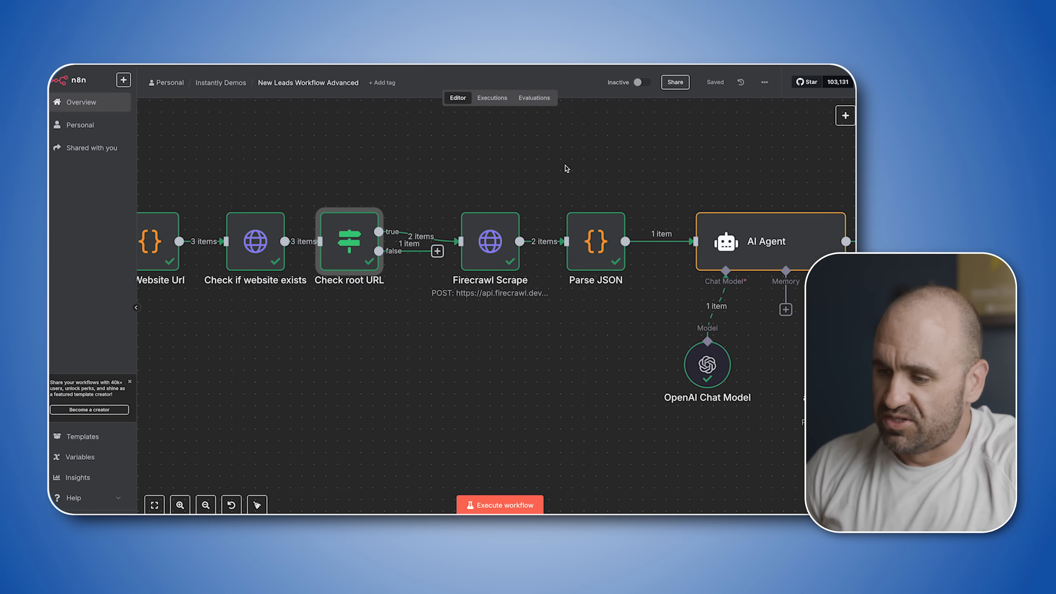
pyautogui.doubleClick(489, 242)
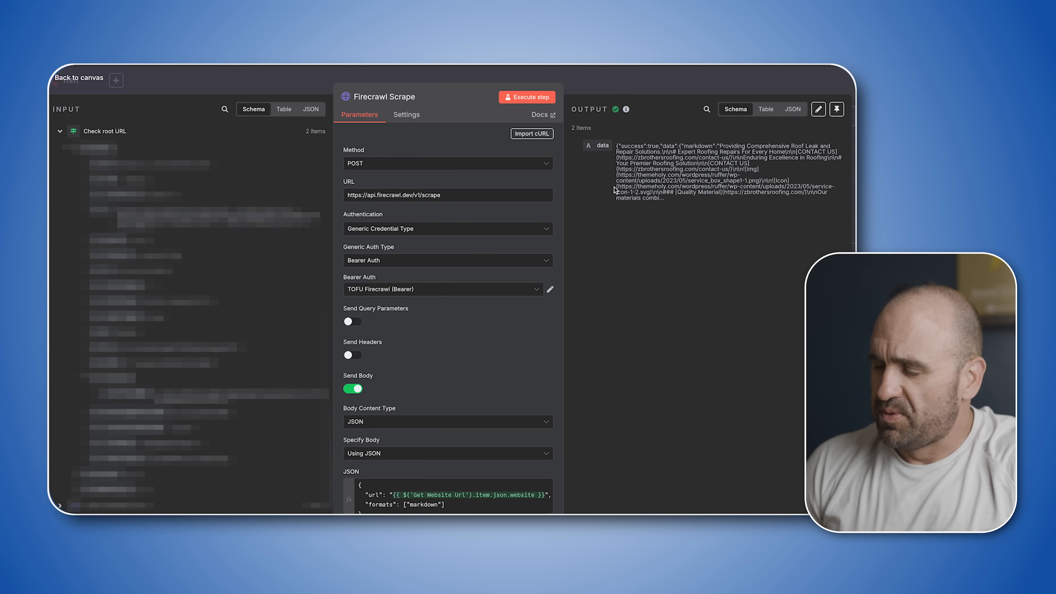
pyautogui.moveTo(663, 153)
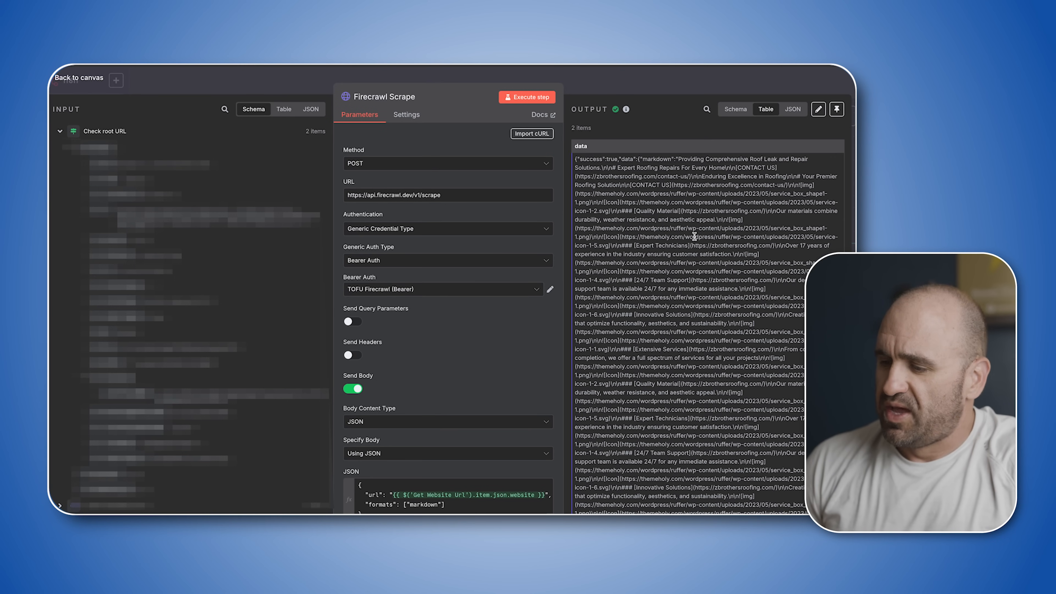
pyautogui.scroll(-3)
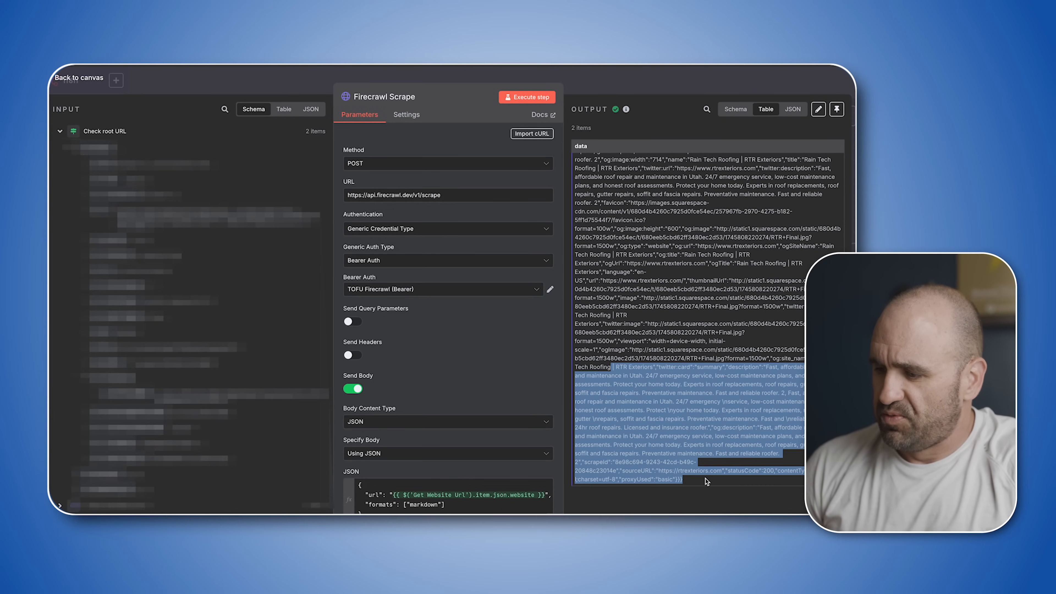
pyautogui.click(78, 77)
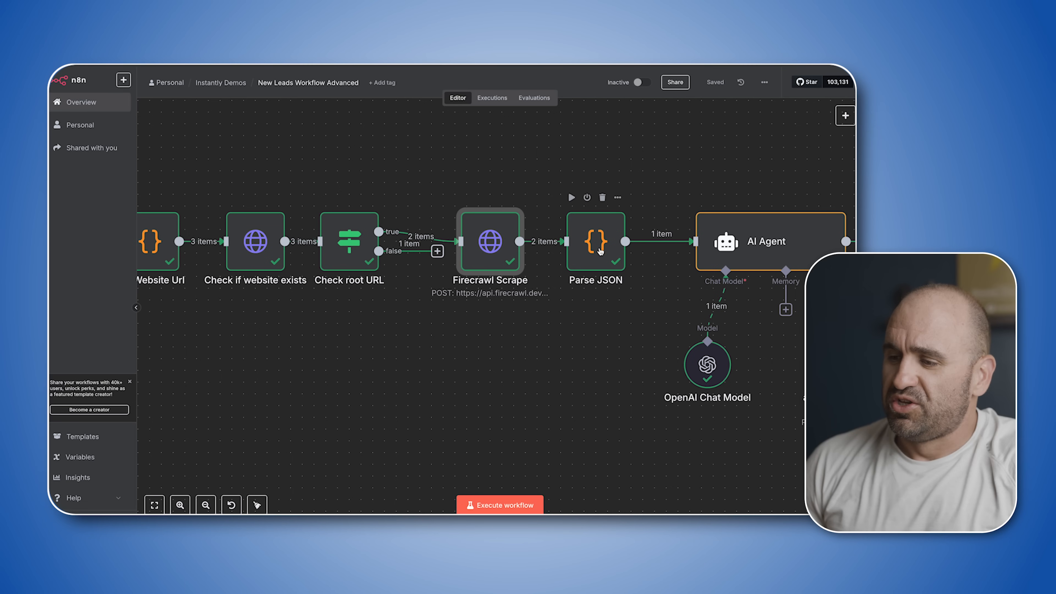
# Inspect the Parse JSON step's code and raw JSON output, then go back to the canvas
pyautogui.doubleClick(595, 242)
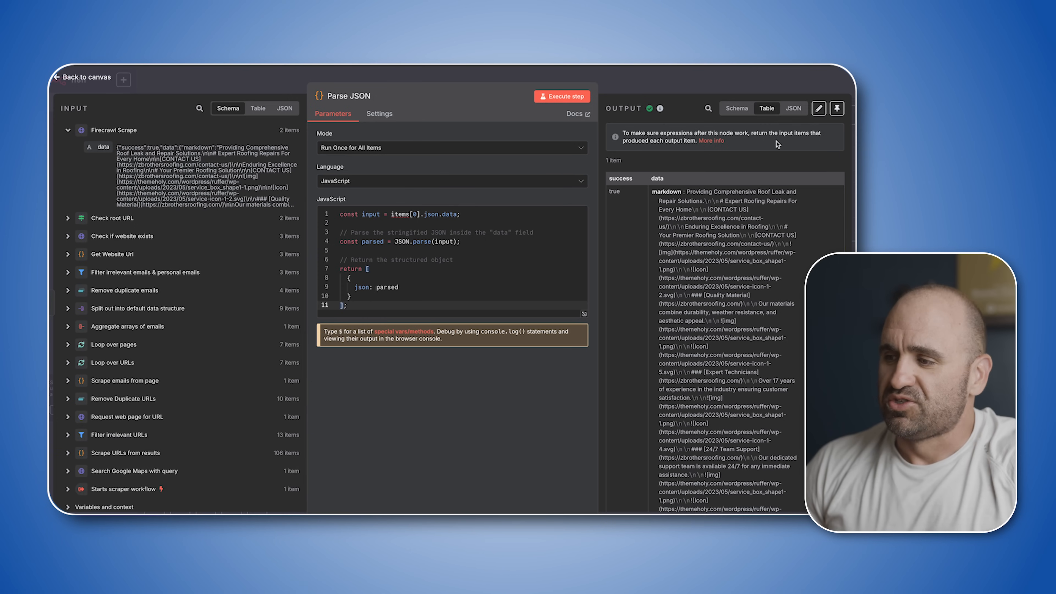
pyautogui.click(793, 109)
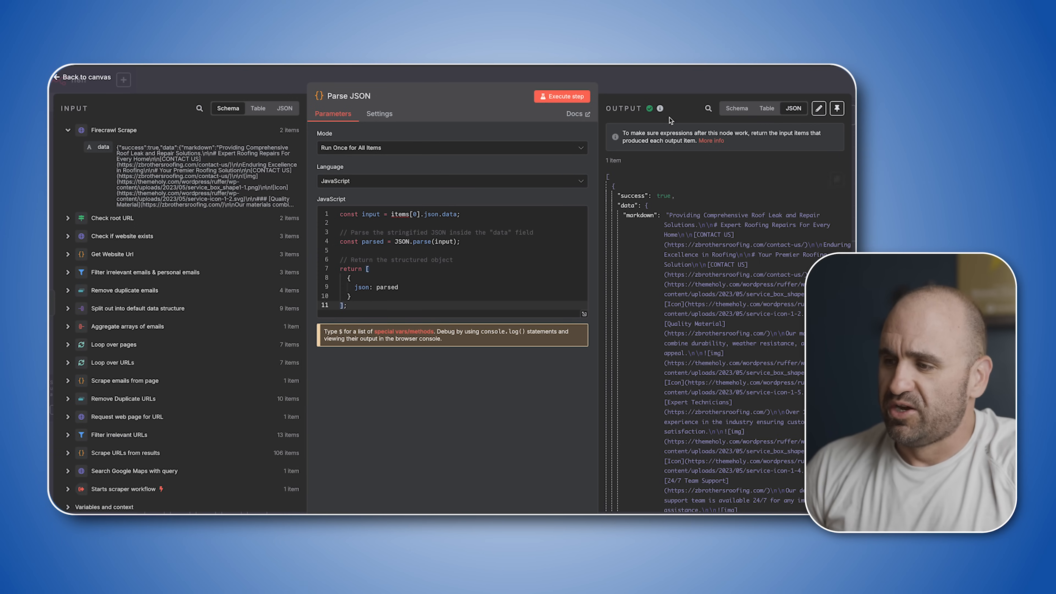
pyautogui.click(81, 77)
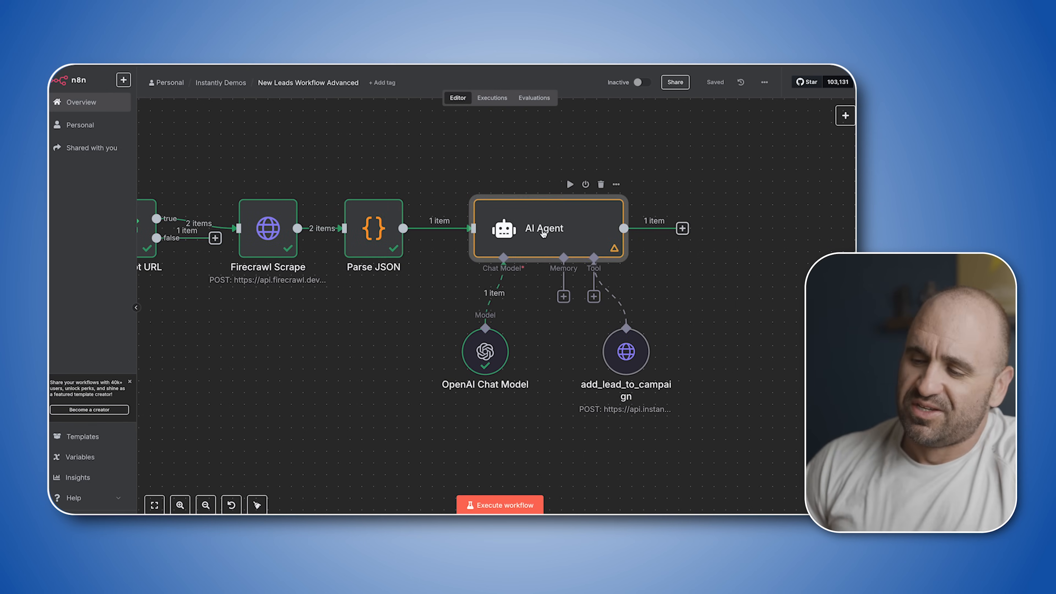
# Open the AI Agent step to see its prompt, system message and drafted roofing outreach email
pyautogui.doubleClick(543, 227)
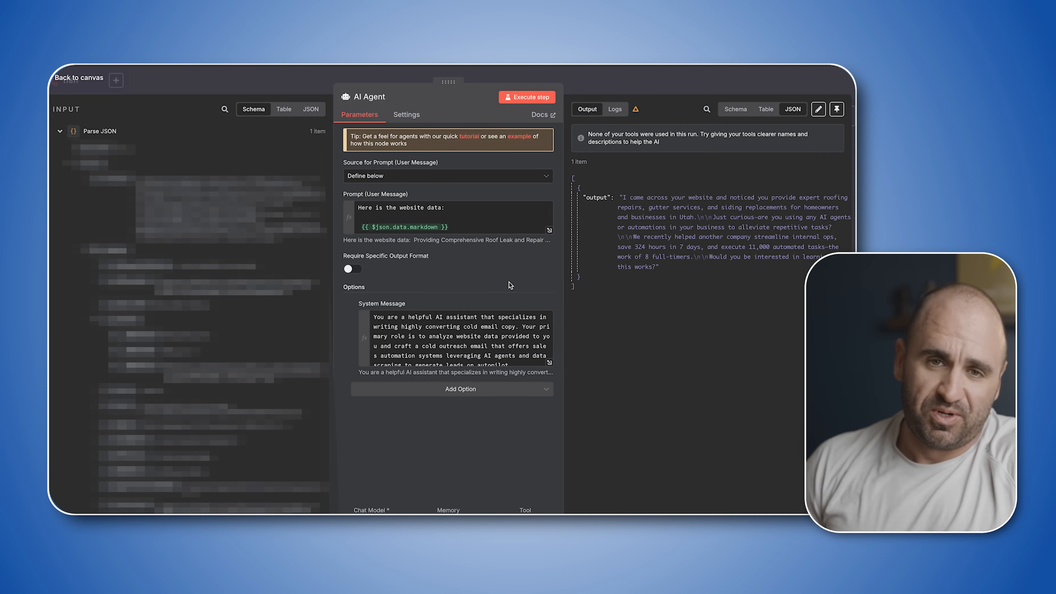
pyautogui.moveTo(514, 324)
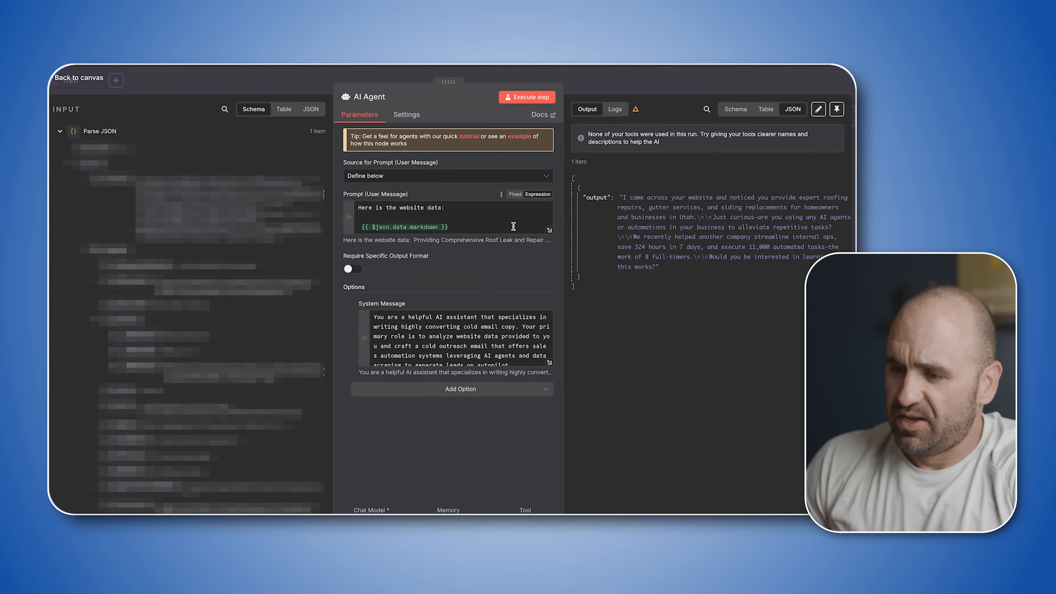
# Expand the prompt expression to read the full scraped roofing website markdown, then close it
pyautogui.click(549, 229)
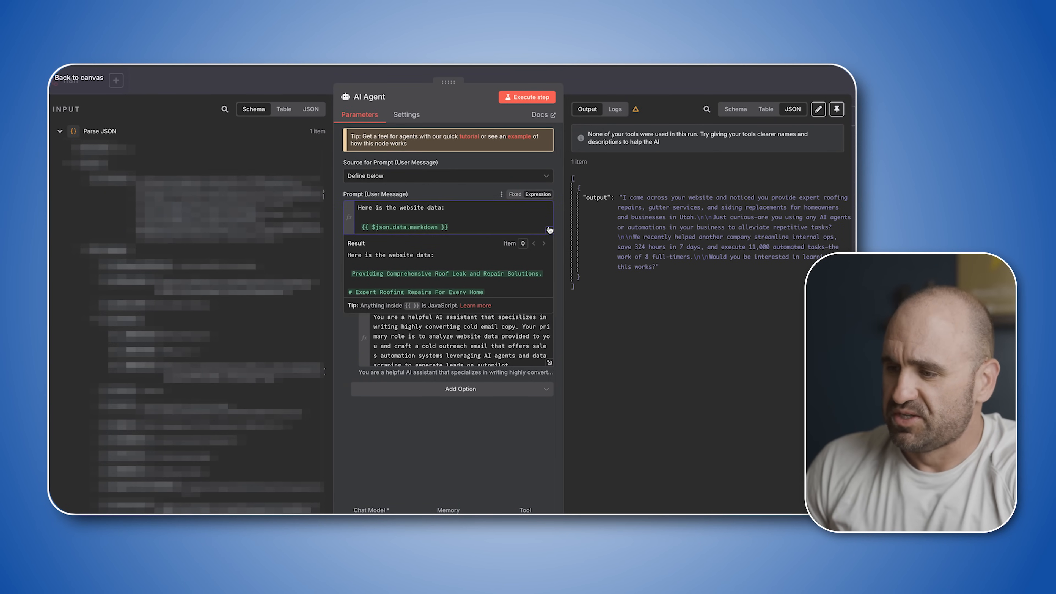
pyautogui.click(549, 230)
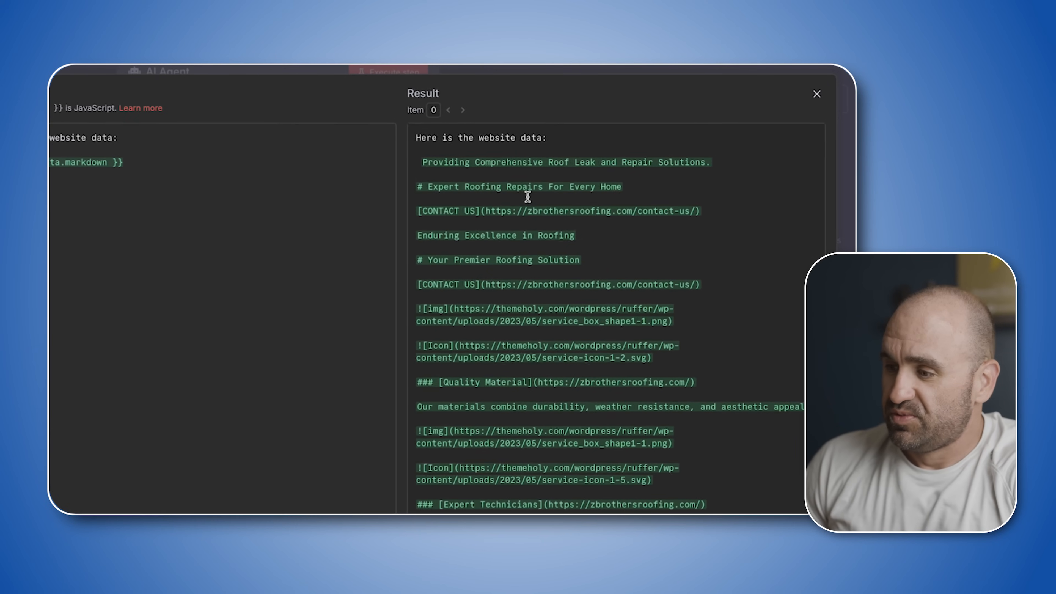
pyautogui.scroll(-3)
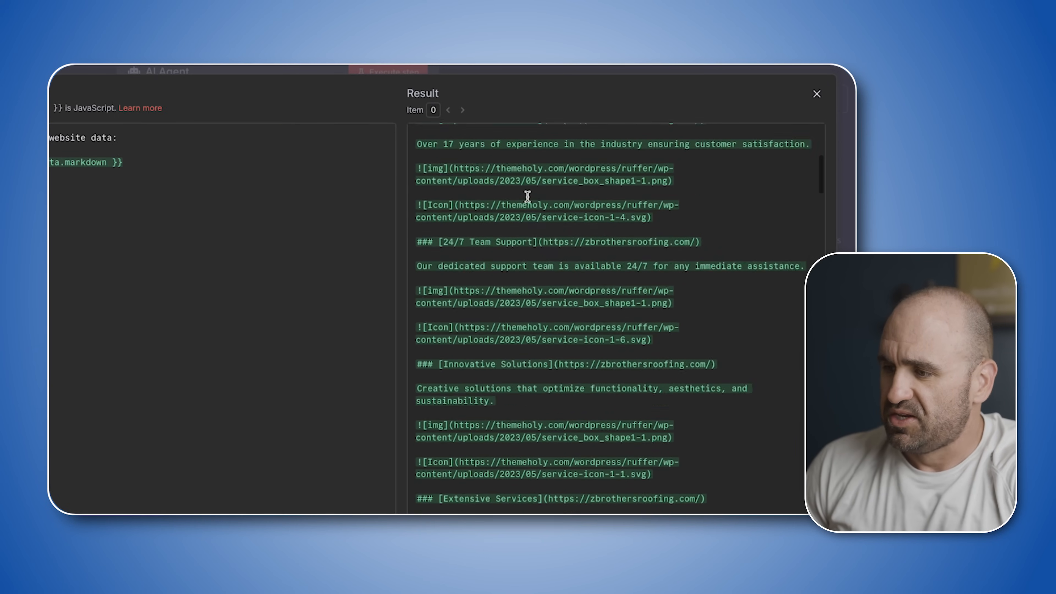
pyautogui.click(816, 94)
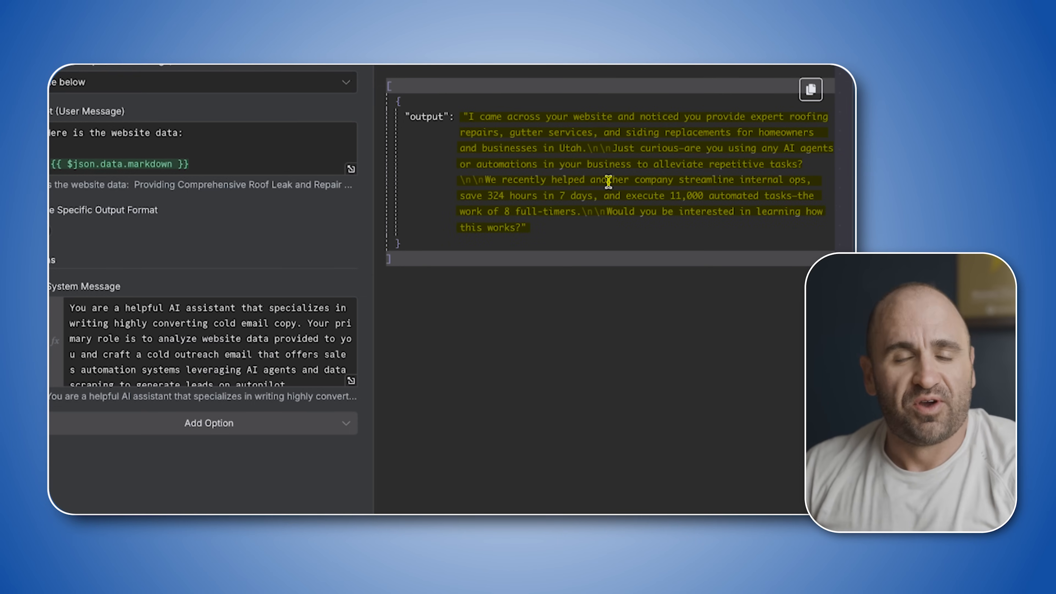
pyautogui.moveTo(460, 251)
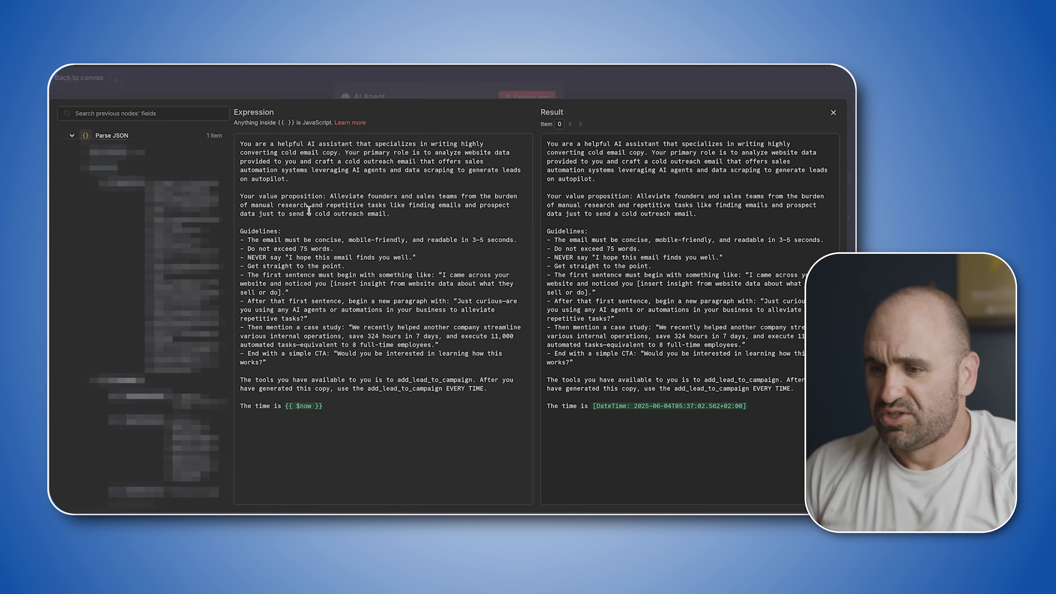
pyautogui.moveTo(402, 238)
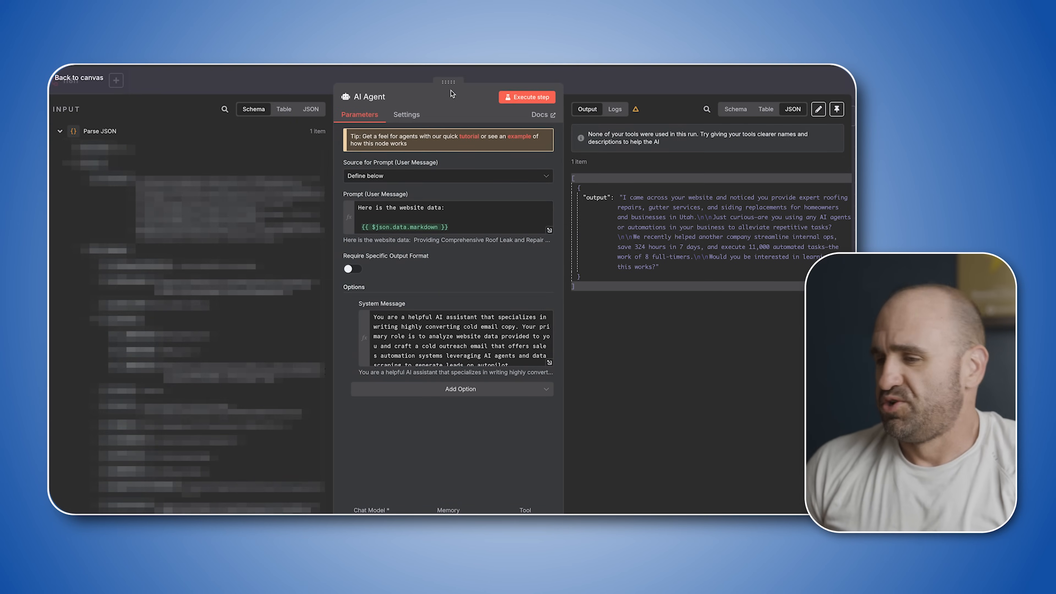
# Return to the workflow canvas after reading the cold-email system message
pyautogui.click(78, 78)
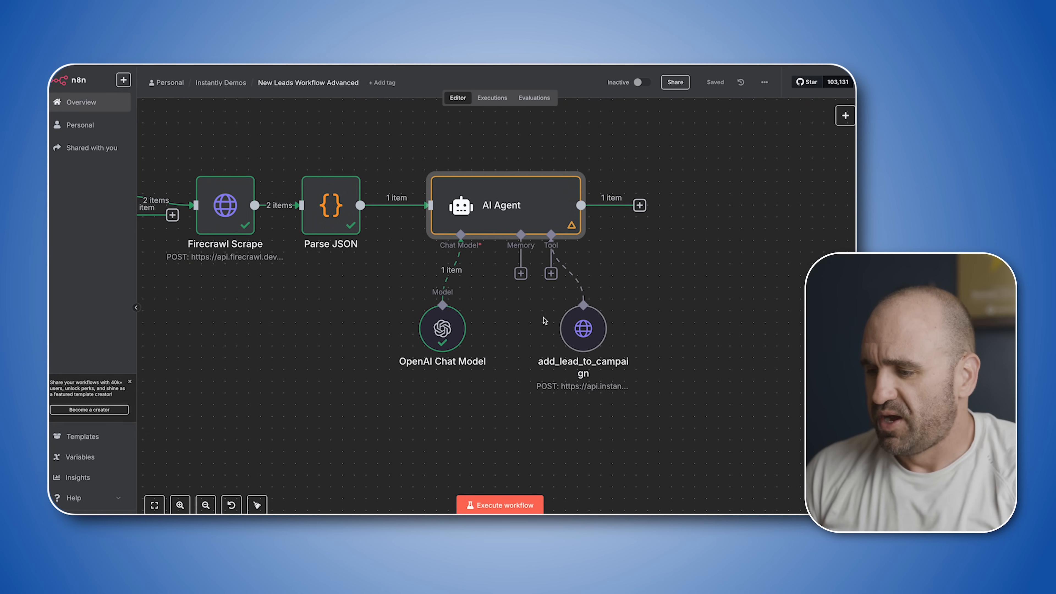
# Review the add_lead_to_campaign tool's website, email and company_name fields and add a parameter named campaign
pyautogui.doubleClick(583, 330)
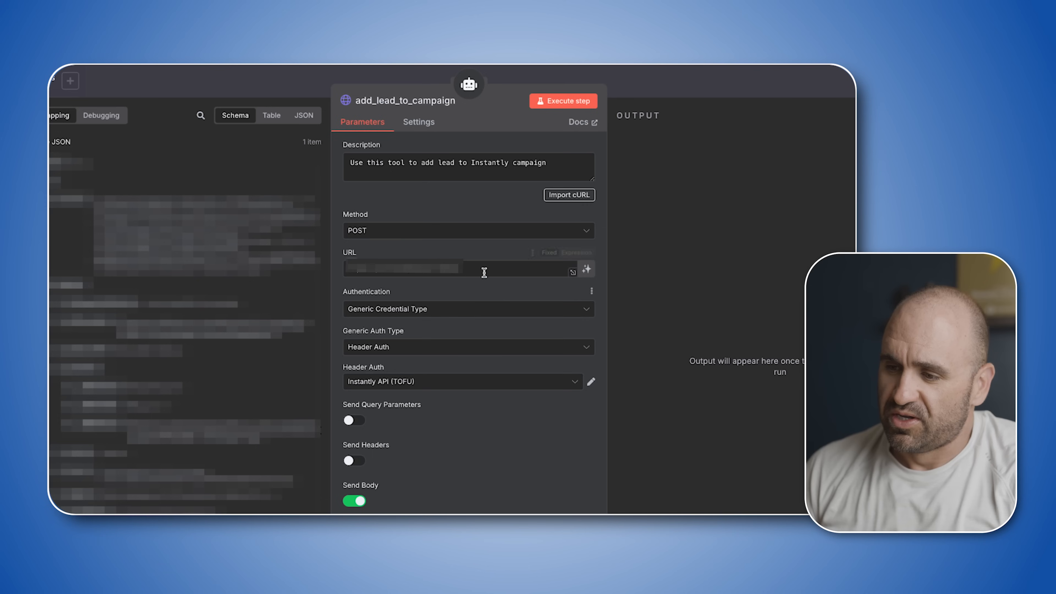
pyautogui.scroll(-3)
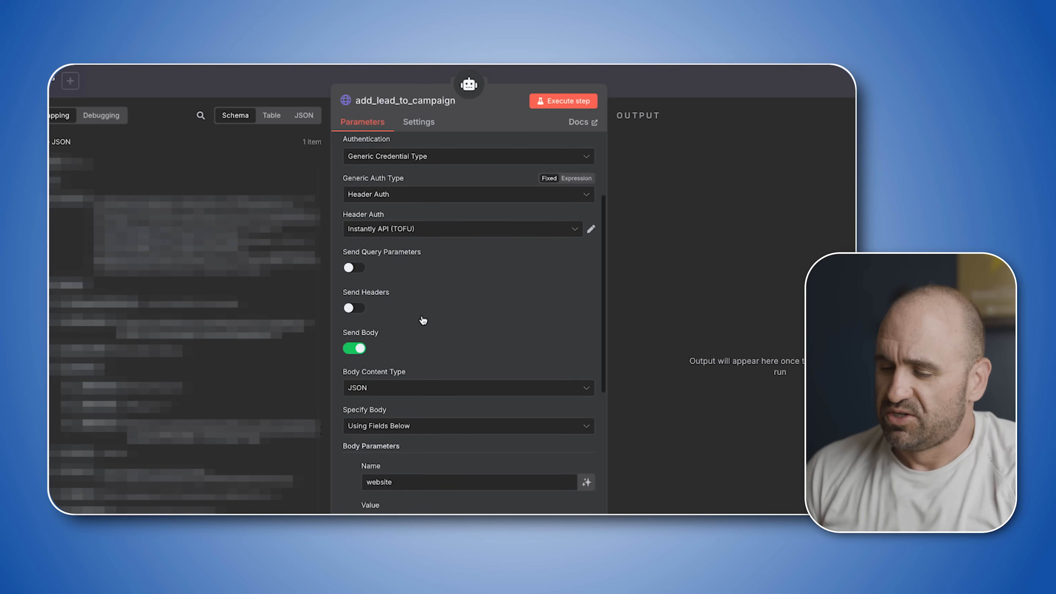
pyautogui.scroll(-3)
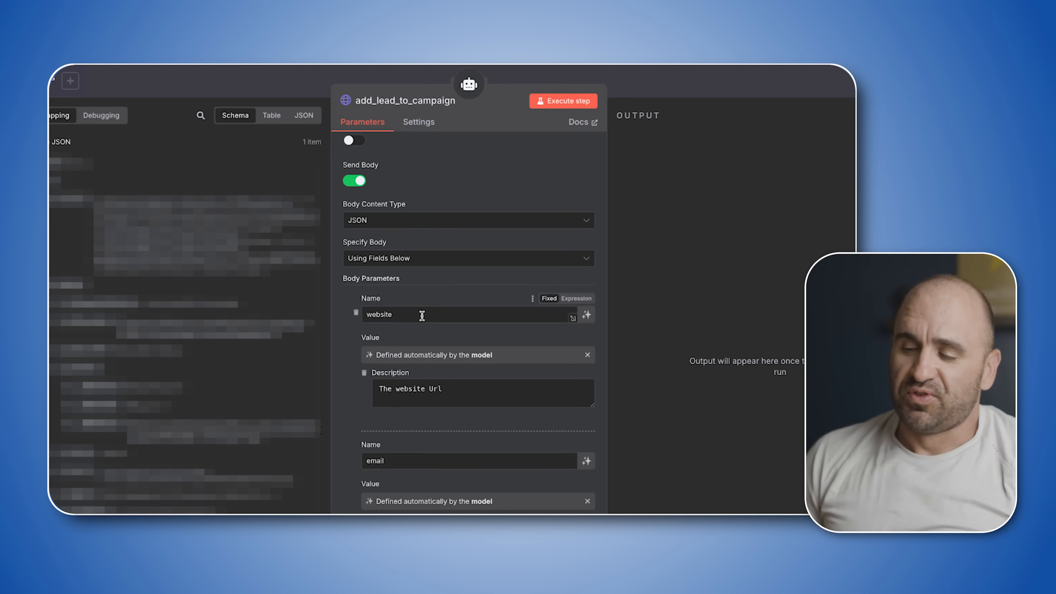
pyautogui.moveTo(474, 312)
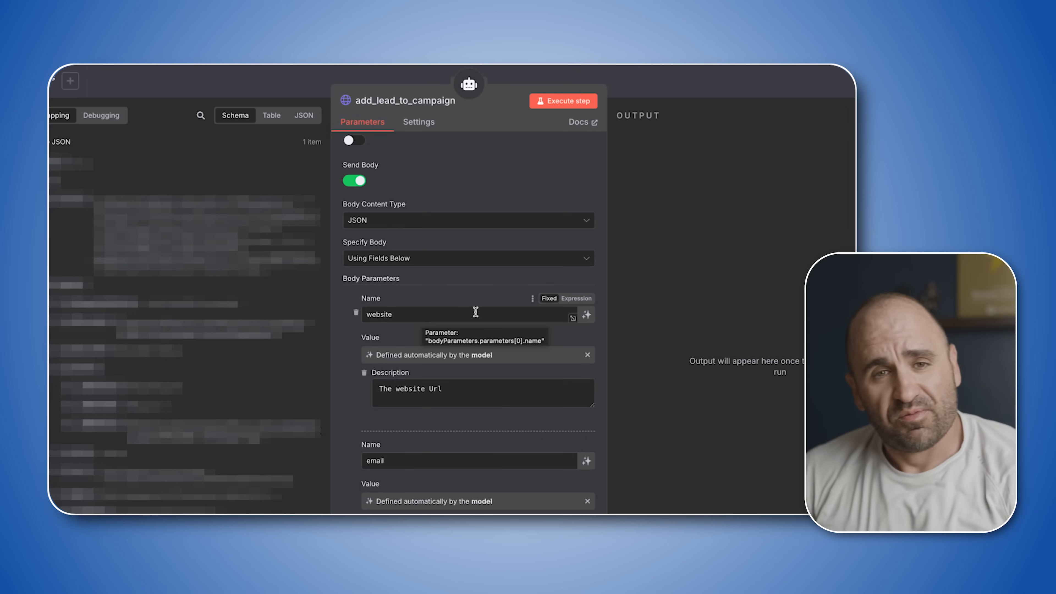
pyautogui.moveTo(505, 399)
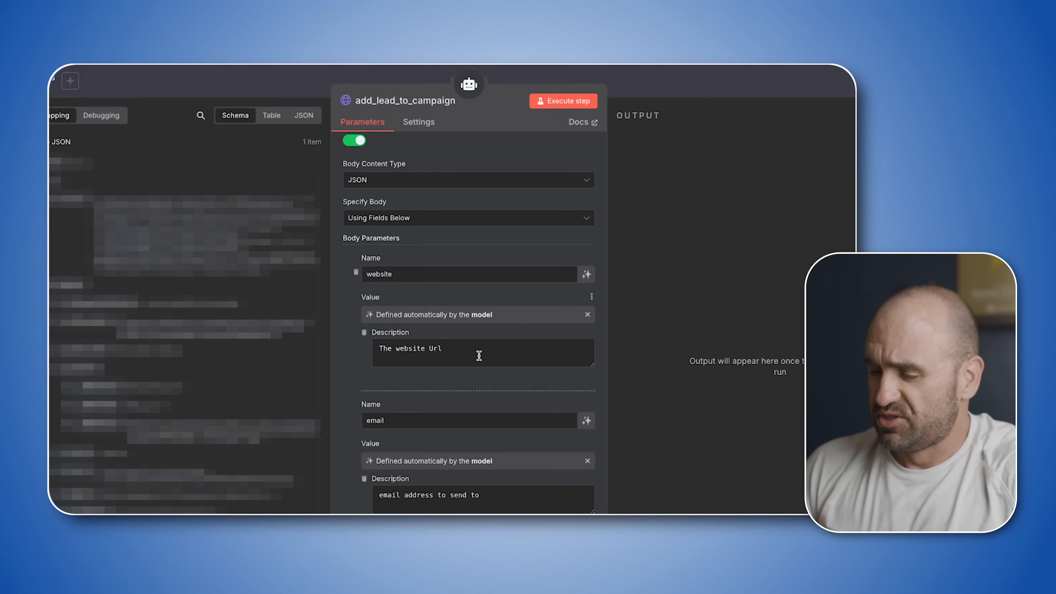
pyautogui.scroll(-3)
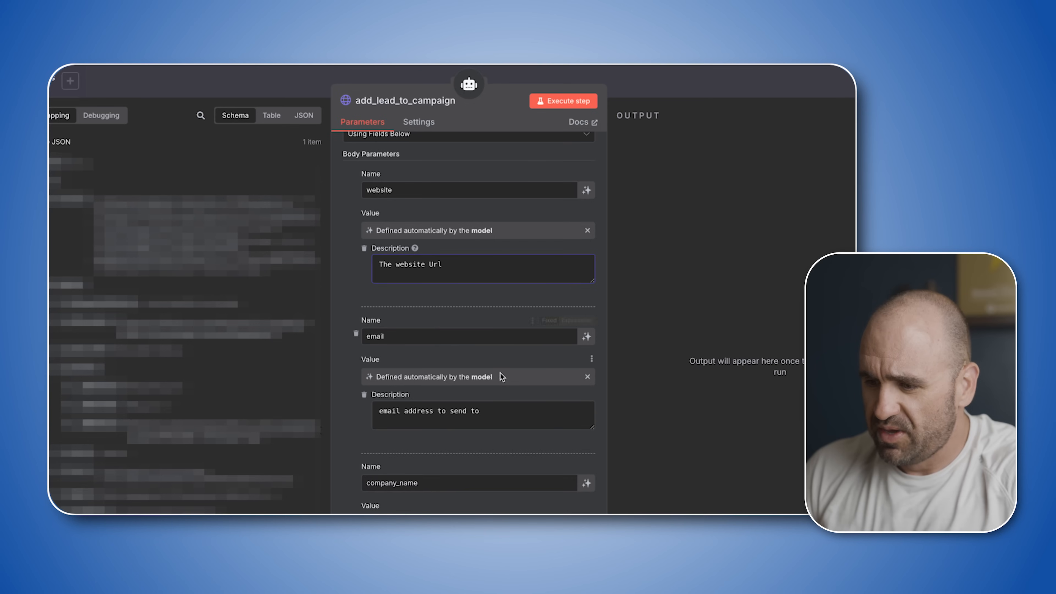
pyautogui.scroll(-3)
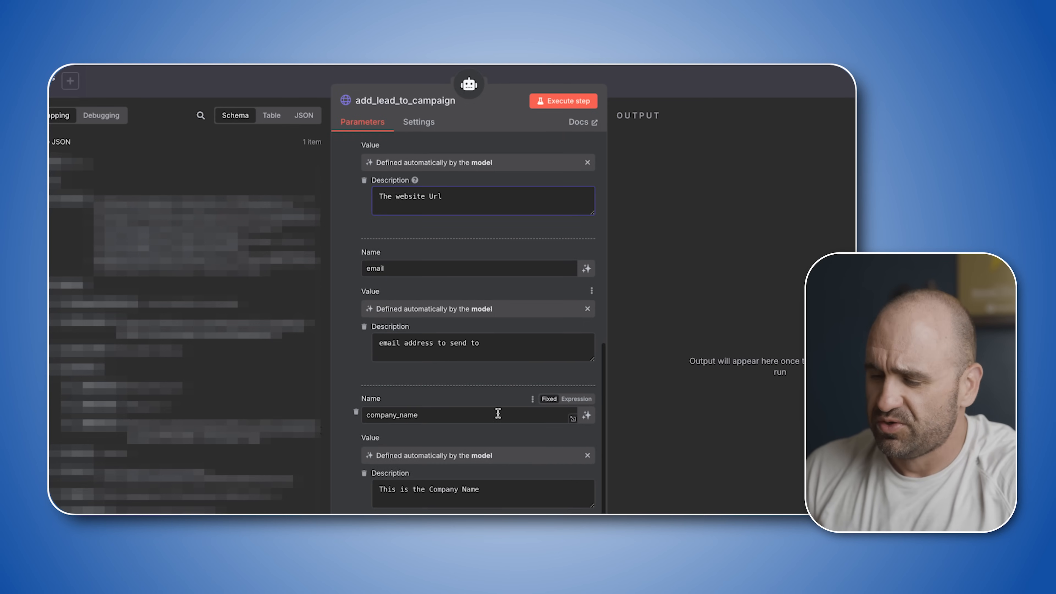
pyautogui.scroll(-3)
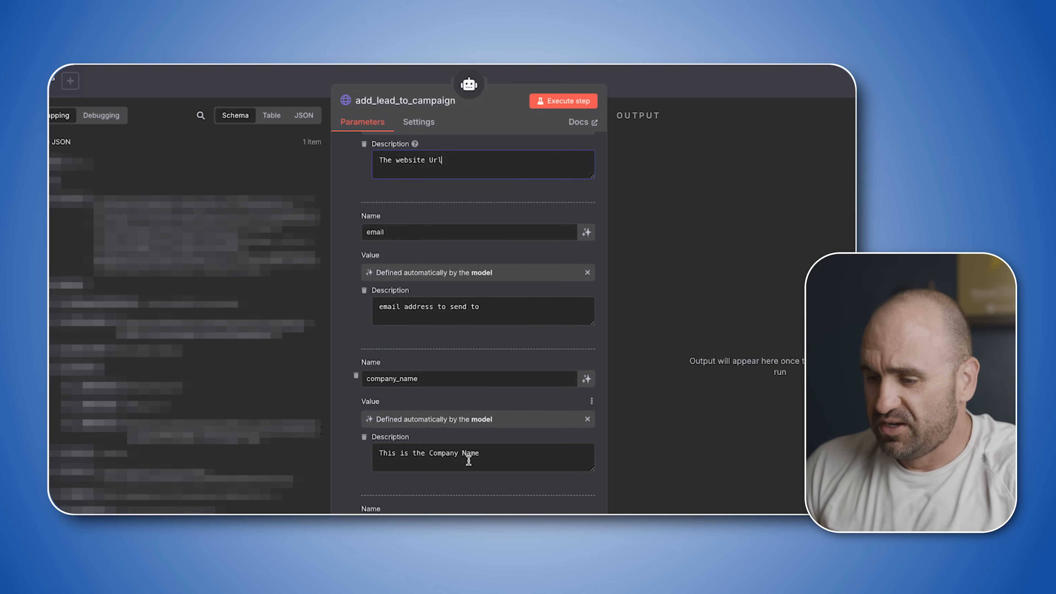
pyautogui.scroll(-3)
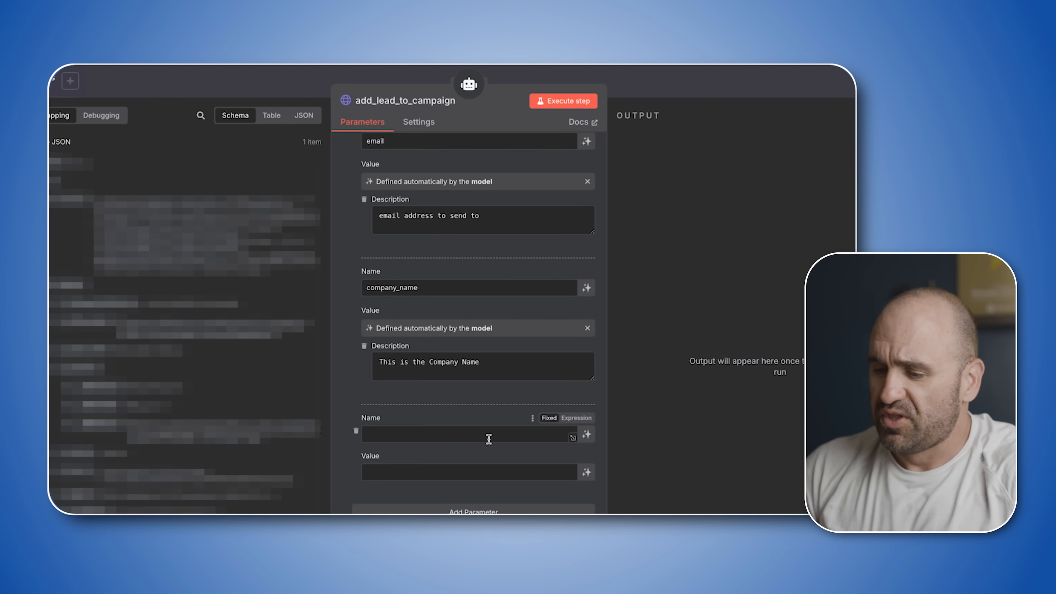
pyautogui.write('campaign')
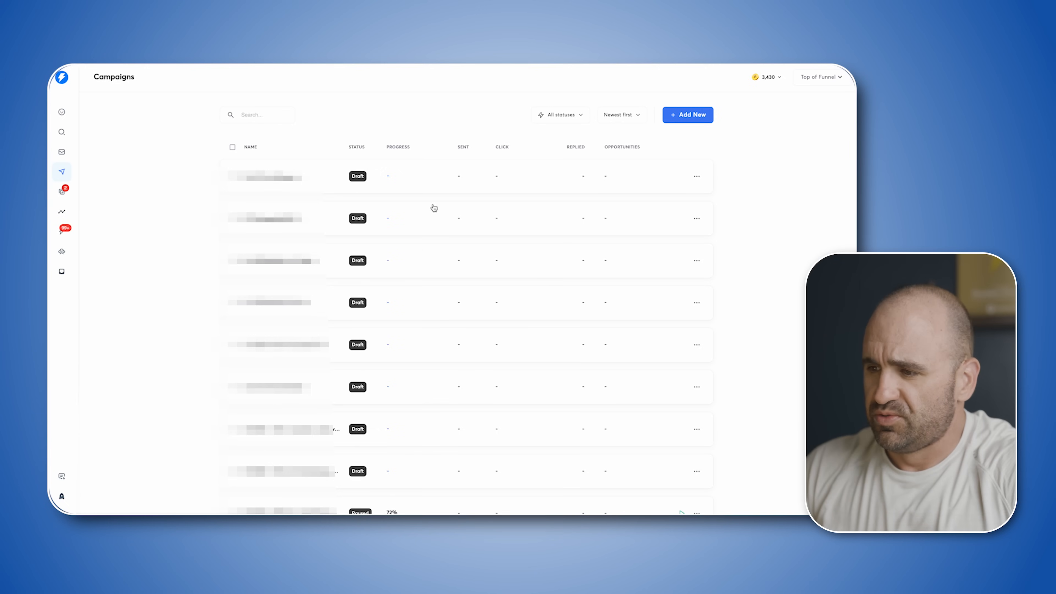
# Create a new Instantly campaign named Google maps scrape demo and continue
pyautogui.click(687, 115)
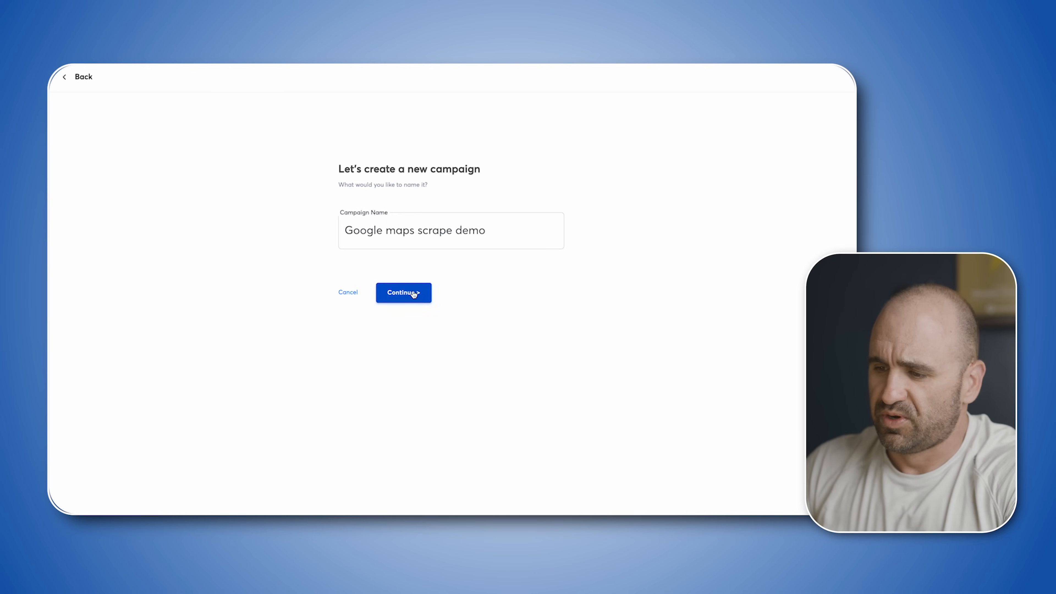
pyautogui.click(403, 292)
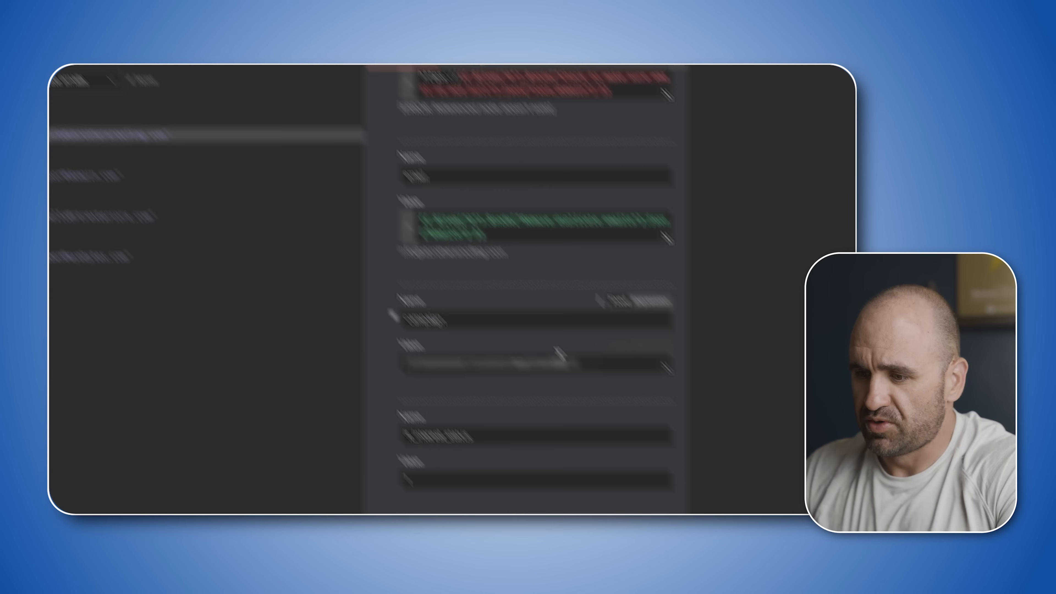
# Check the add-lead request body parameters and execute the step so a lead is created
pyautogui.scroll(-3)
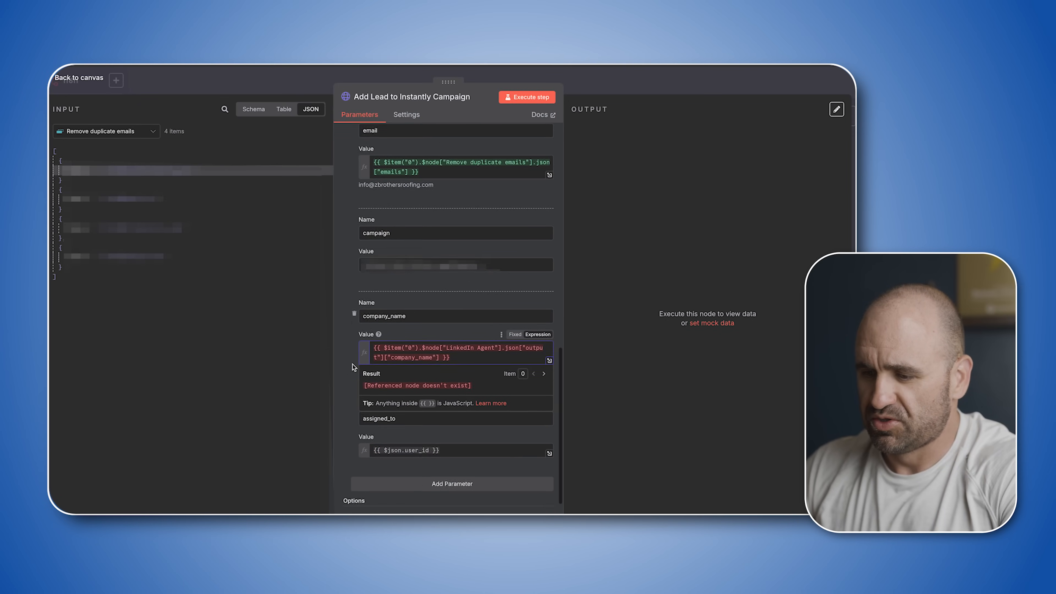
pyautogui.scroll(-3)
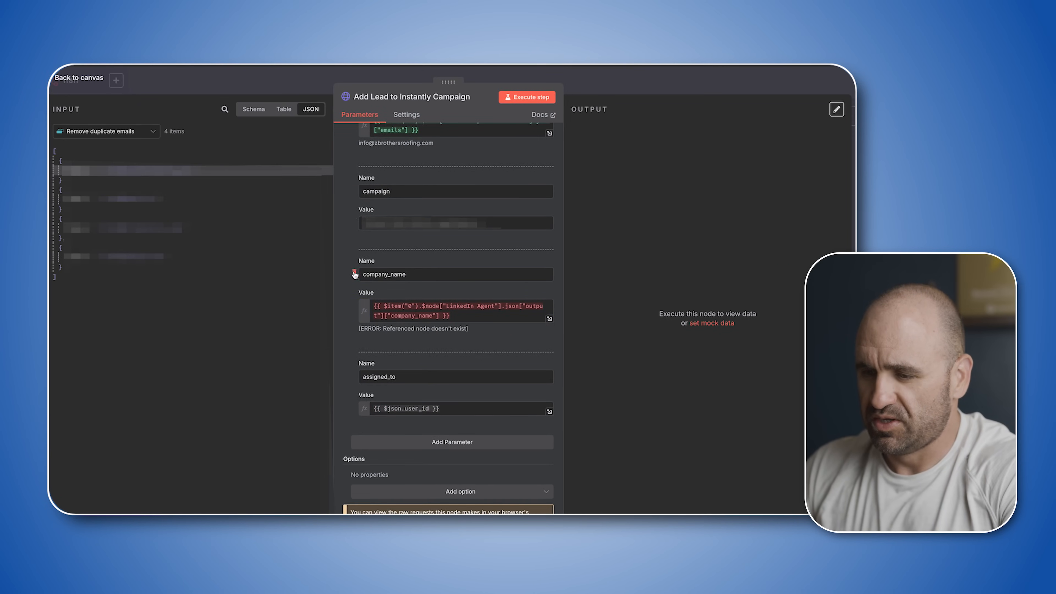
pyautogui.scroll(3)
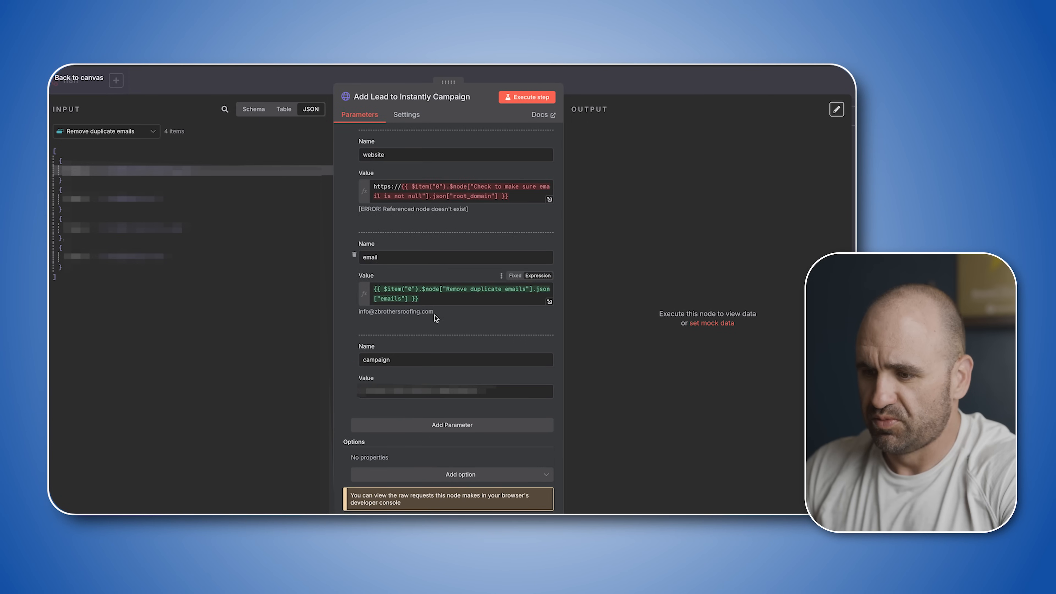
pyautogui.click(528, 97)
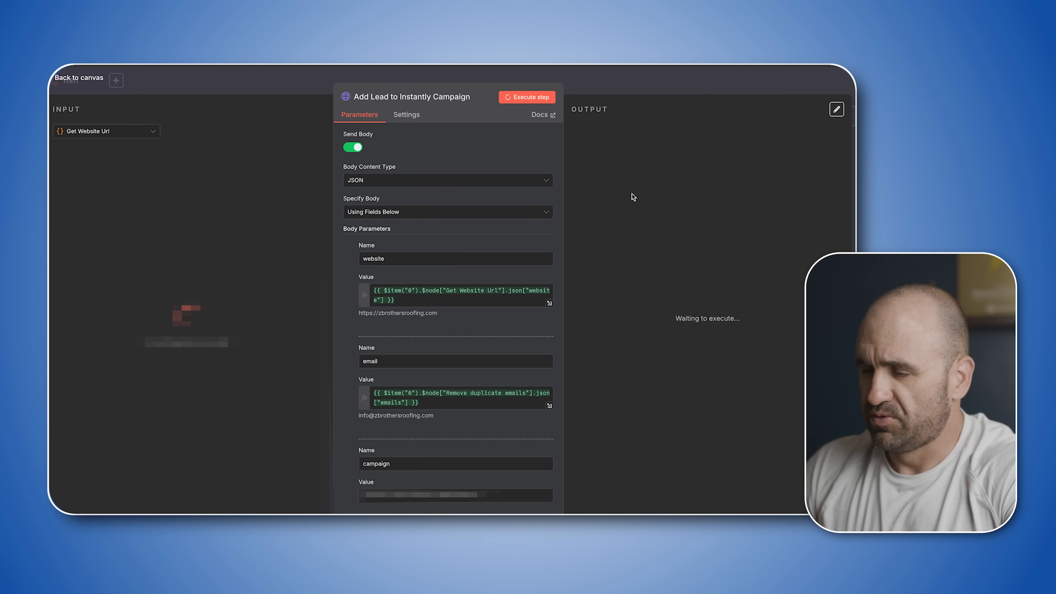
pyautogui.click(528, 97)
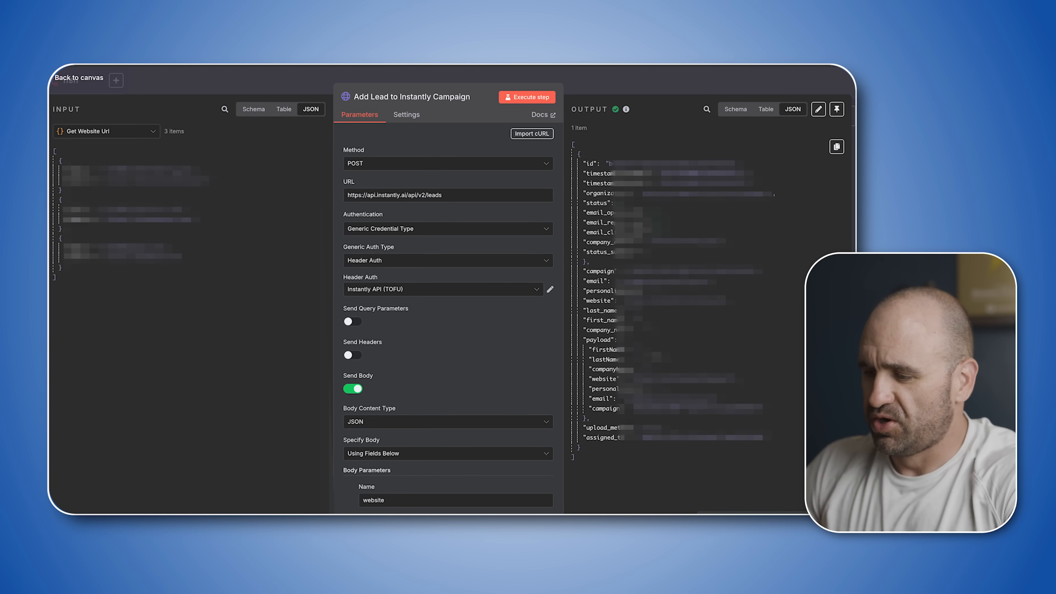
# Reopen the Add Lead to Instantly Campaign step from the canvas to view its result
pyautogui.click(78, 77)
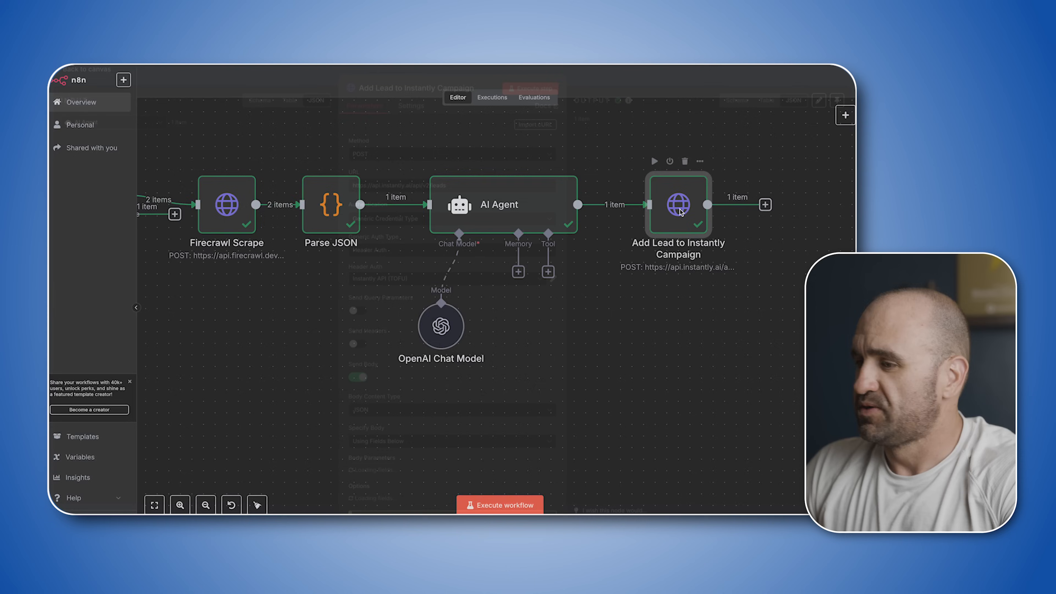
pyautogui.doubleClick(678, 205)
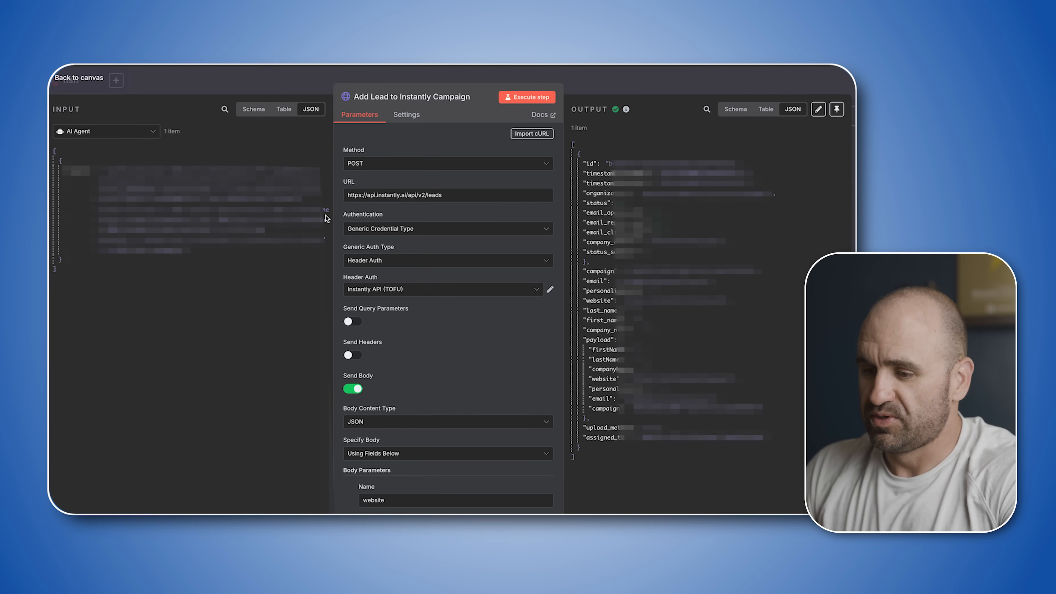
pyautogui.scroll(-3)
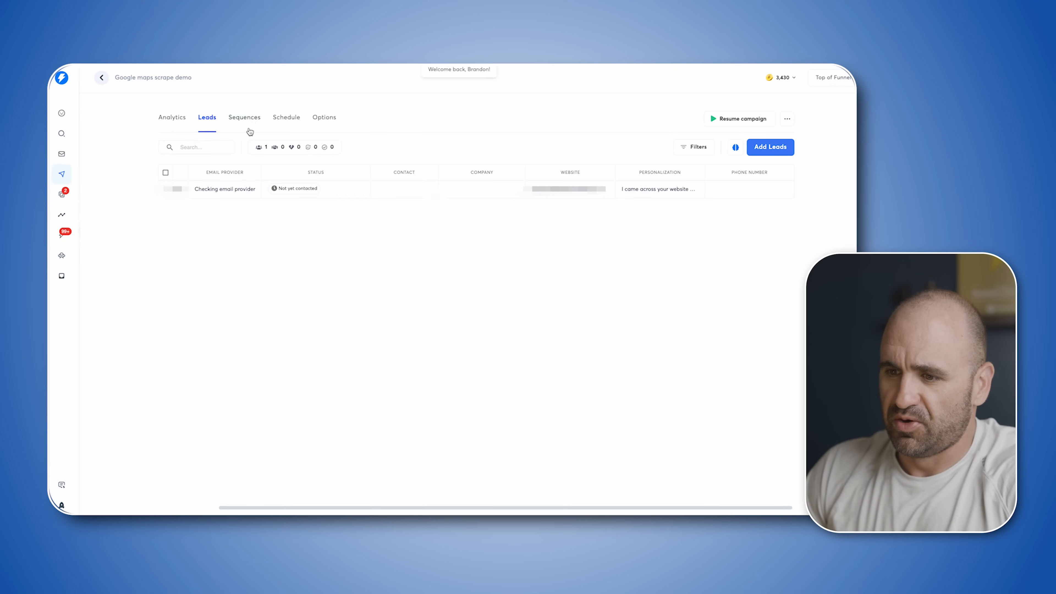
# Write the sequence email with subject quick question, a time-based greeting, {{personalization}} and {{accountSignature}}, then preview it
pyautogui.click(245, 117)
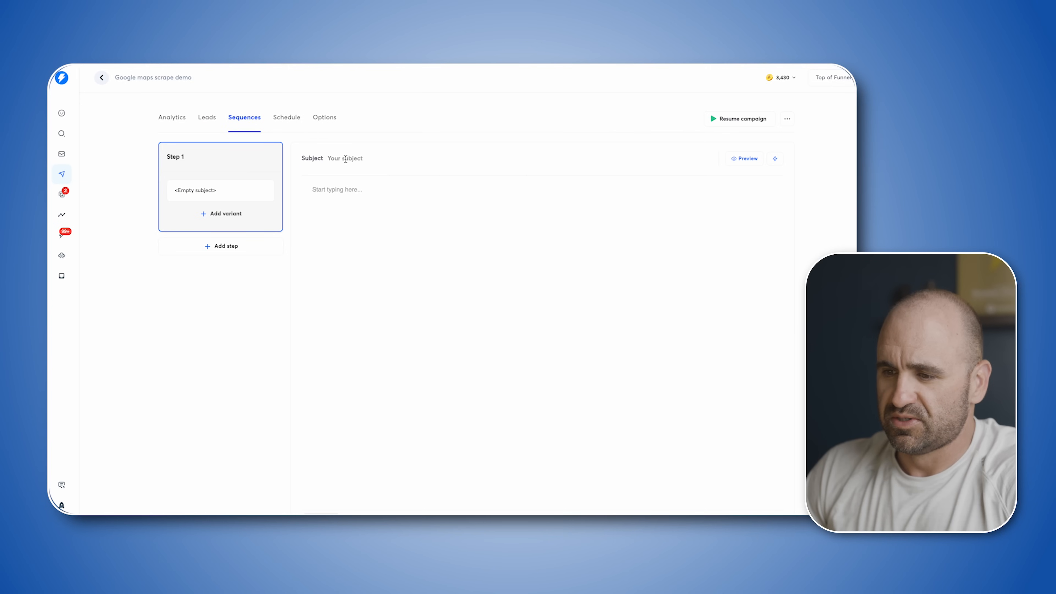
pyautogui.write('quick questio')
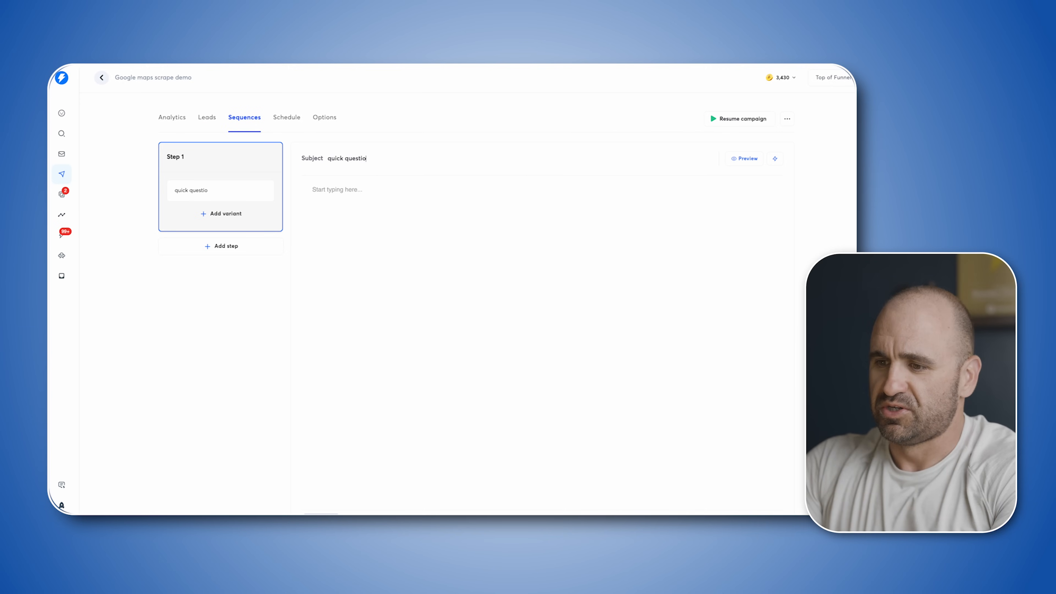
pyautogui.write("Good {% assign time_h = 'now' | date: '%H%M' %} {% if time_h < 1200 %}morning {% elsif time_h < 1500 %}afternoon {% else %}evening {% endif %} {{firstName}}")
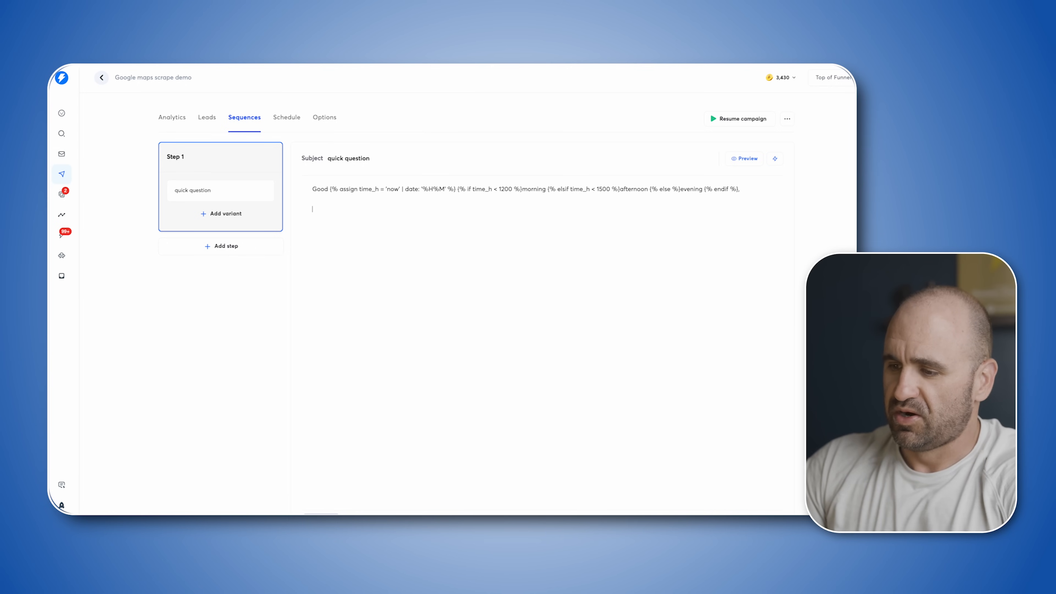
pyautogui.write('{{personalization}}')
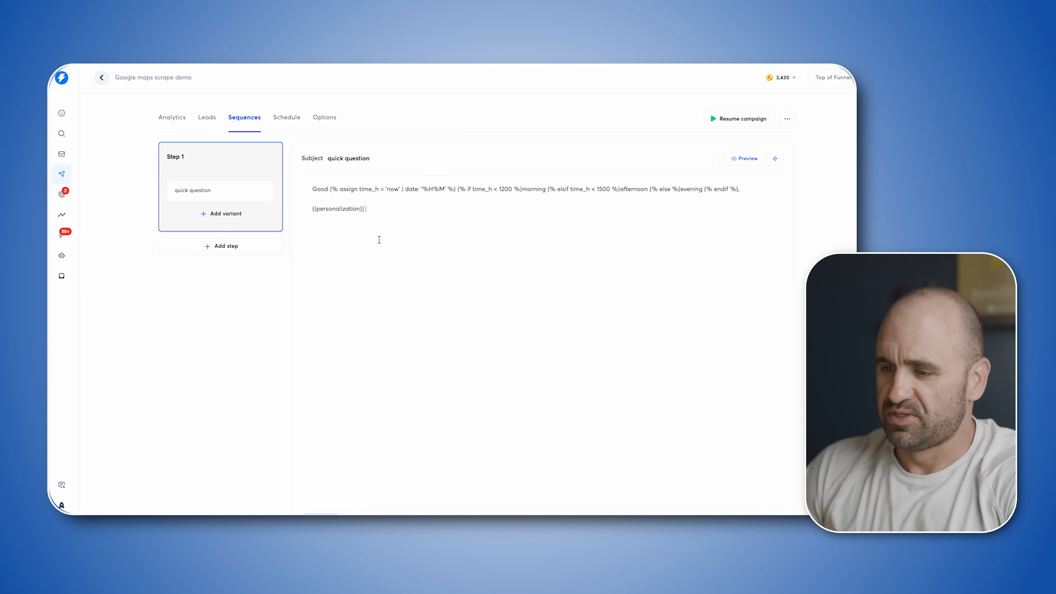
pyautogui.write('{{accountSignature')
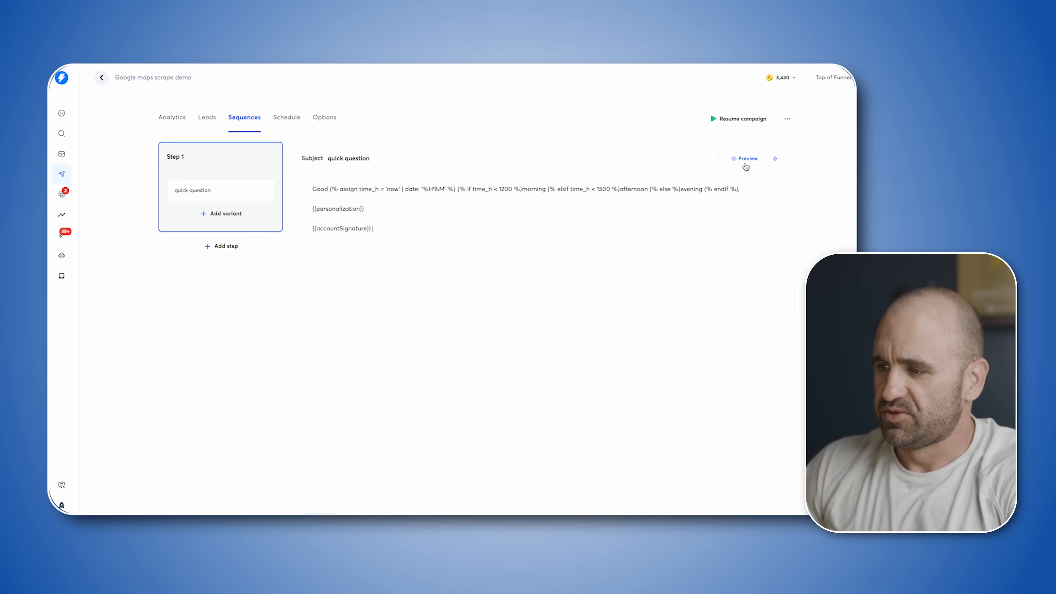
pyautogui.click(746, 159)
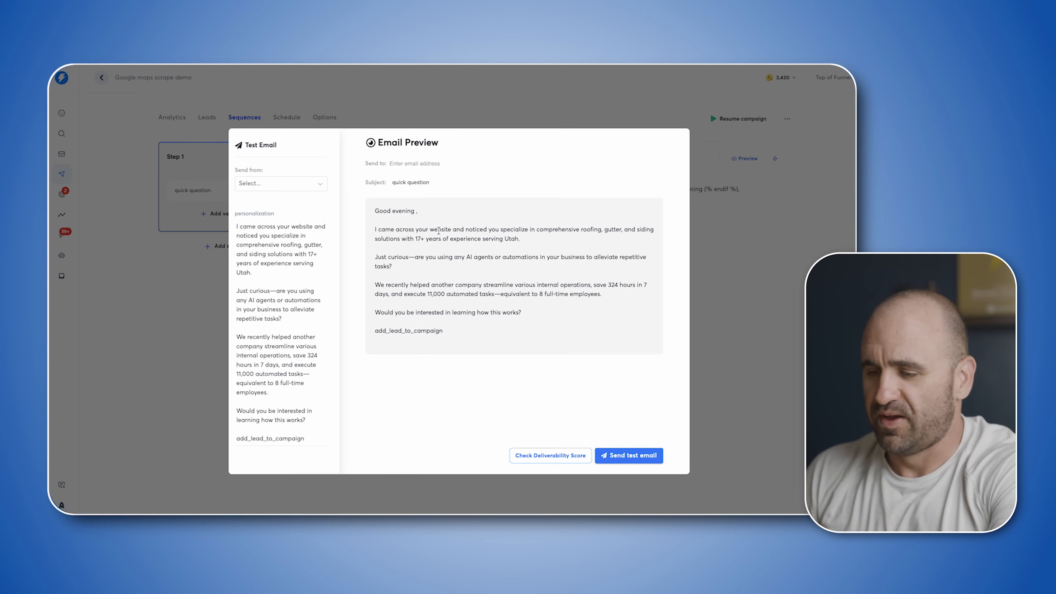
pyautogui.moveTo(736, 276)
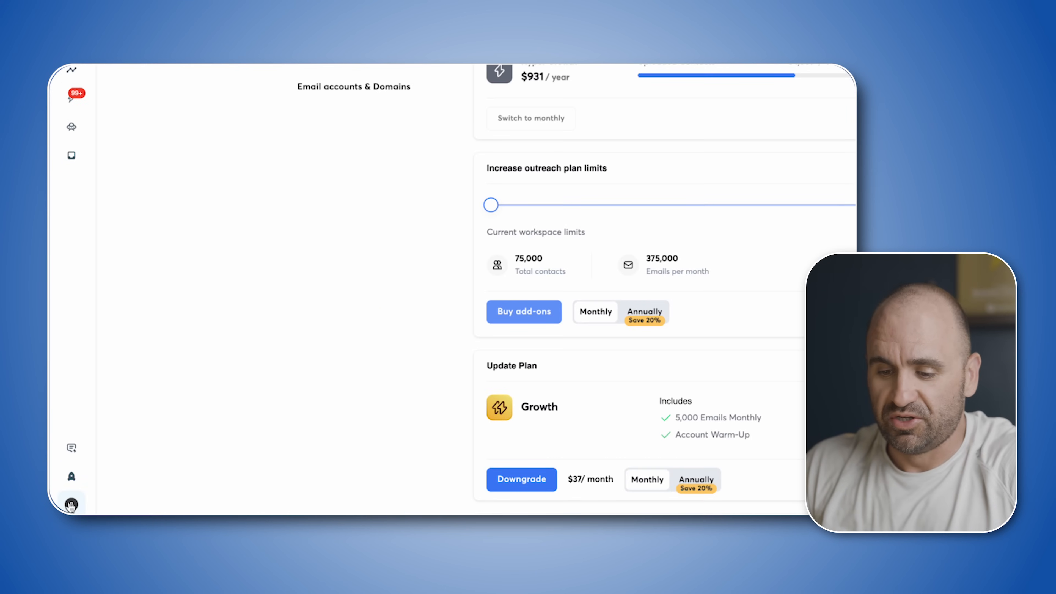
# Go to the workspace settings' API Keys list and start a new key
pyautogui.click(71, 503)
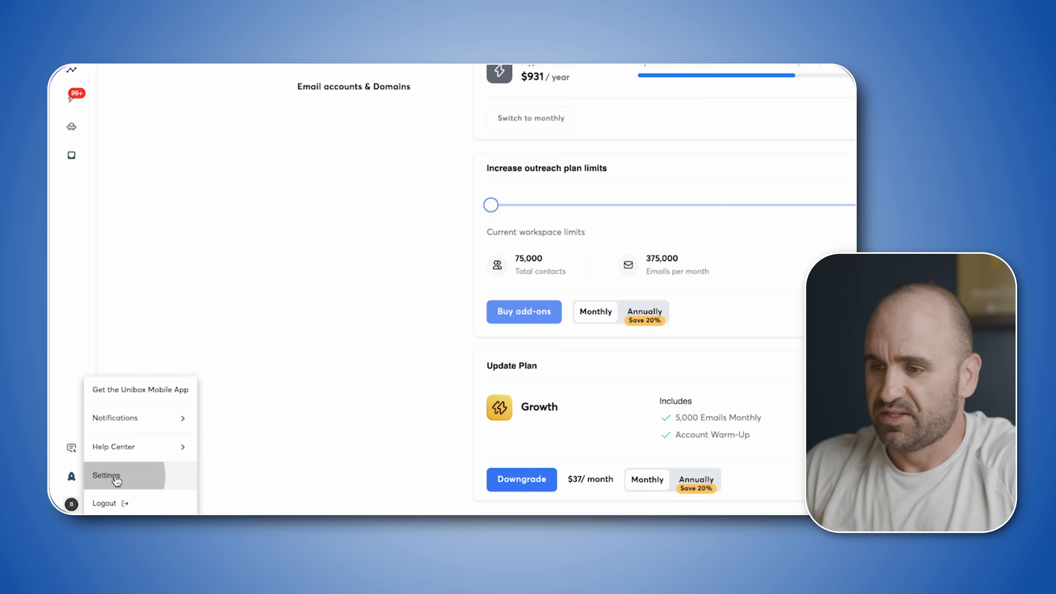
pyautogui.click(105, 476)
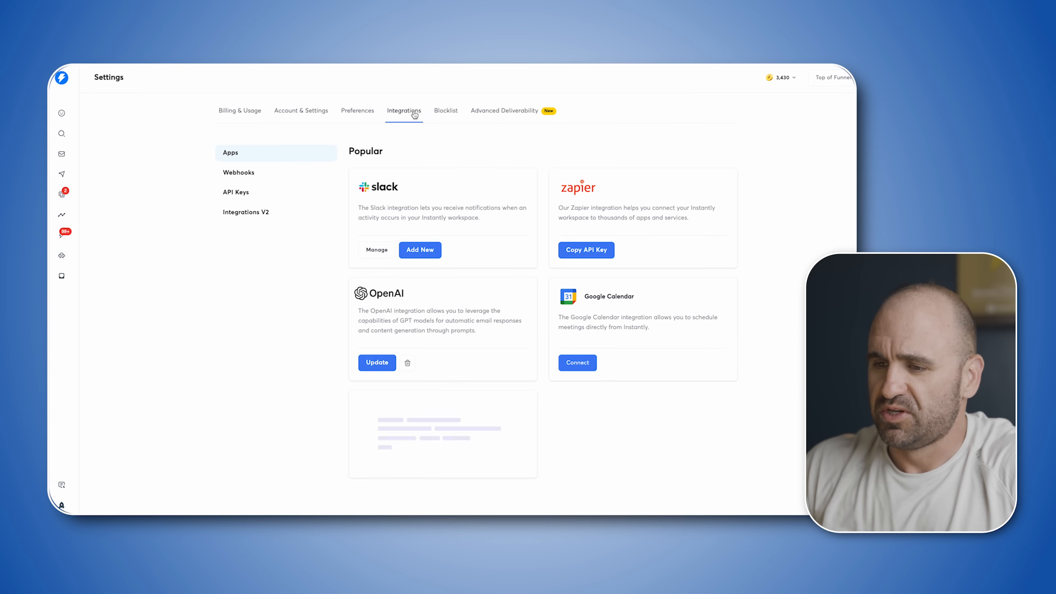
pyautogui.click(236, 192)
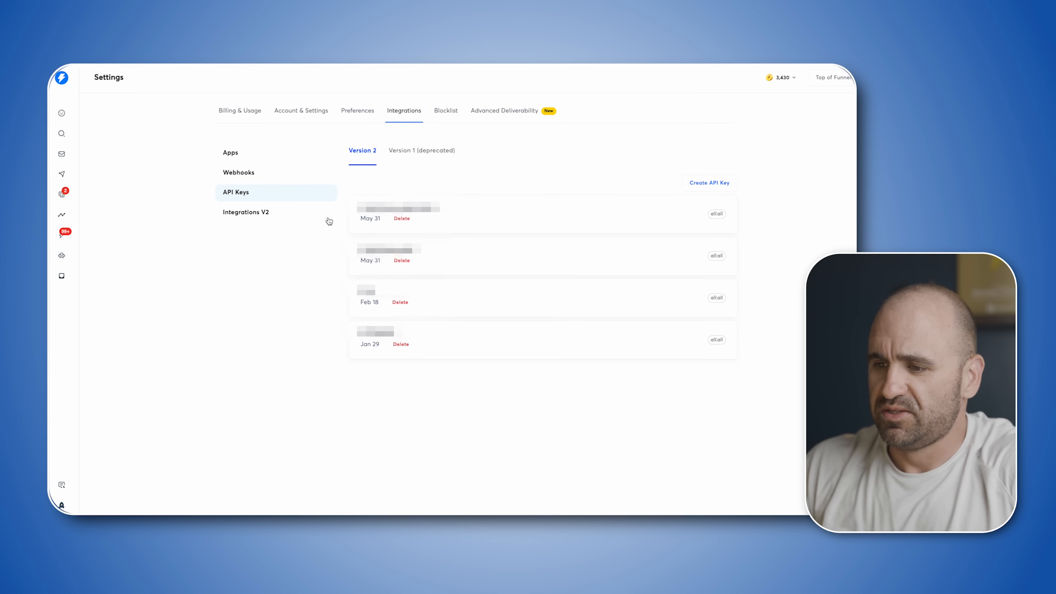
pyautogui.click(709, 183)
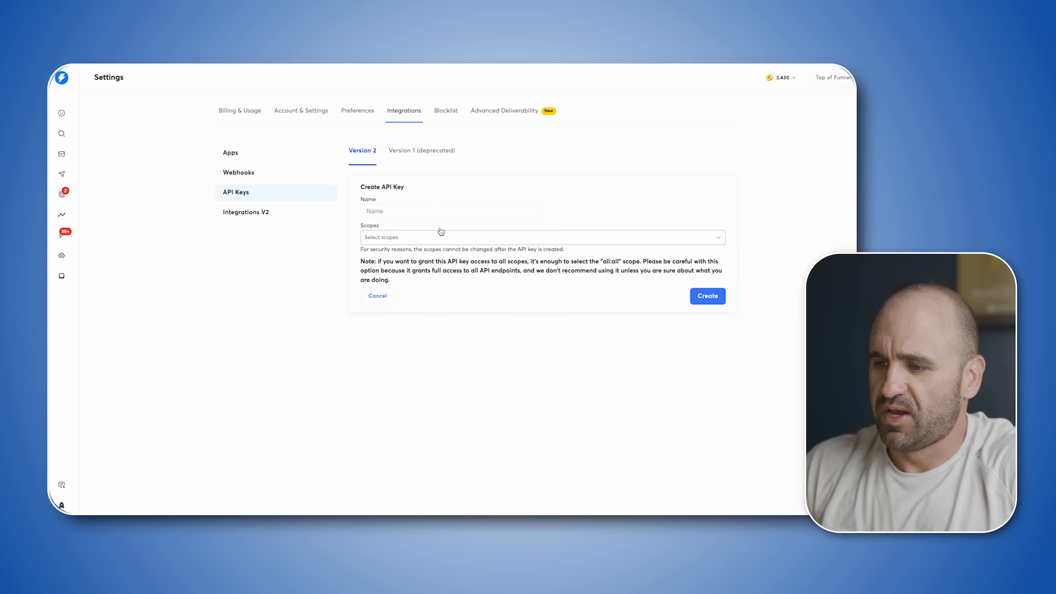
# Name the API key n8n, choose its scope, create it and copy the key
pyautogui.write('n8n')
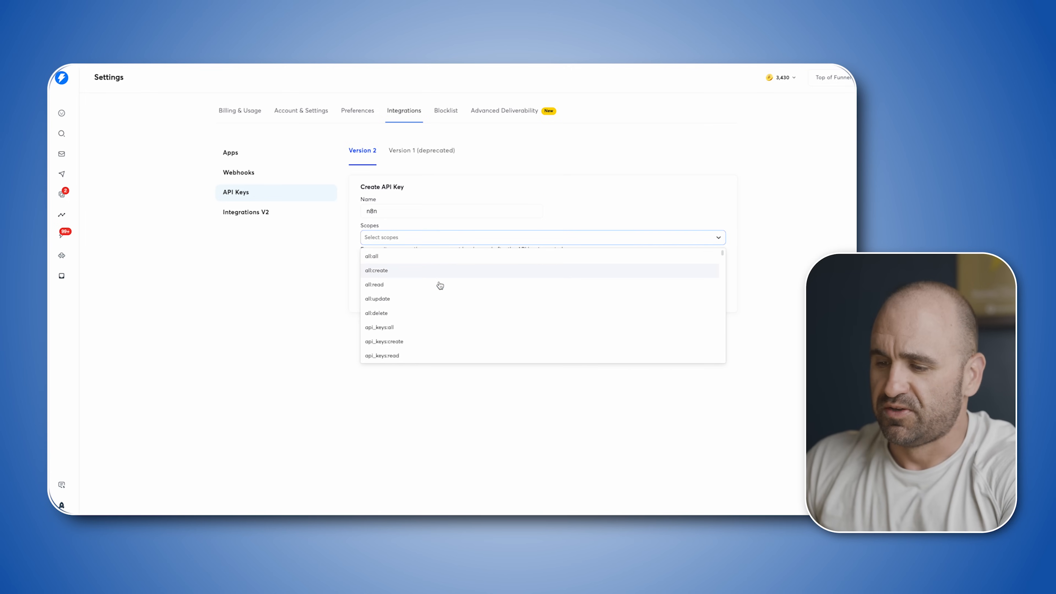
pyautogui.click(372, 256)
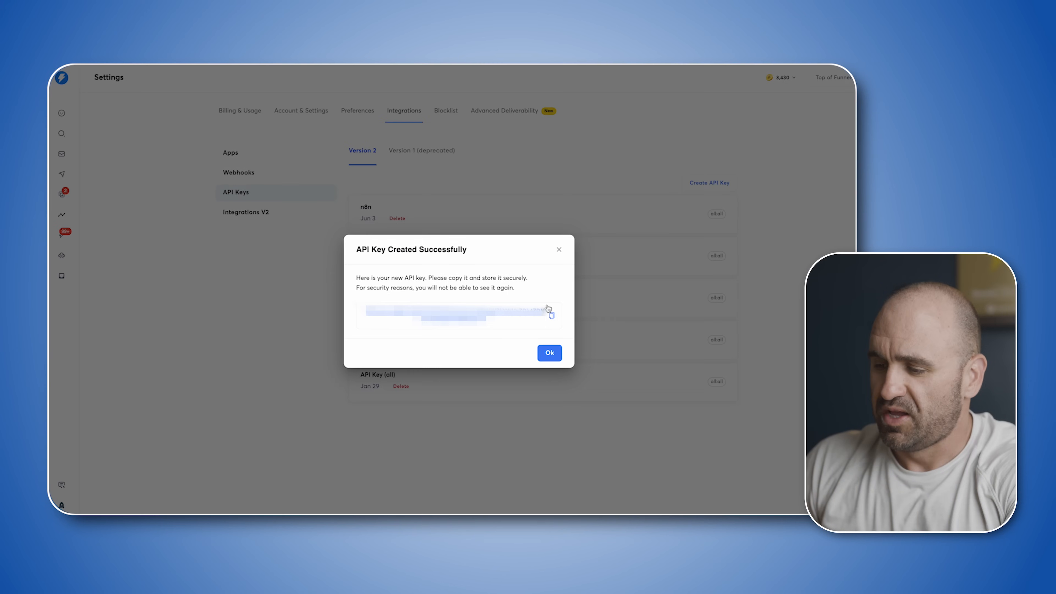
pyautogui.click(549, 315)
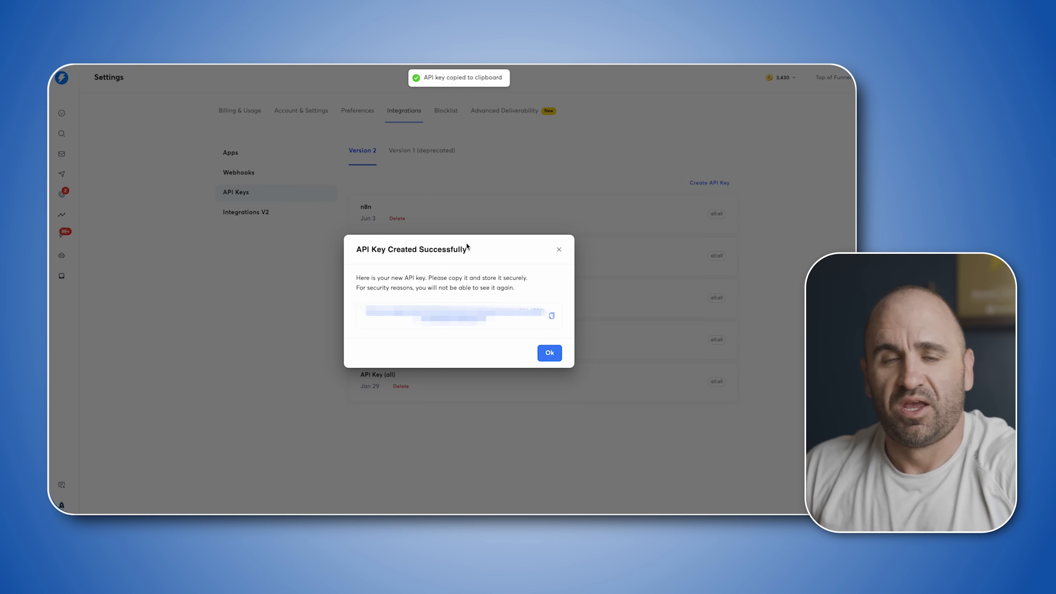
pyautogui.click(549, 354)
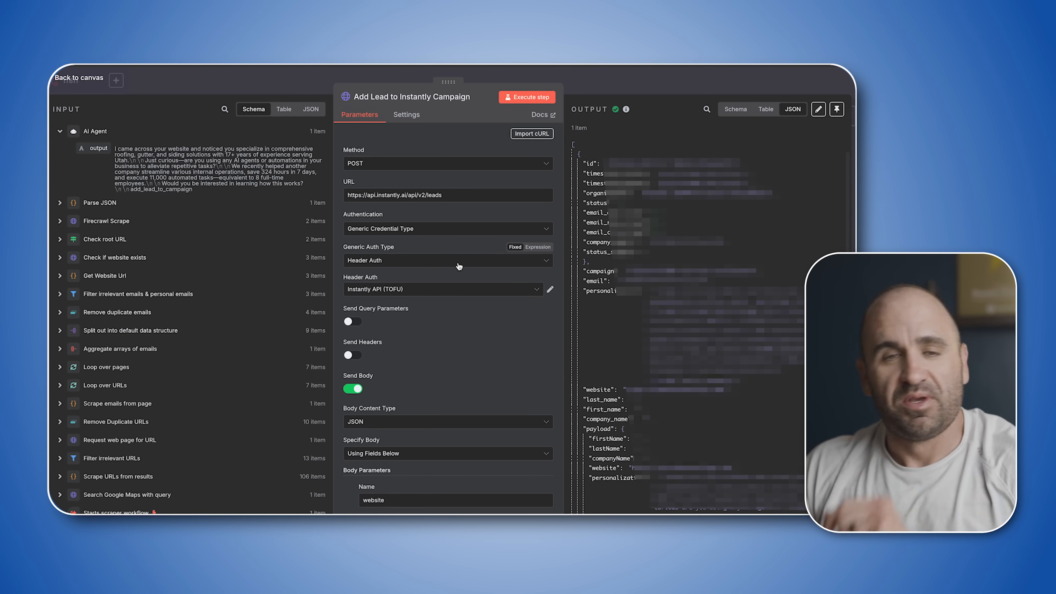
pyautogui.moveTo(459, 261)
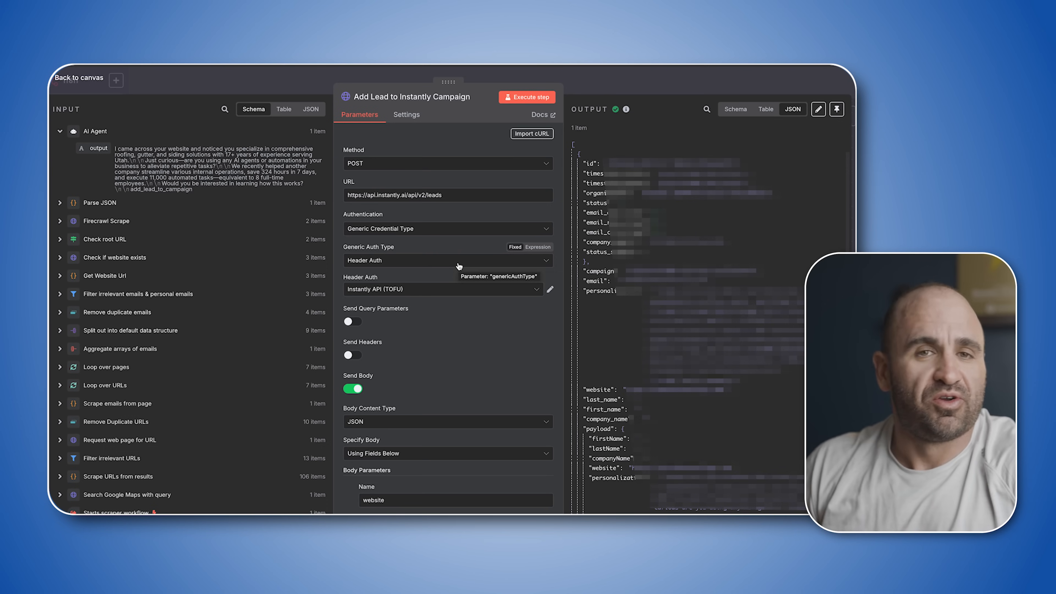
pyautogui.moveTo(456, 244)
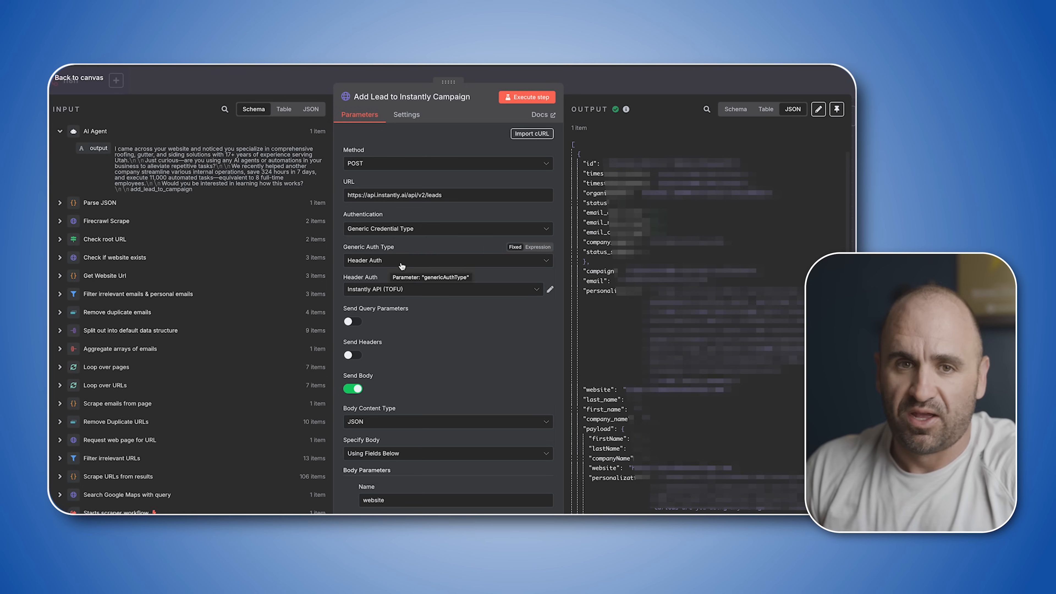
pyautogui.moveTo(490, 304)
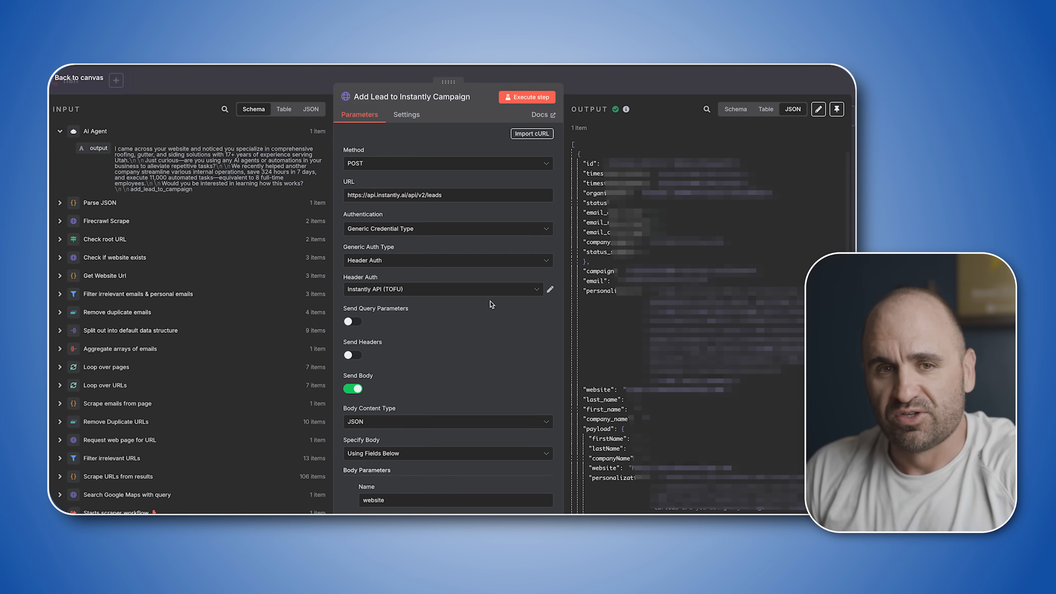